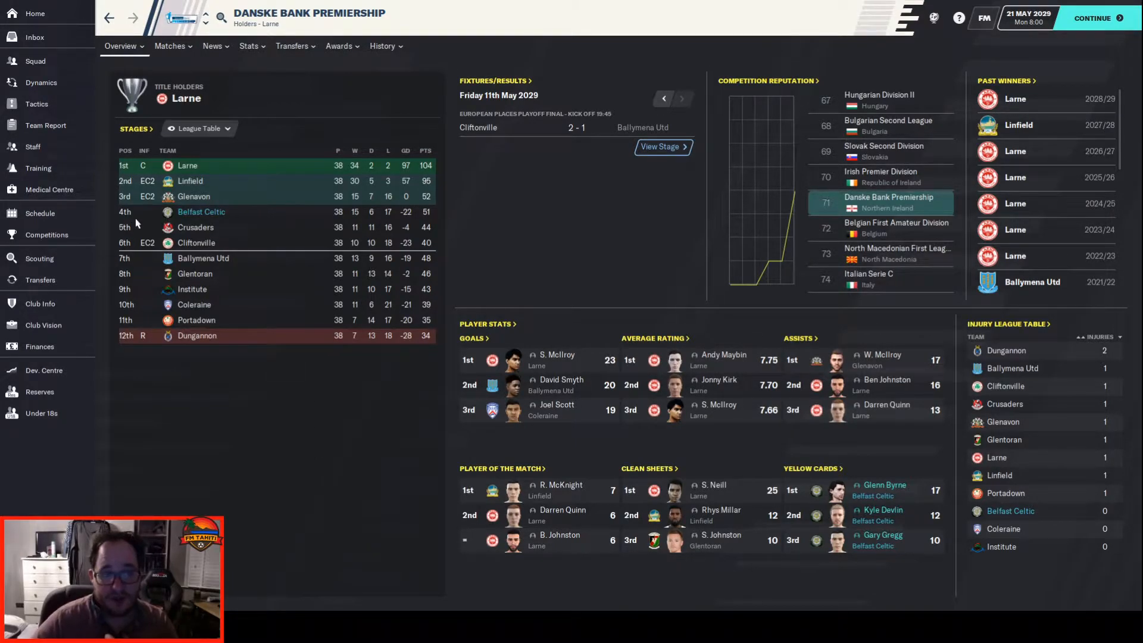
mouse_move(138, 236)
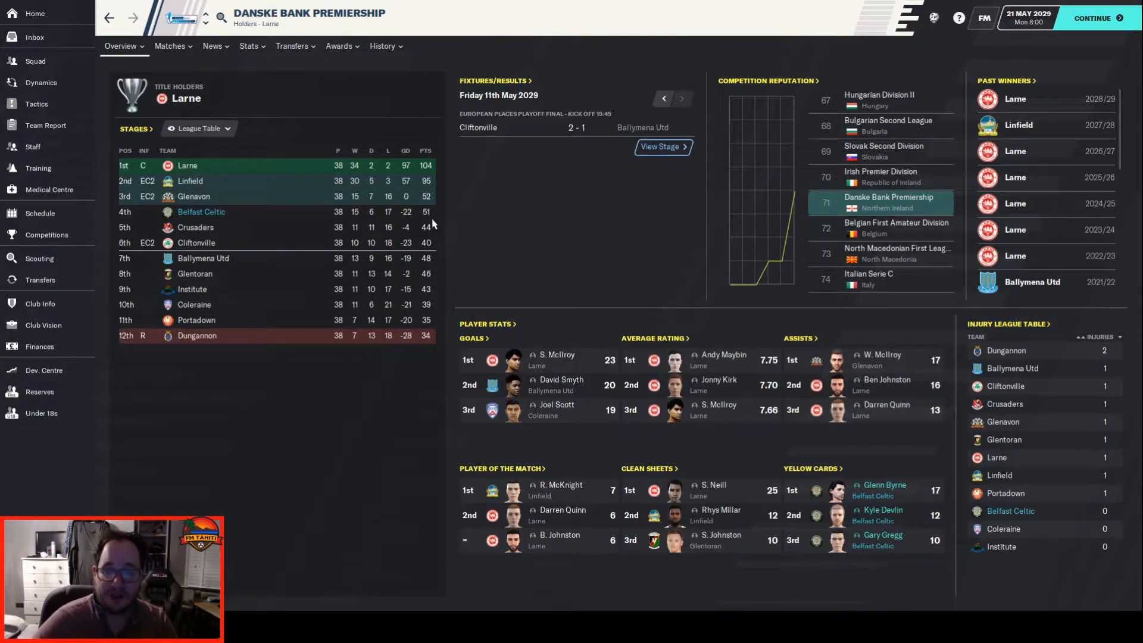
Step: Show the competition's list of overview pages (Stages, Past Positions) from the Overview menu
click(120, 46)
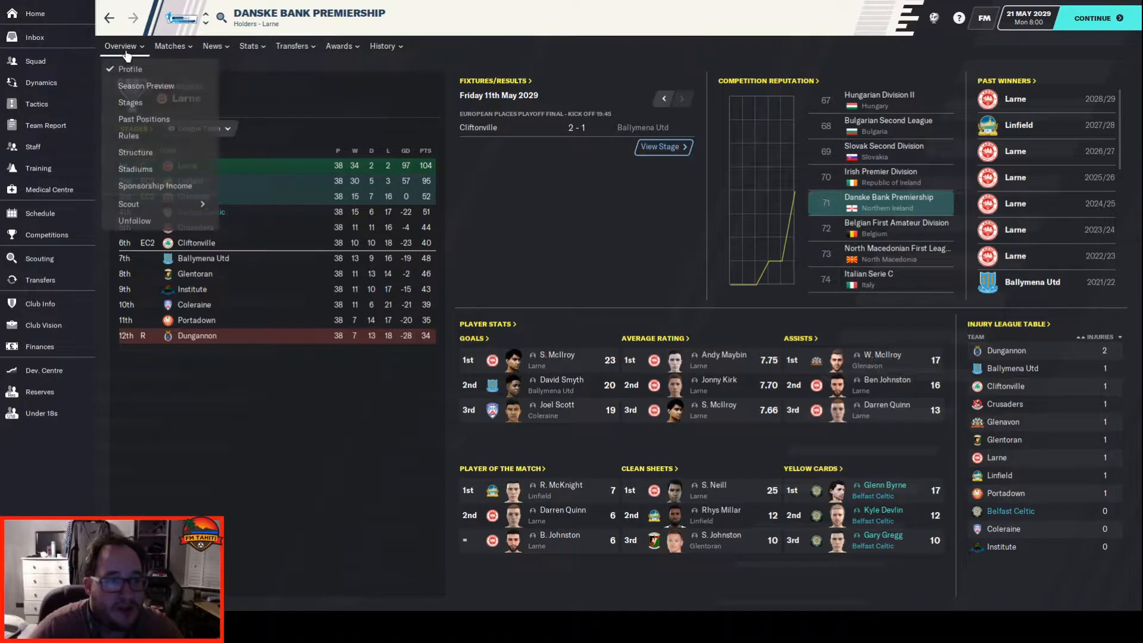
Step: Show the Danske Bank Premiership league table stage, ordered by finishing position
click(130, 102)
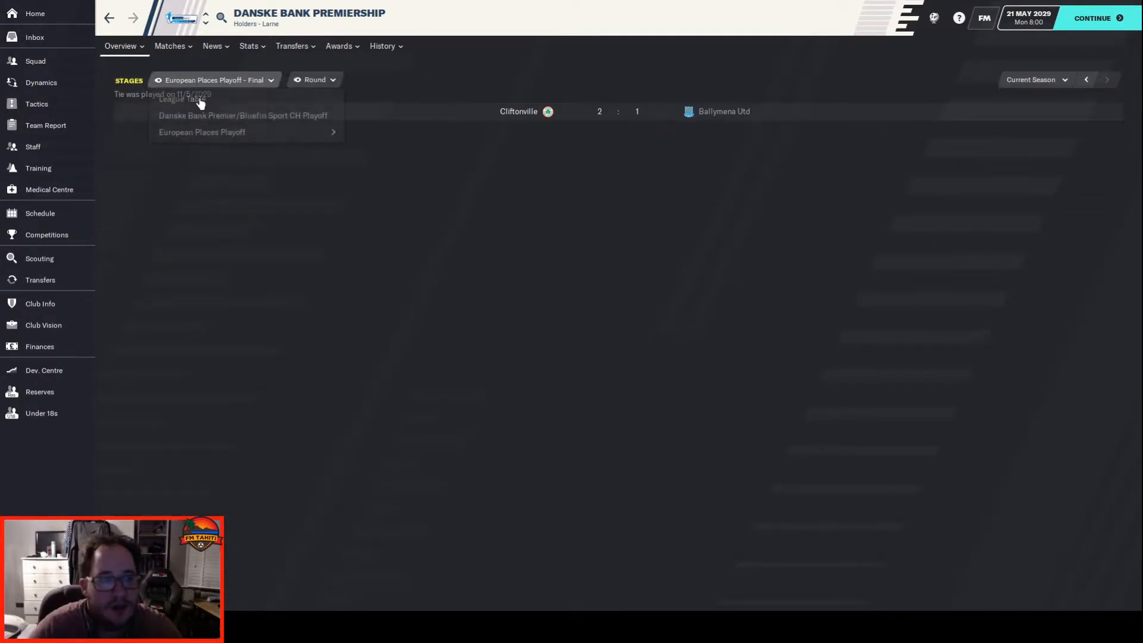
click(180, 99)
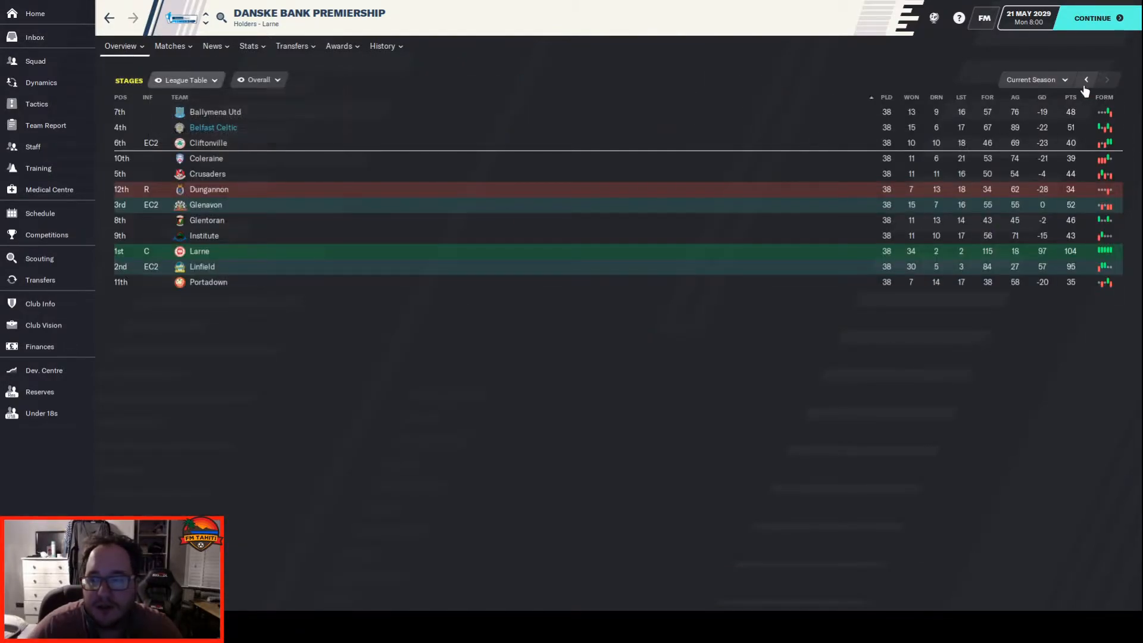
mouse_move(107, 95)
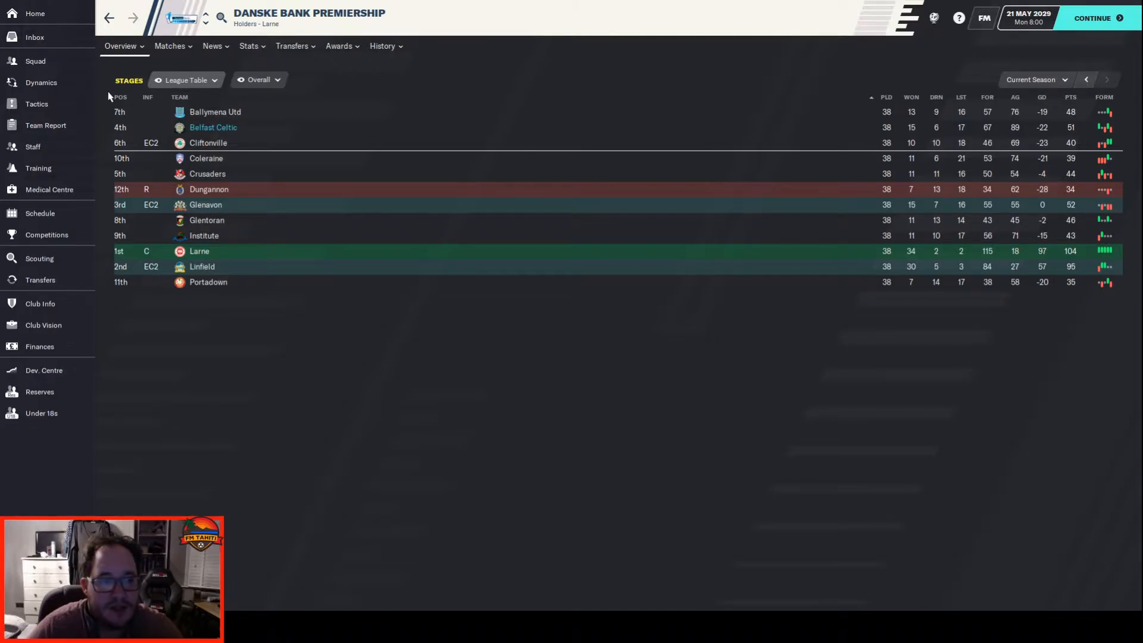
click(138, 96)
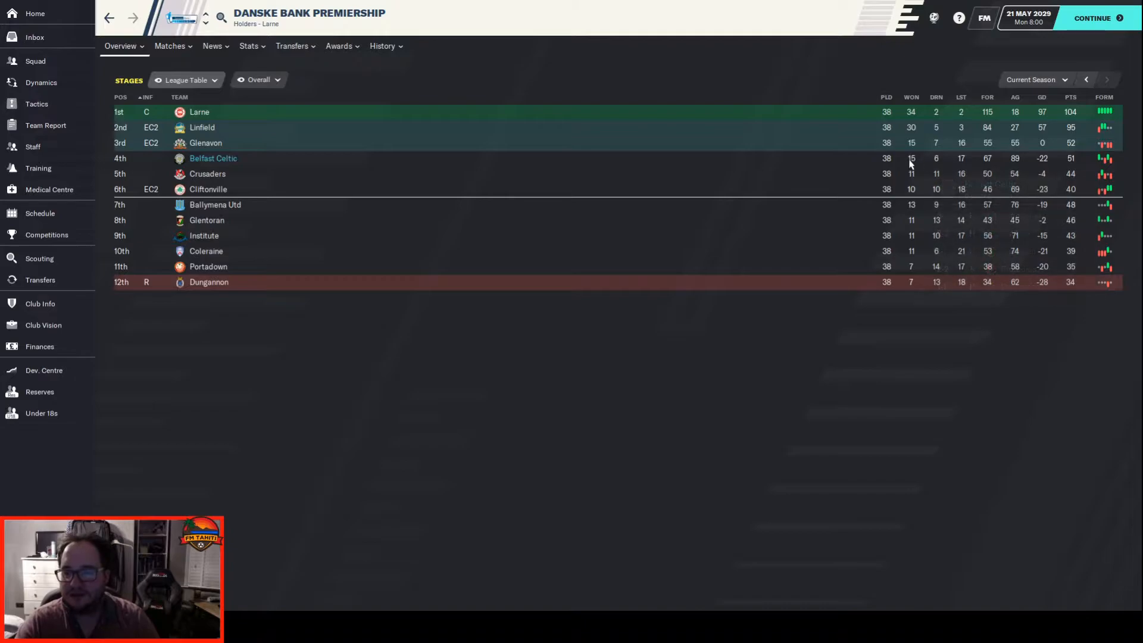
Step: Step back through the 2027/28 to 2025/26 final tables and return to the current season
click(1086, 79)
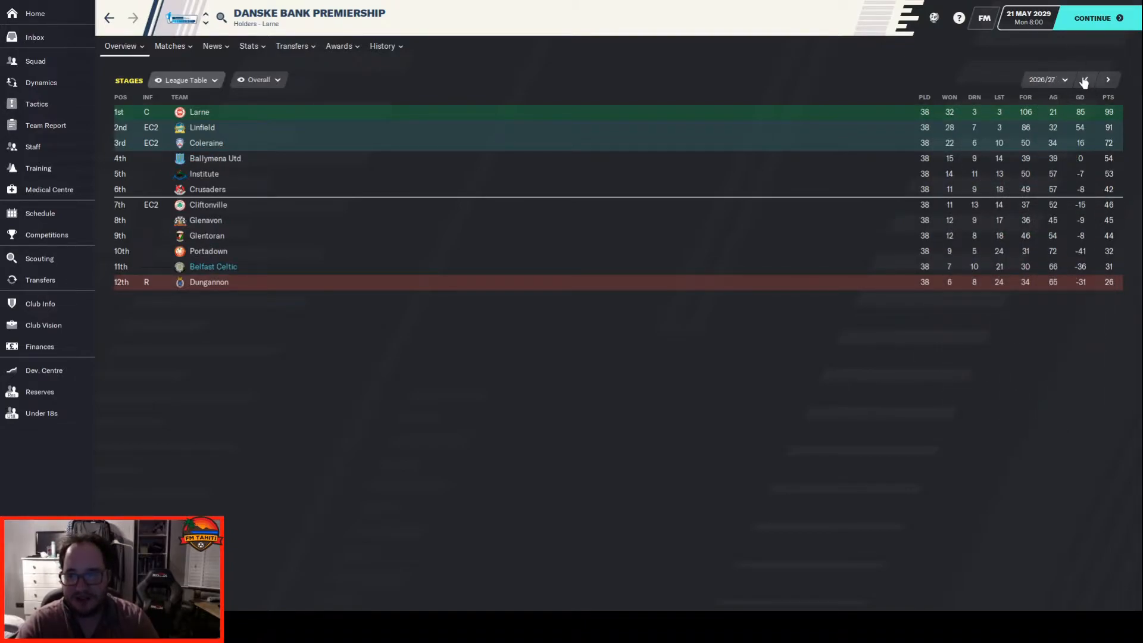
click(1086, 80)
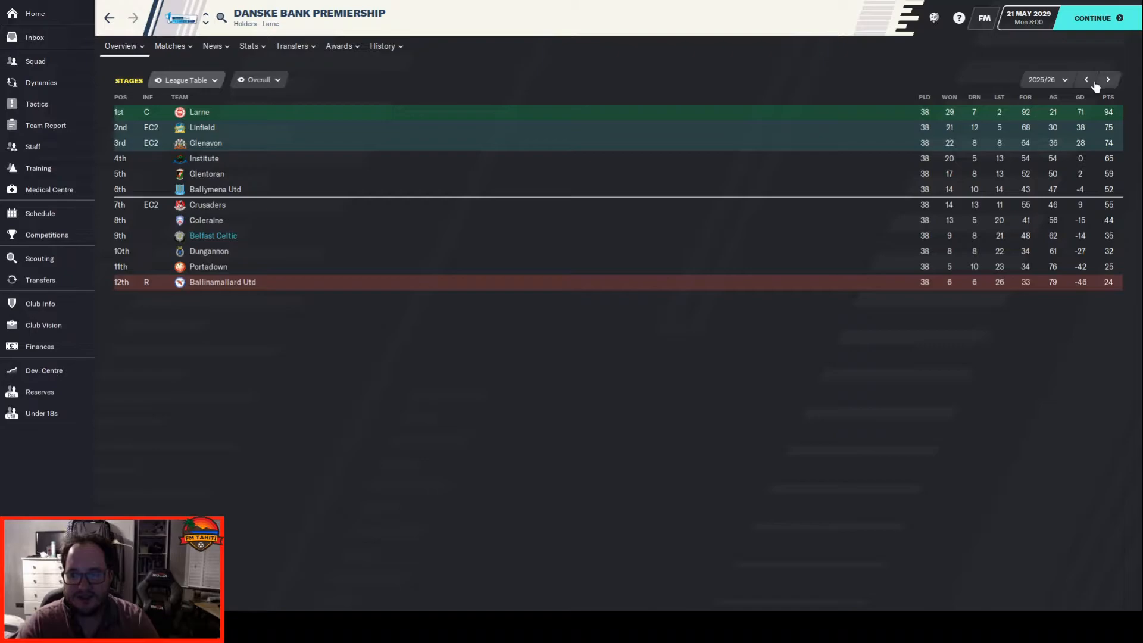
click(1107, 80)
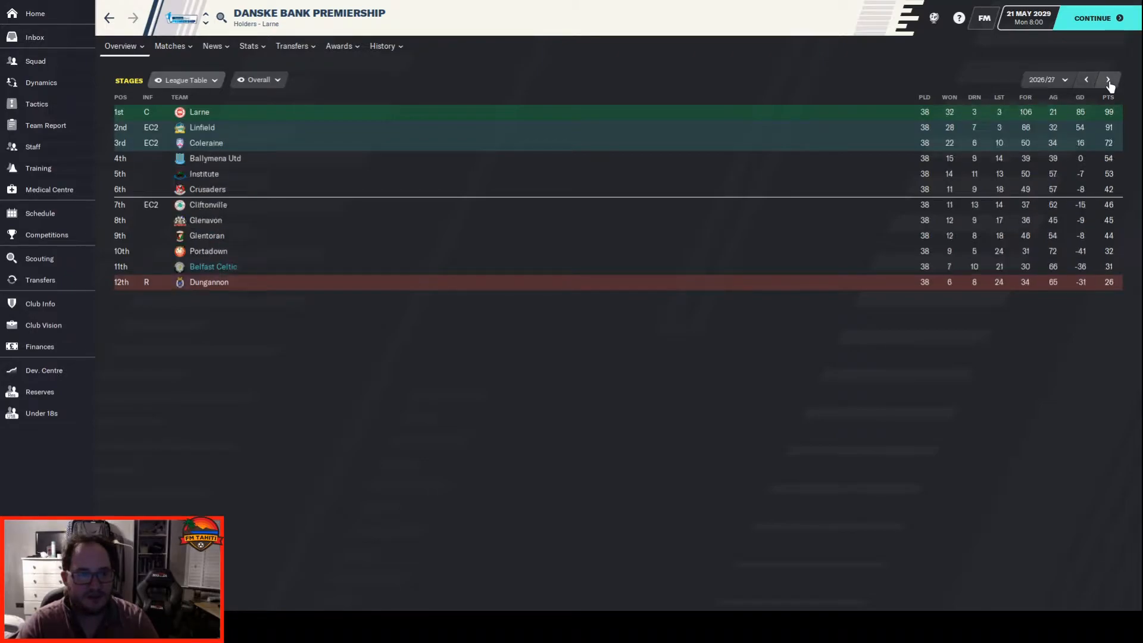
click(1107, 79)
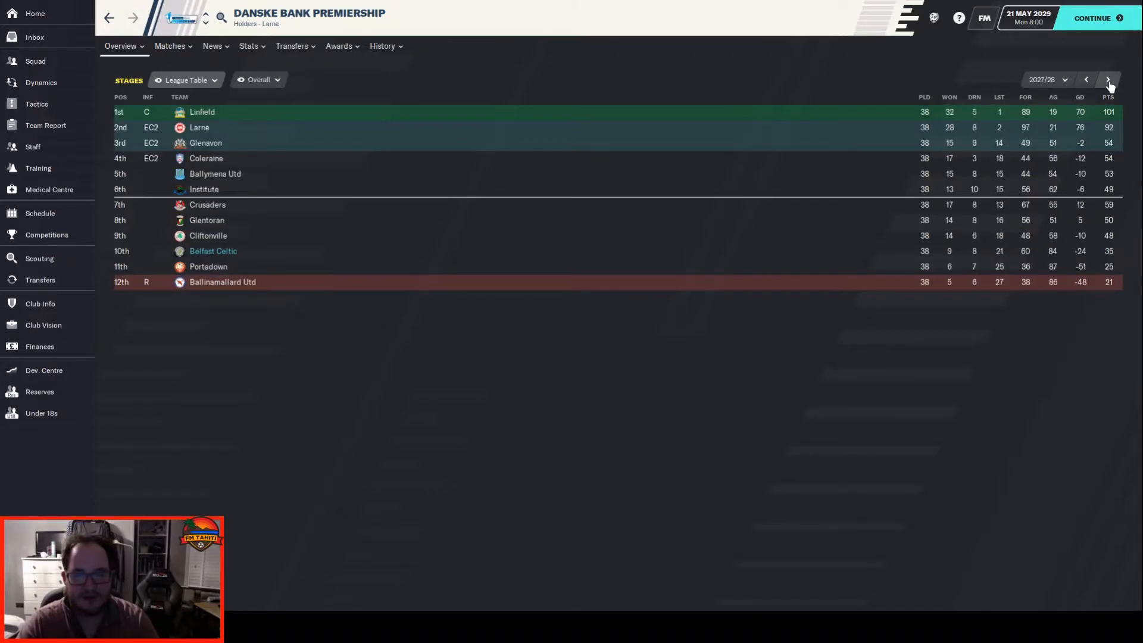
click(1085, 79)
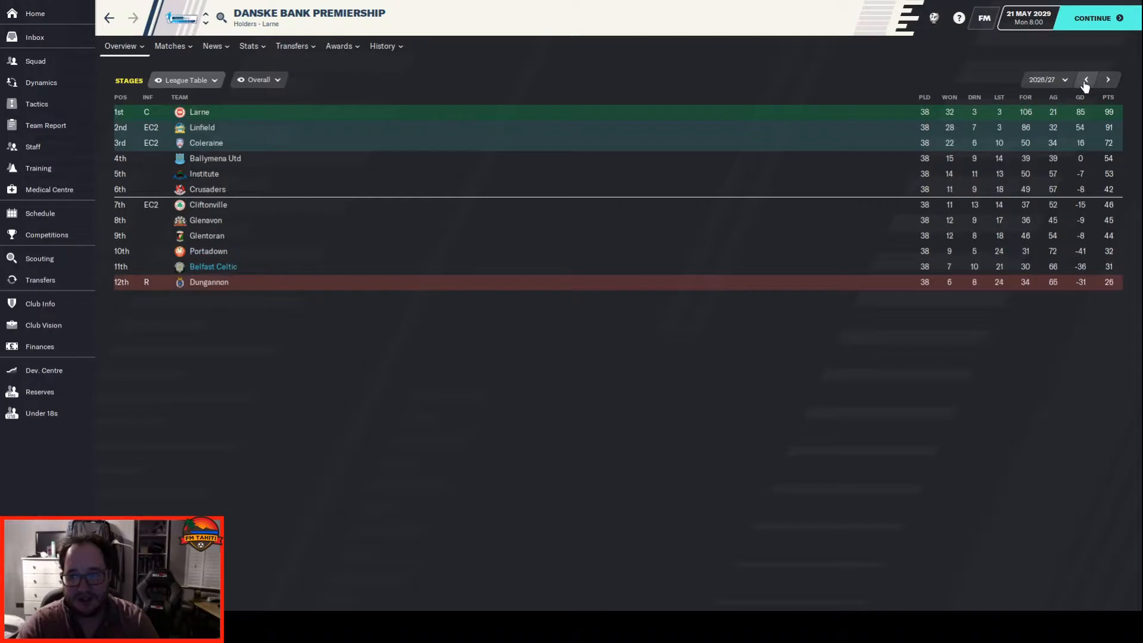
click(1106, 80)
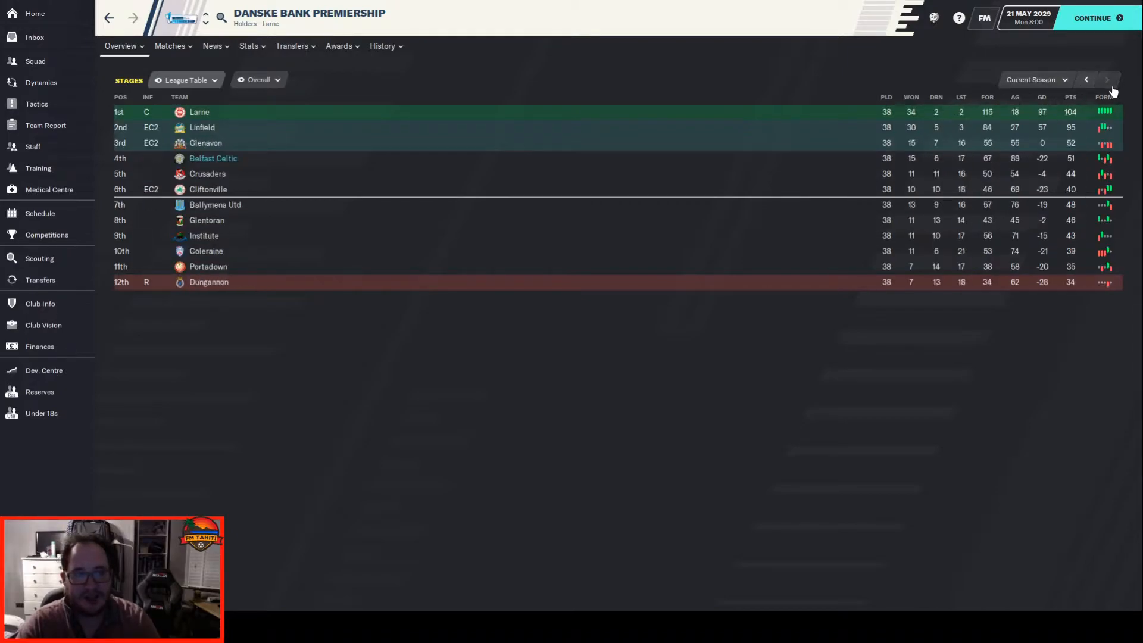
mouse_move(683, 319)
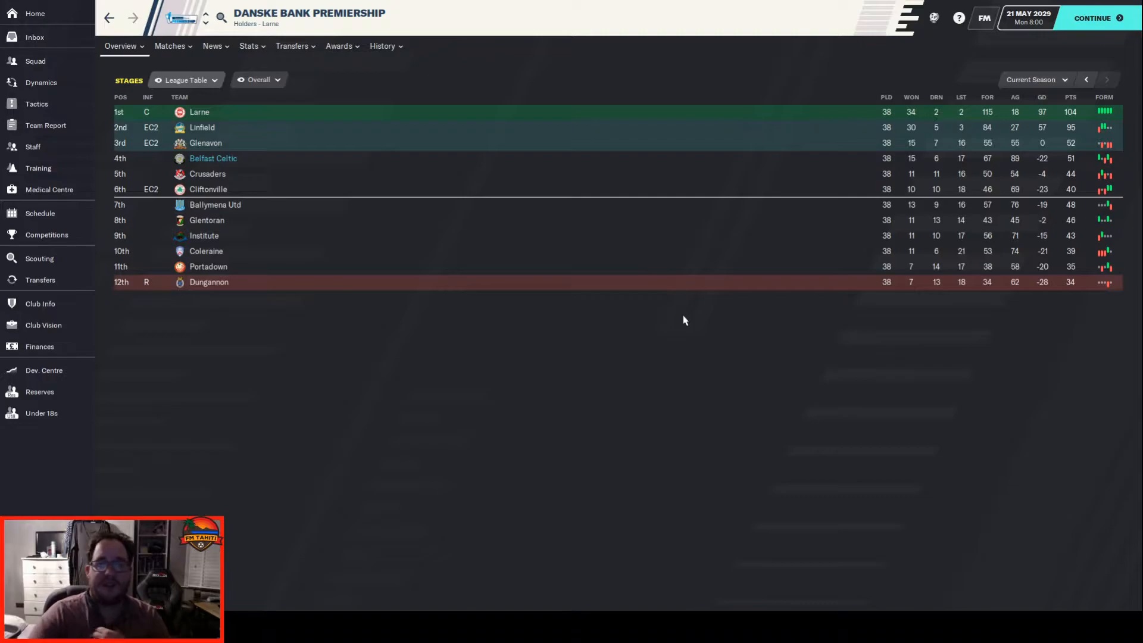
mouse_move(1060, 100)
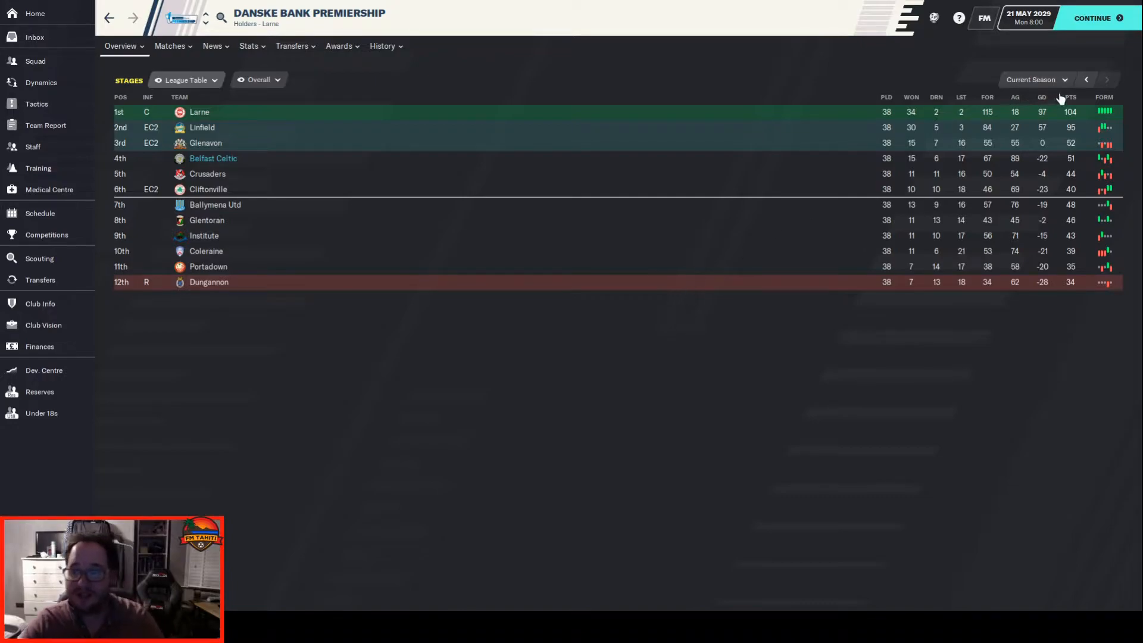
Step: Review the 2024/25–2027/28 tables again, then order the current table by goals scored
click(1086, 80)
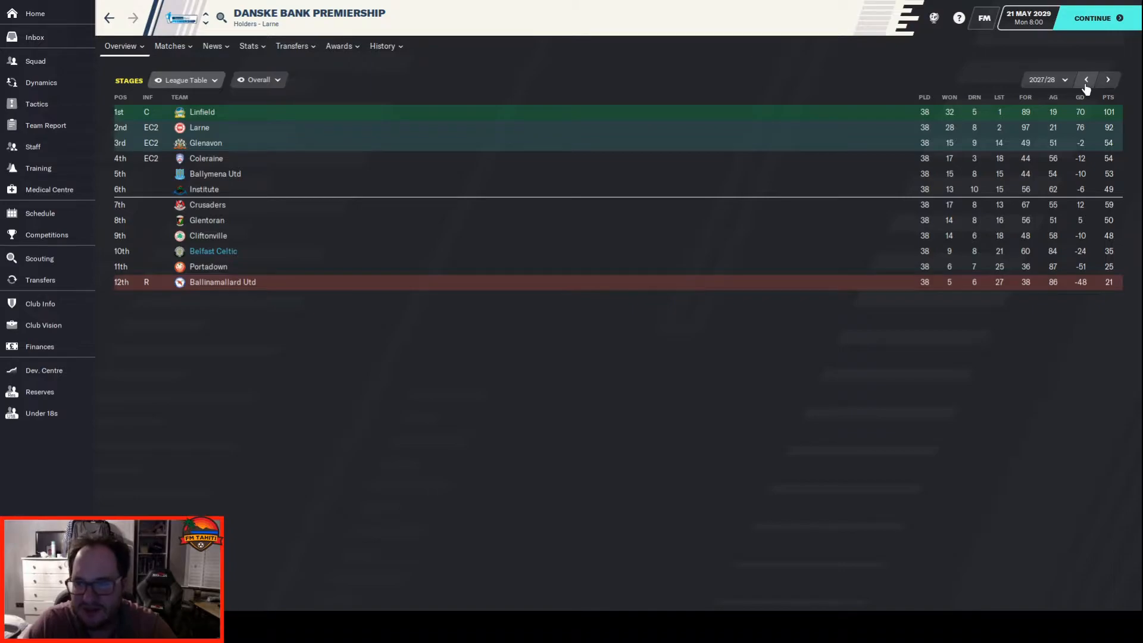
click(1085, 80)
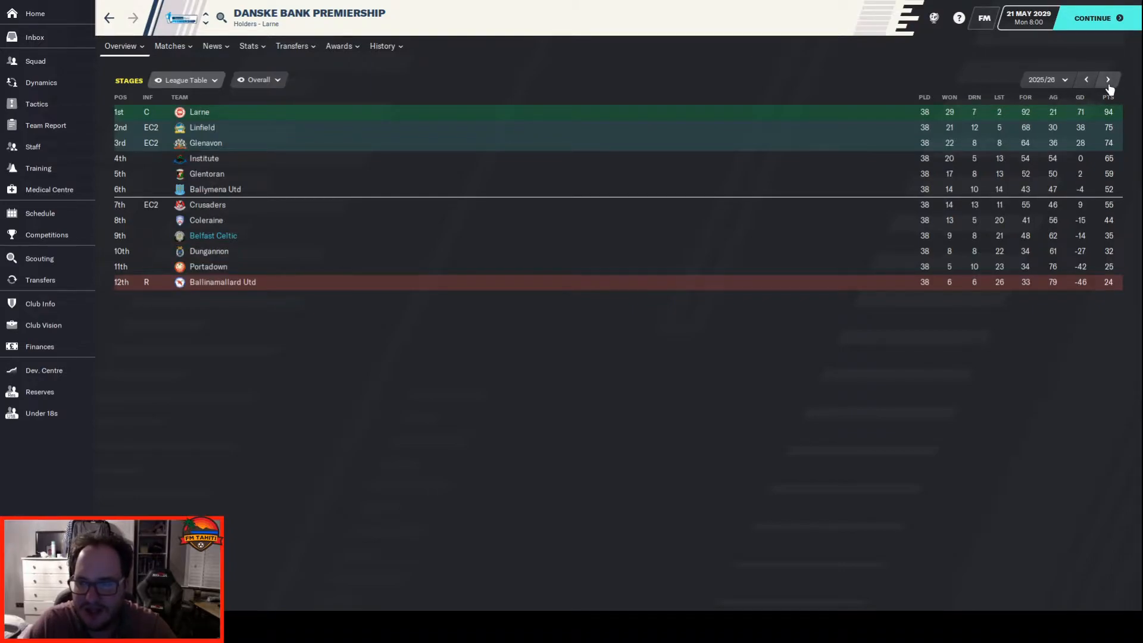
click(1107, 80)
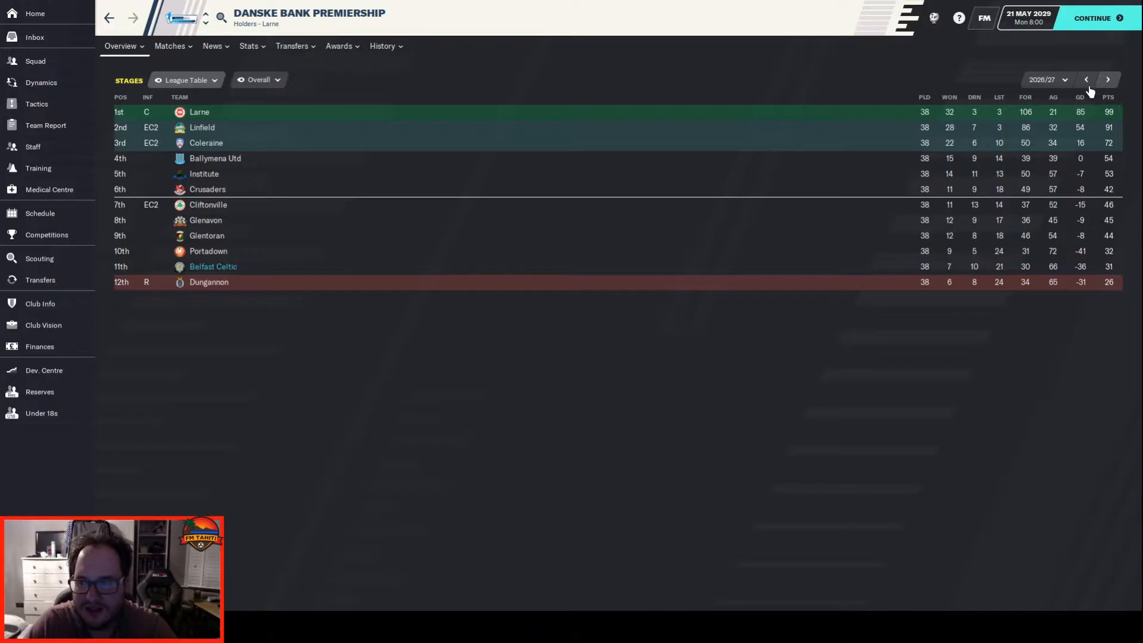
click(1086, 80)
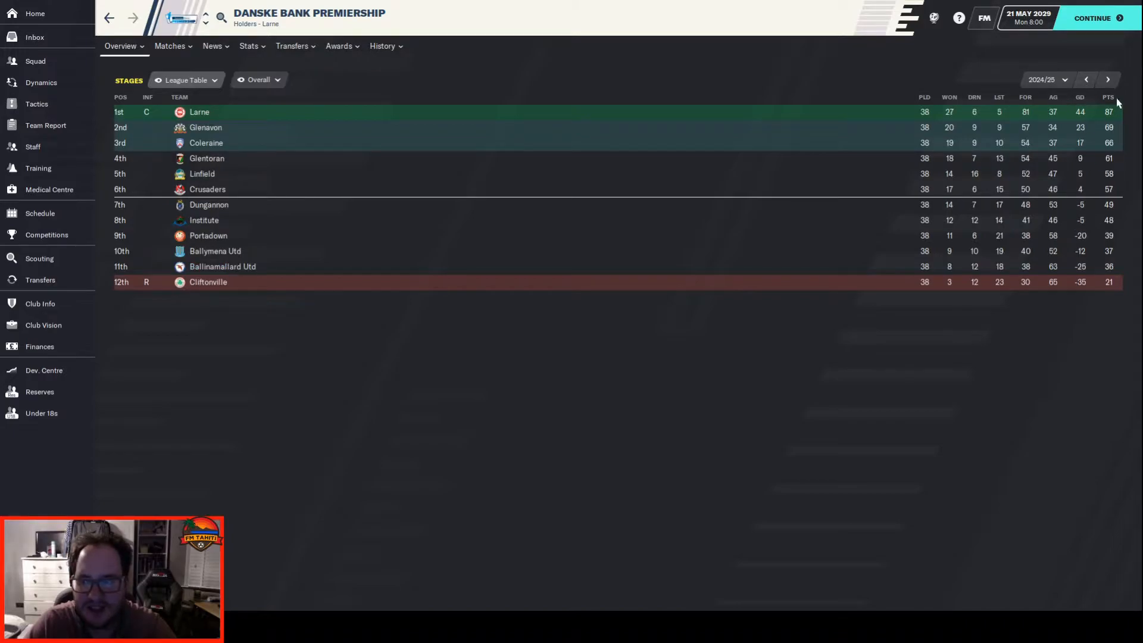
click(1106, 80)
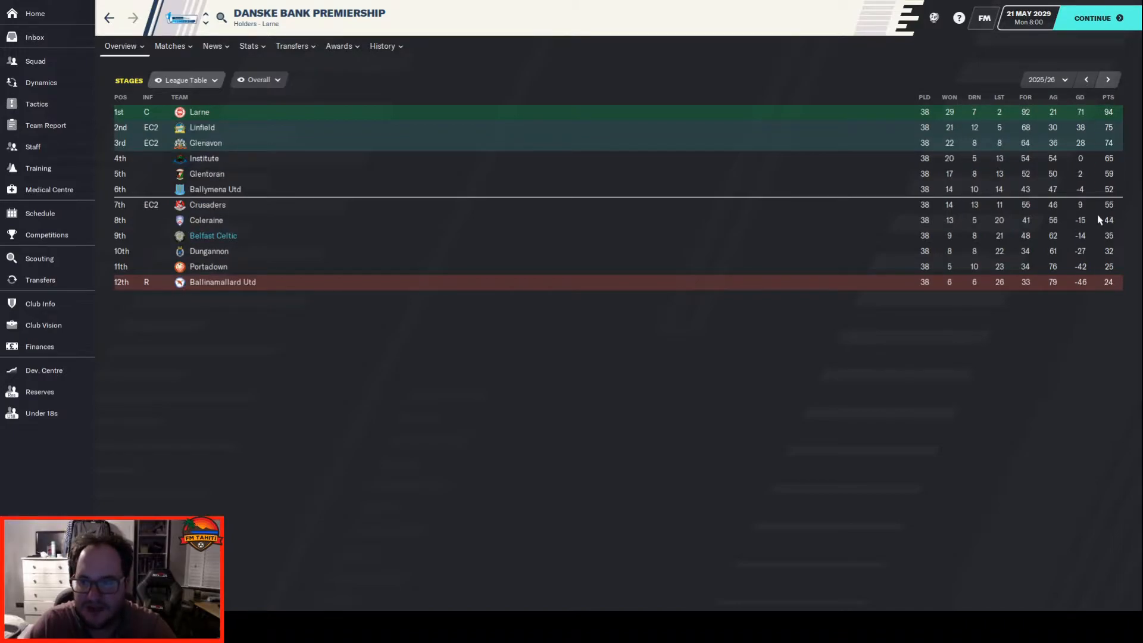
mouse_move(326, 226)
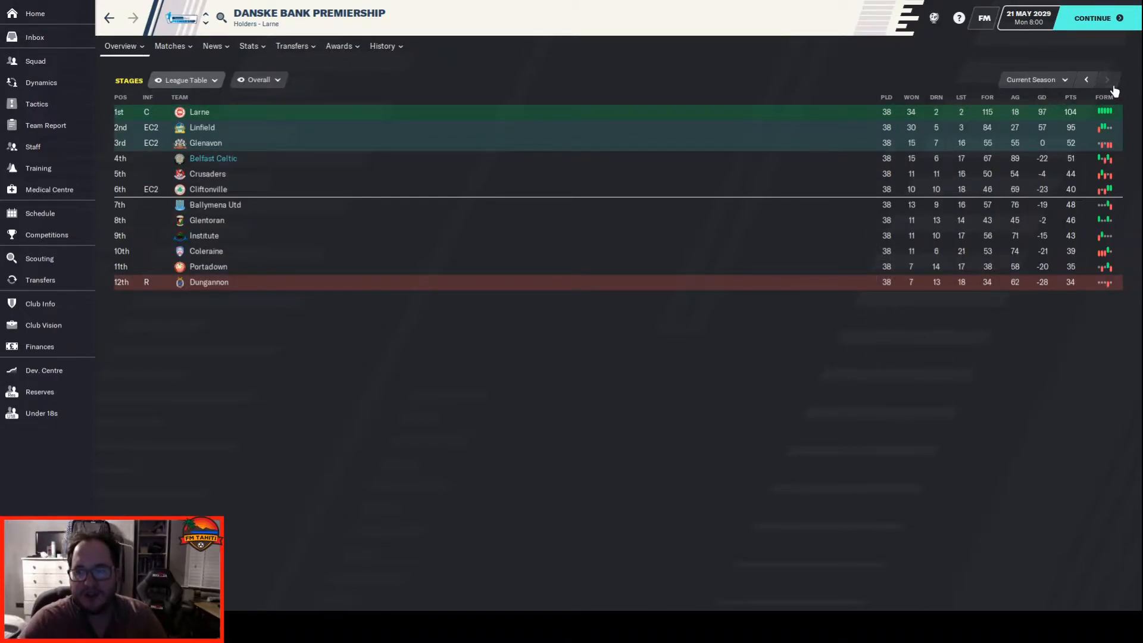
mouse_move(221, 229)
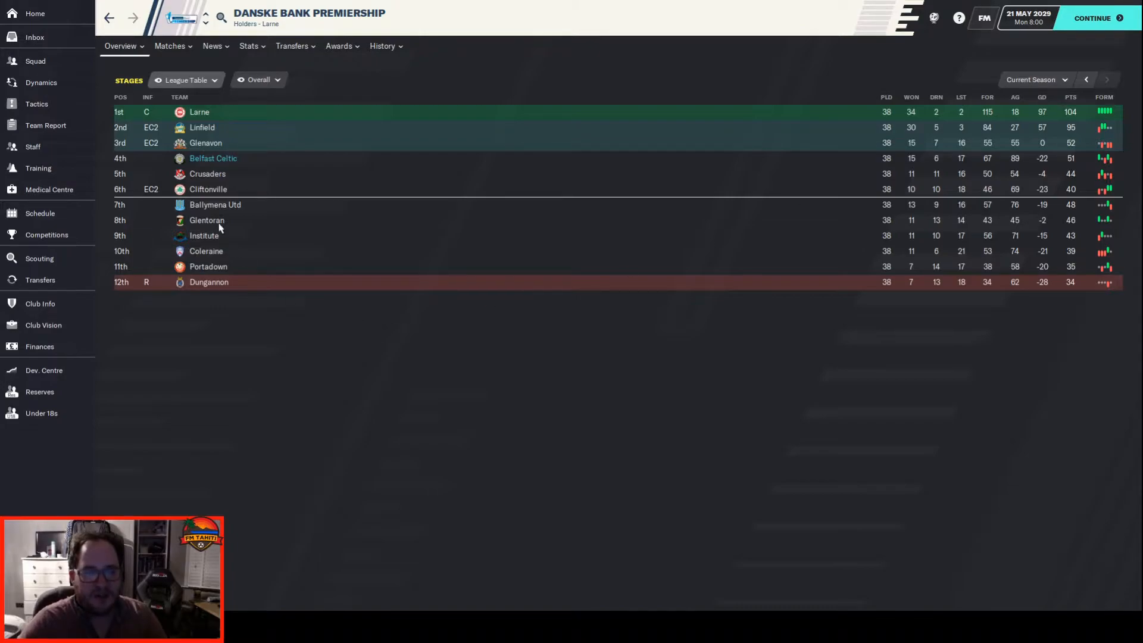
mouse_move(206, 220)
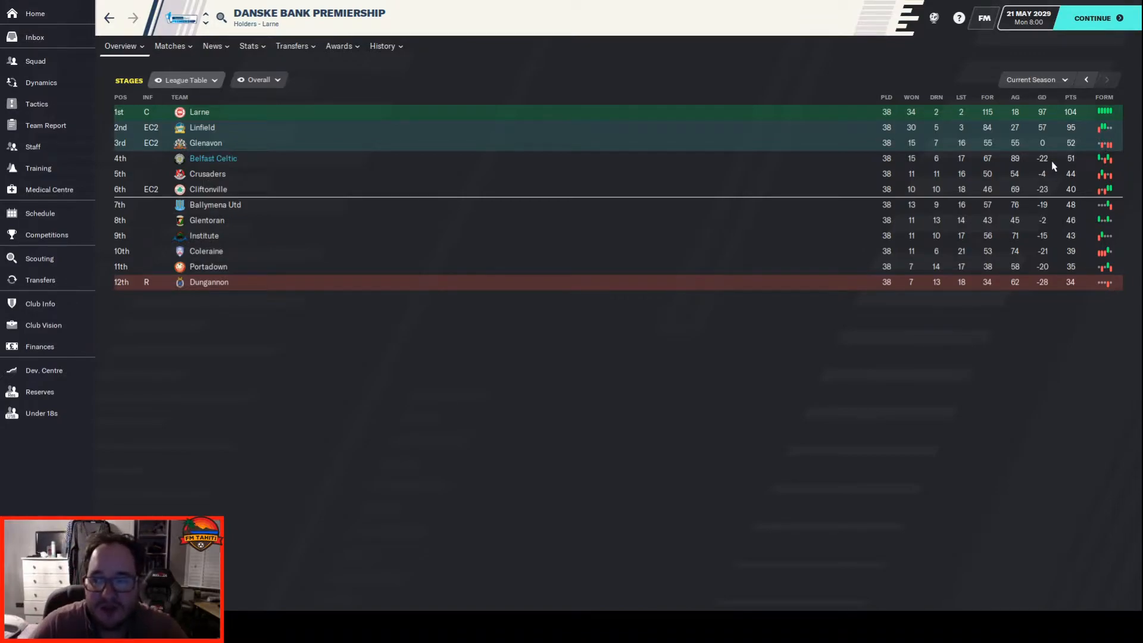
mouse_move(1029, 109)
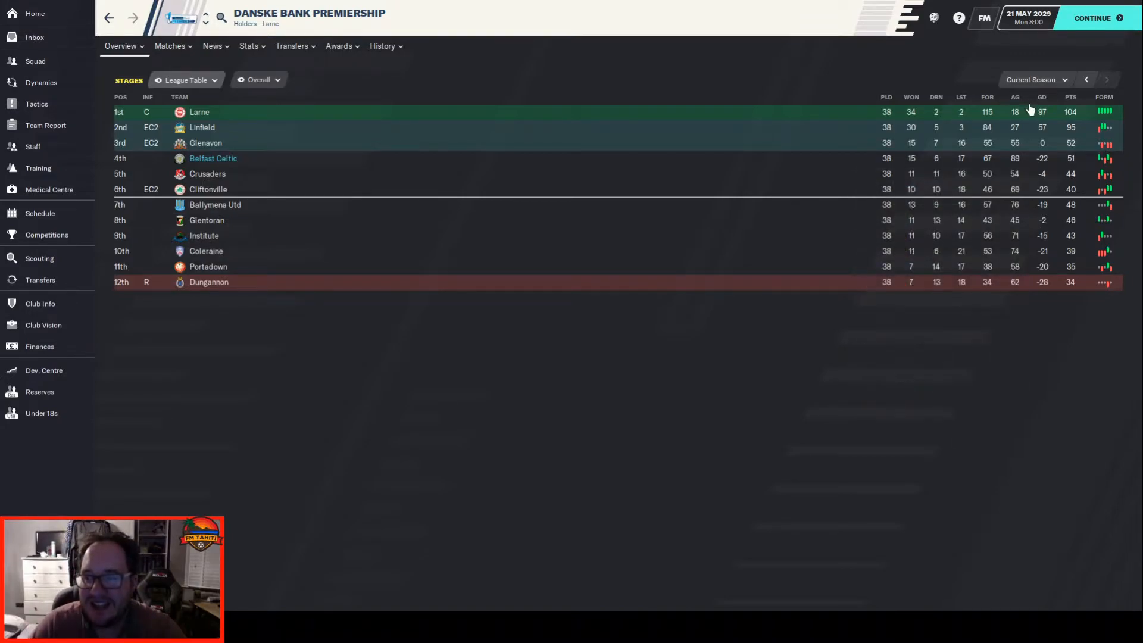
click(1014, 97)
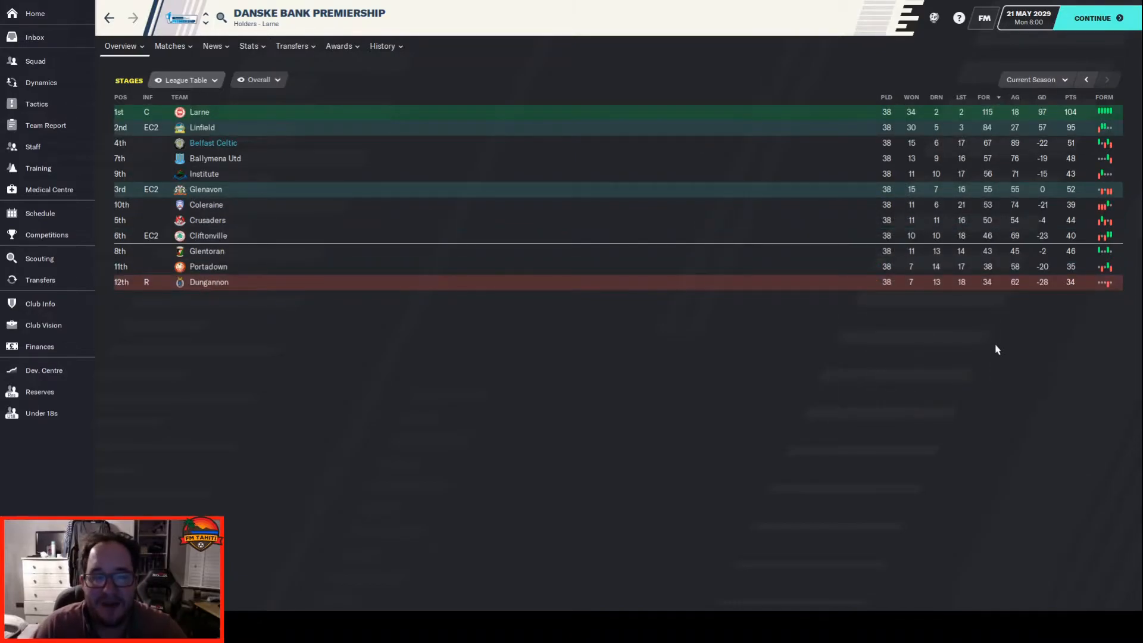
mouse_move(982, 264)
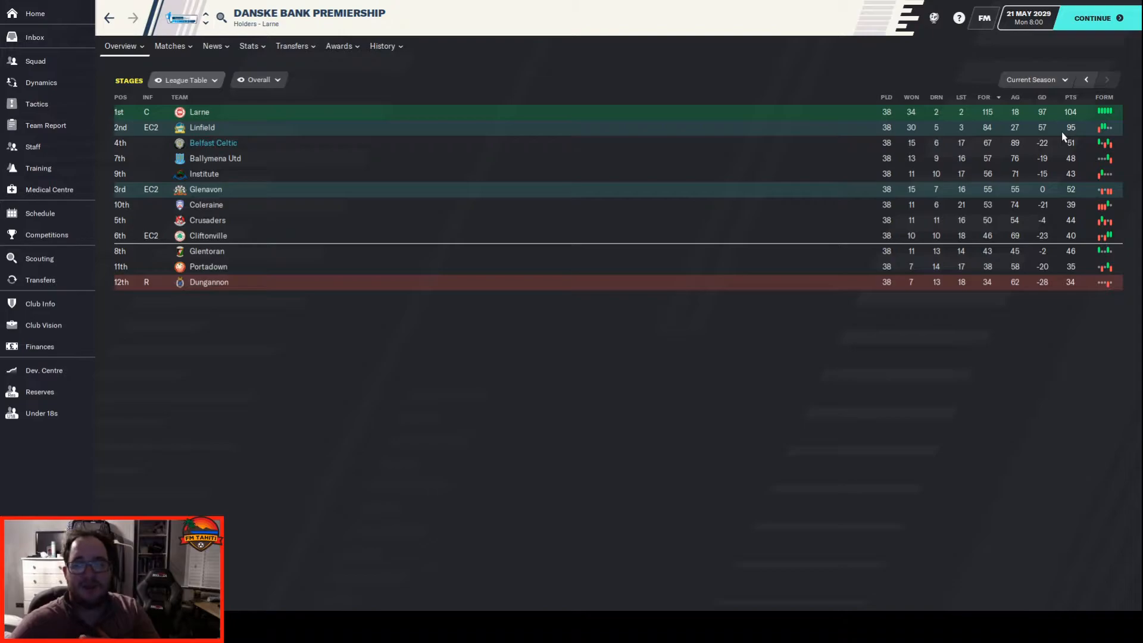
mouse_move(470, 219)
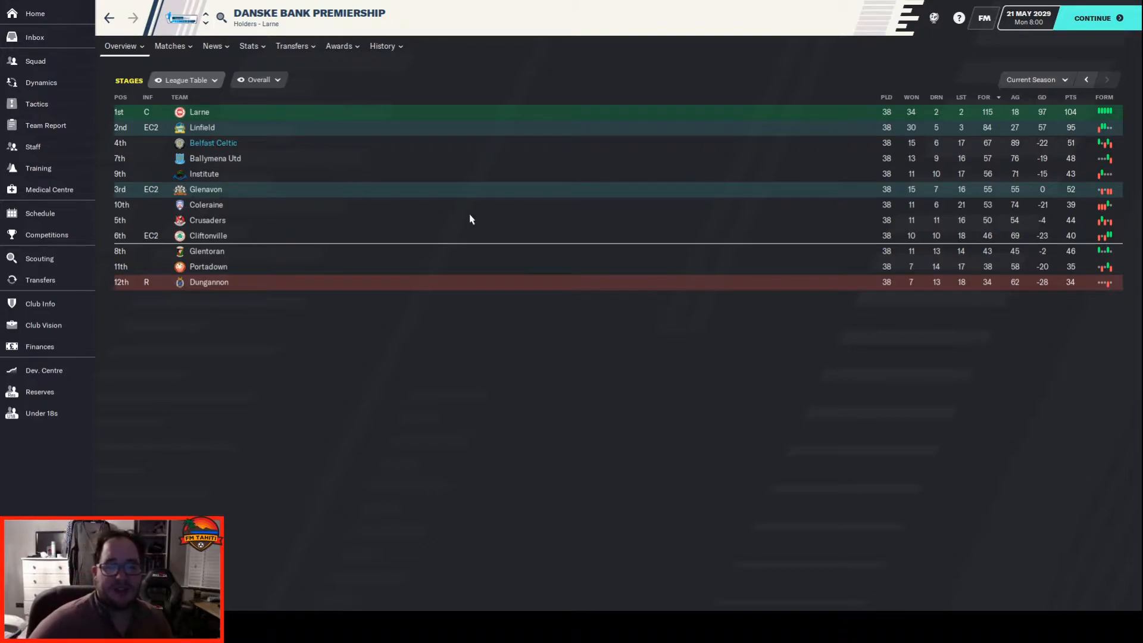
mouse_move(499, 215)
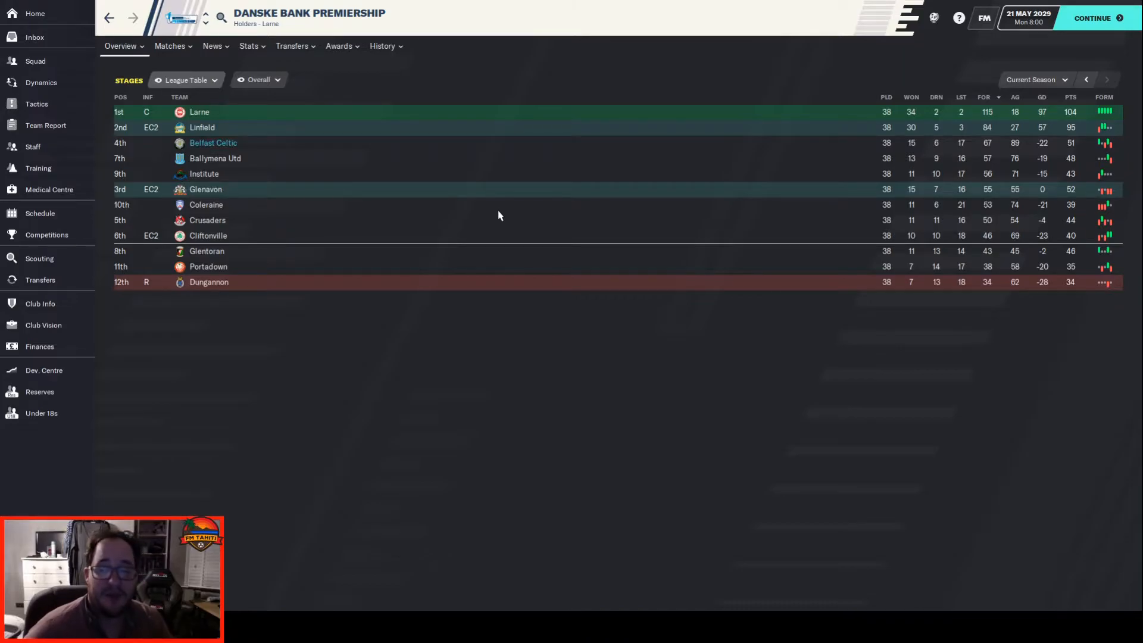
mouse_move(135, 84)
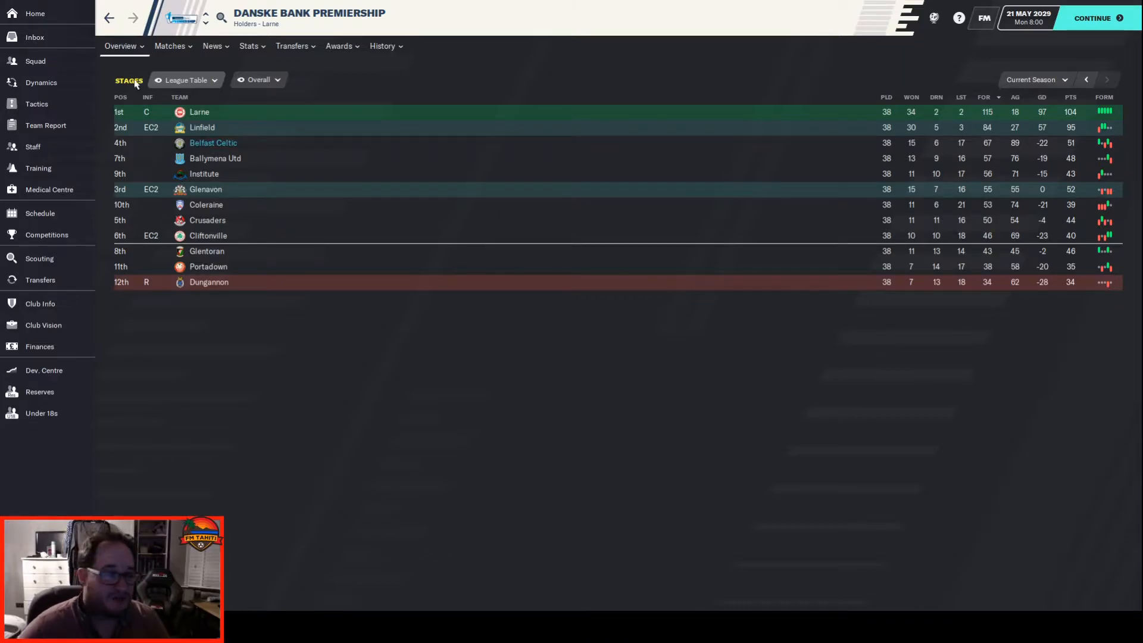
Step: Apply the custom 'By The Numbers FMTahiti' view to the squad list and skim the stats
click(35, 61)
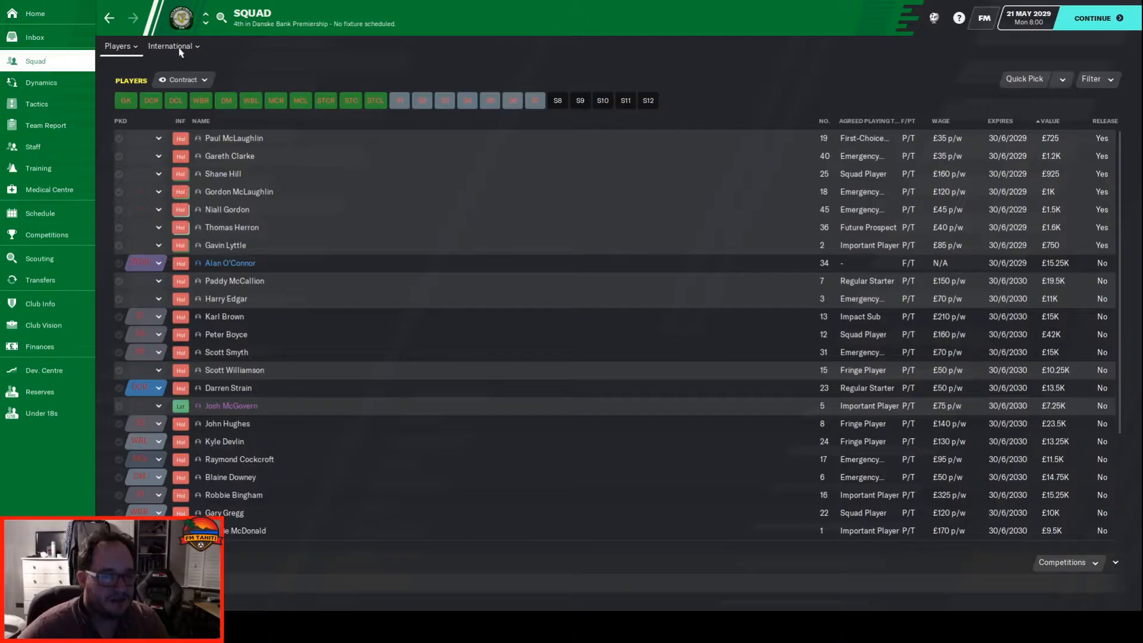
click(180, 79)
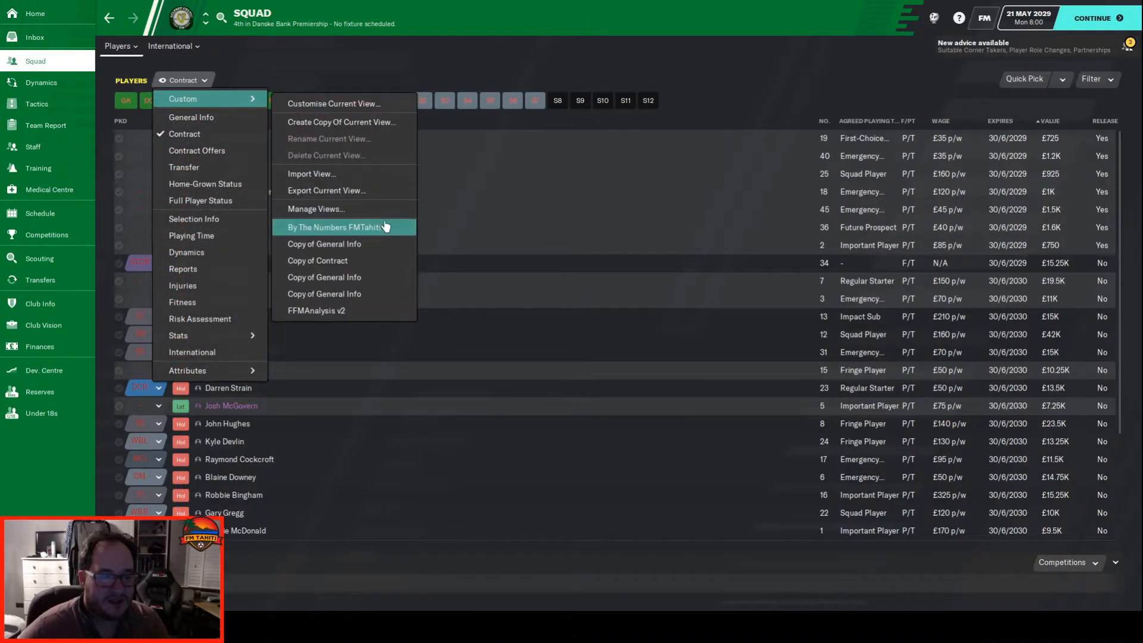
click(334, 226)
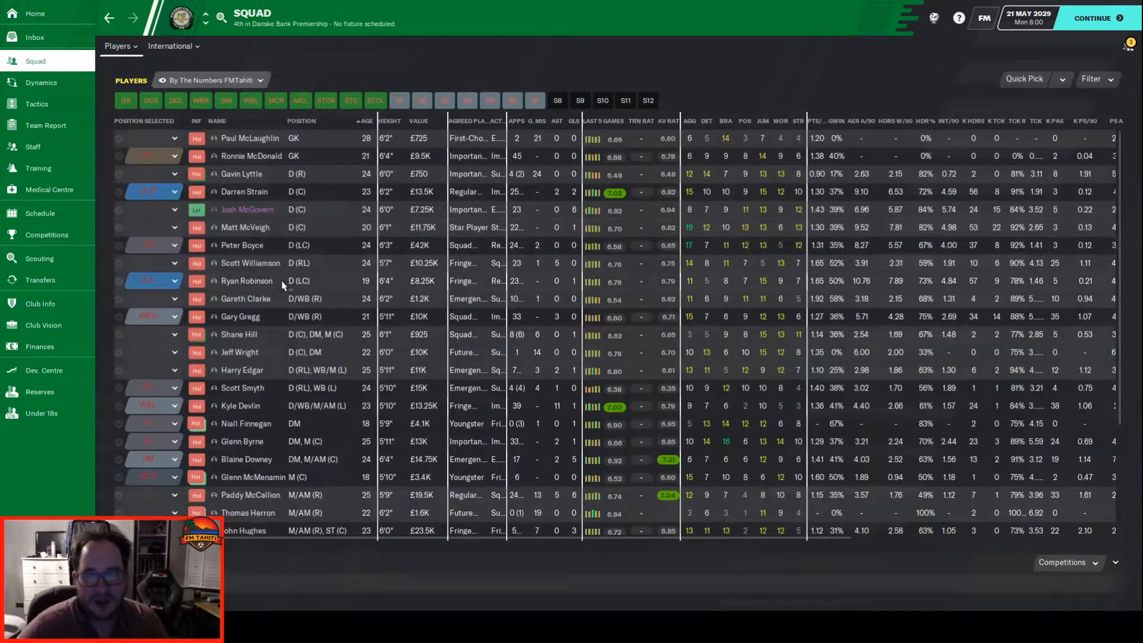
scroll(down, 3)
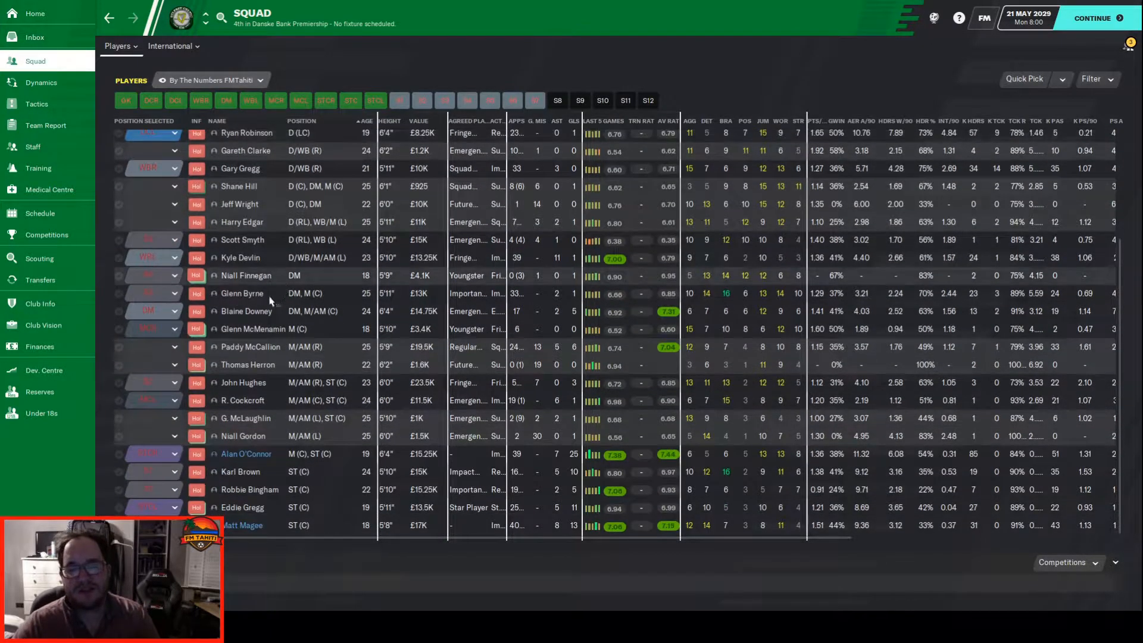
scroll(up, 3)
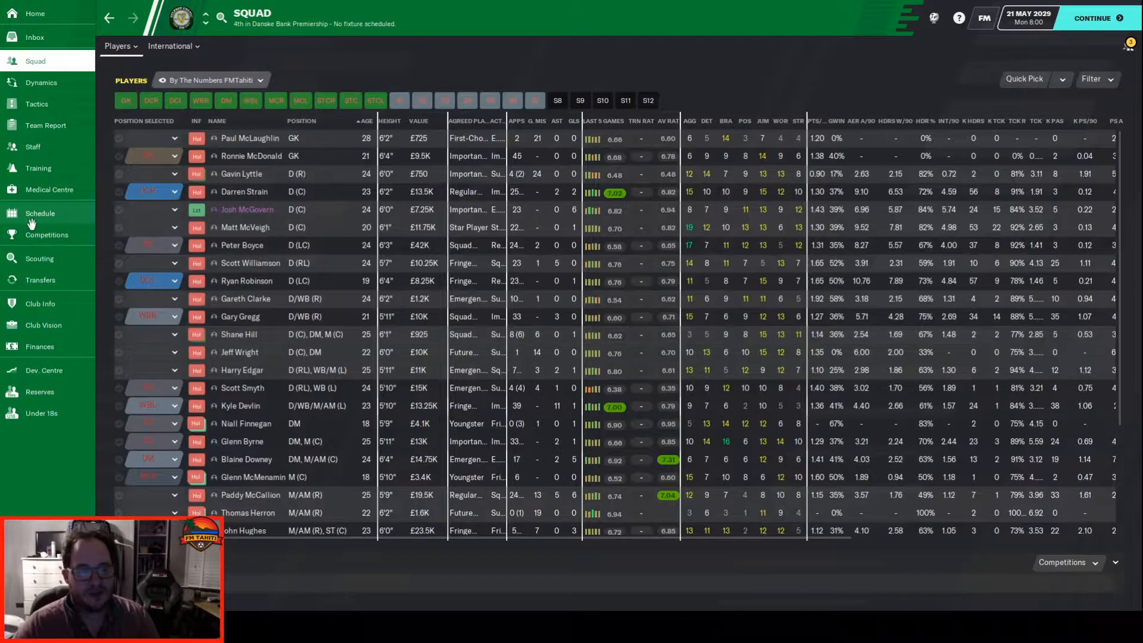
Step: Review the 2028/29 Schedule, scrolling through the season's fixtures and results
click(39, 213)
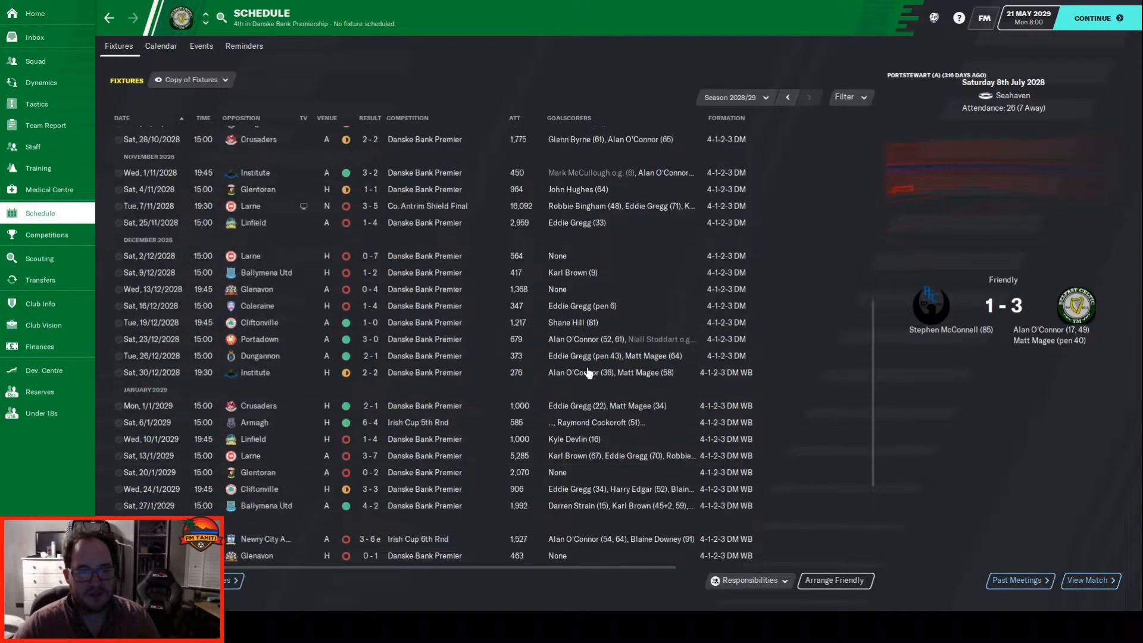
scroll(up, 3)
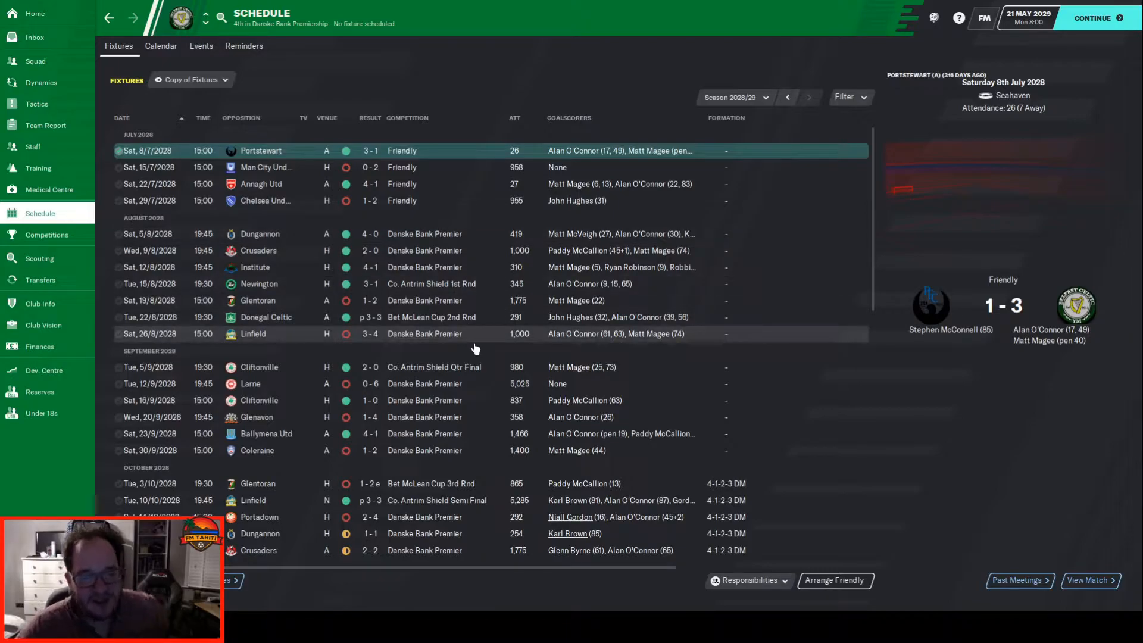
scroll(down, 3)
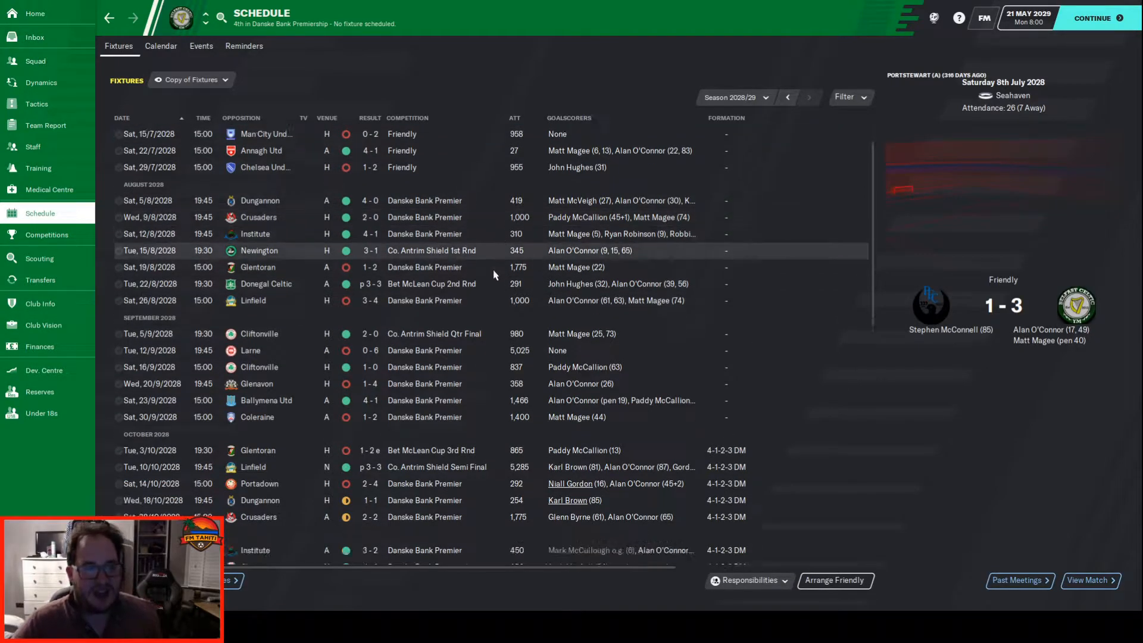
scroll(down, 3)
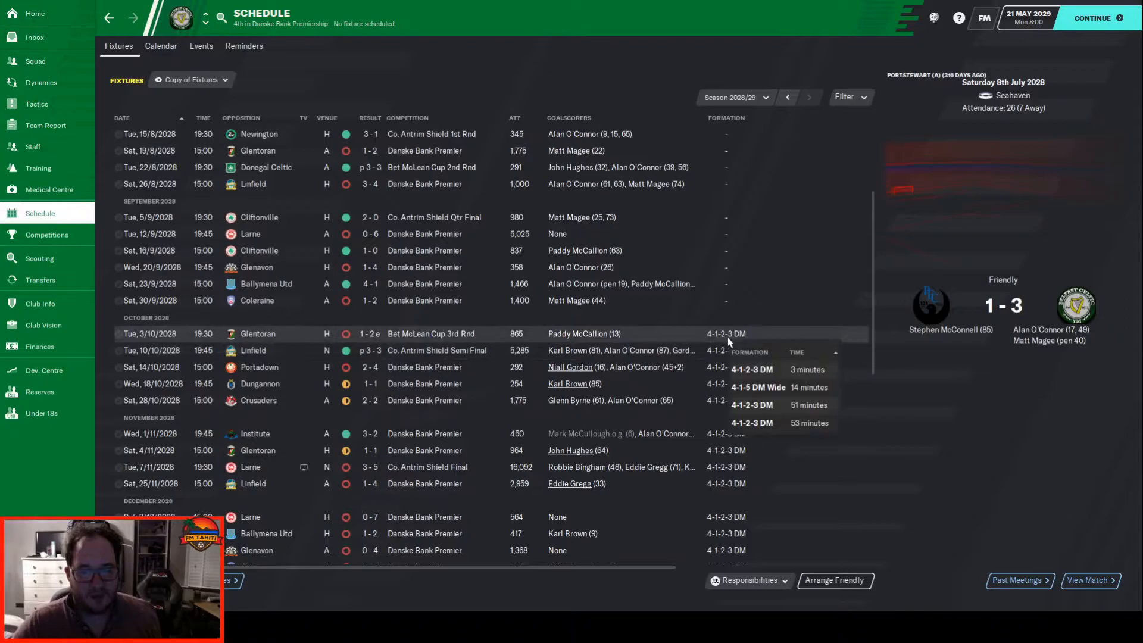
scroll(down, 3)
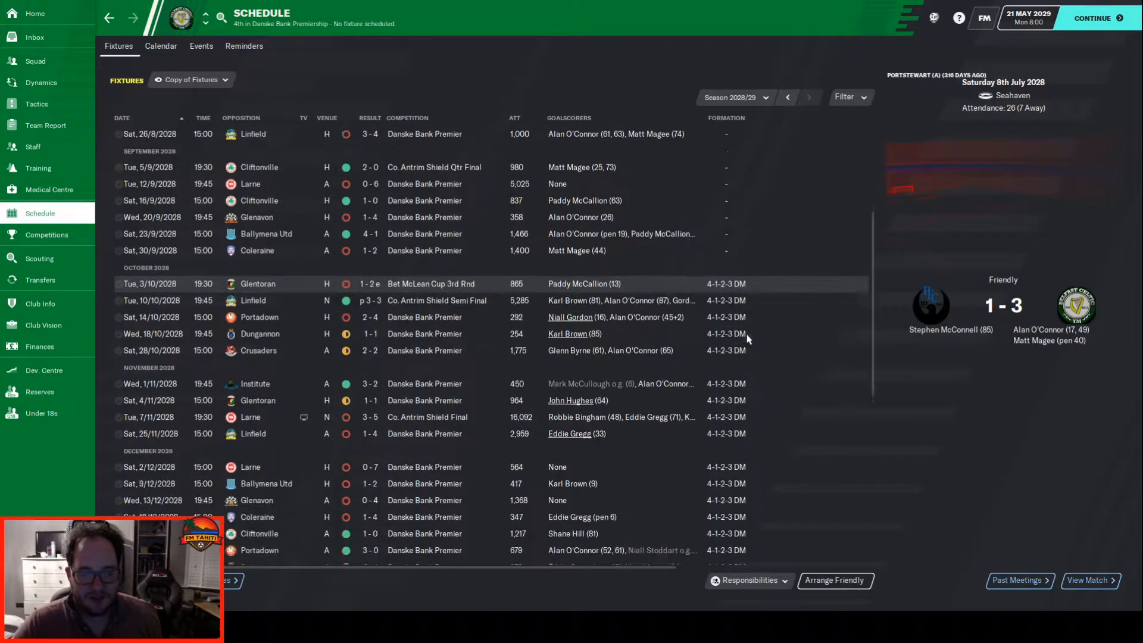
scroll(down, 3)
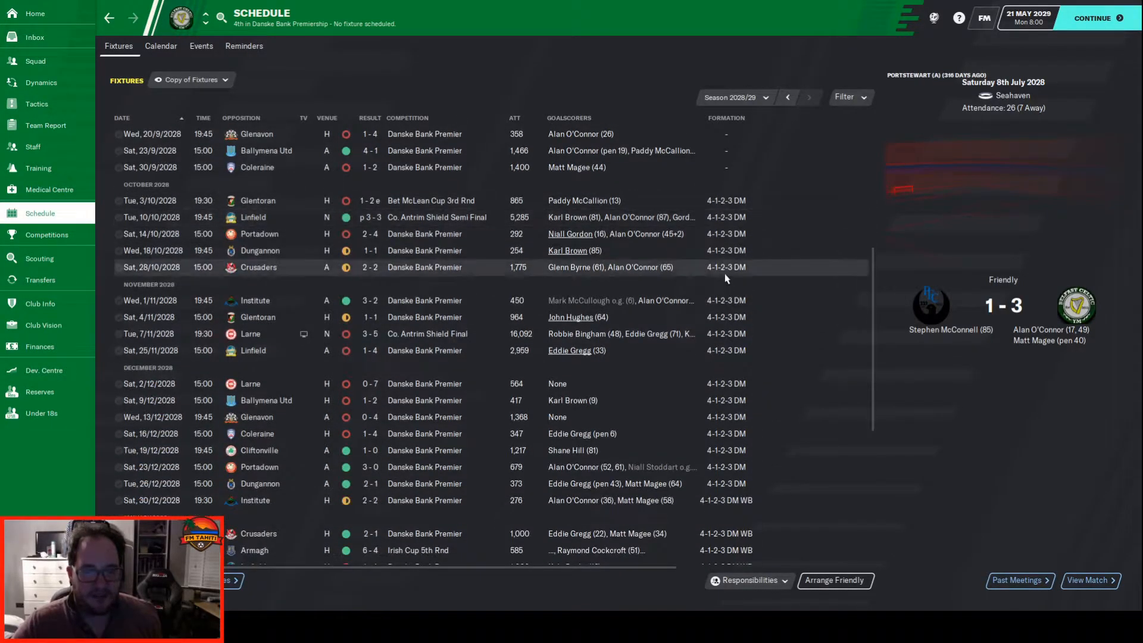
mouse_move(721, 217)
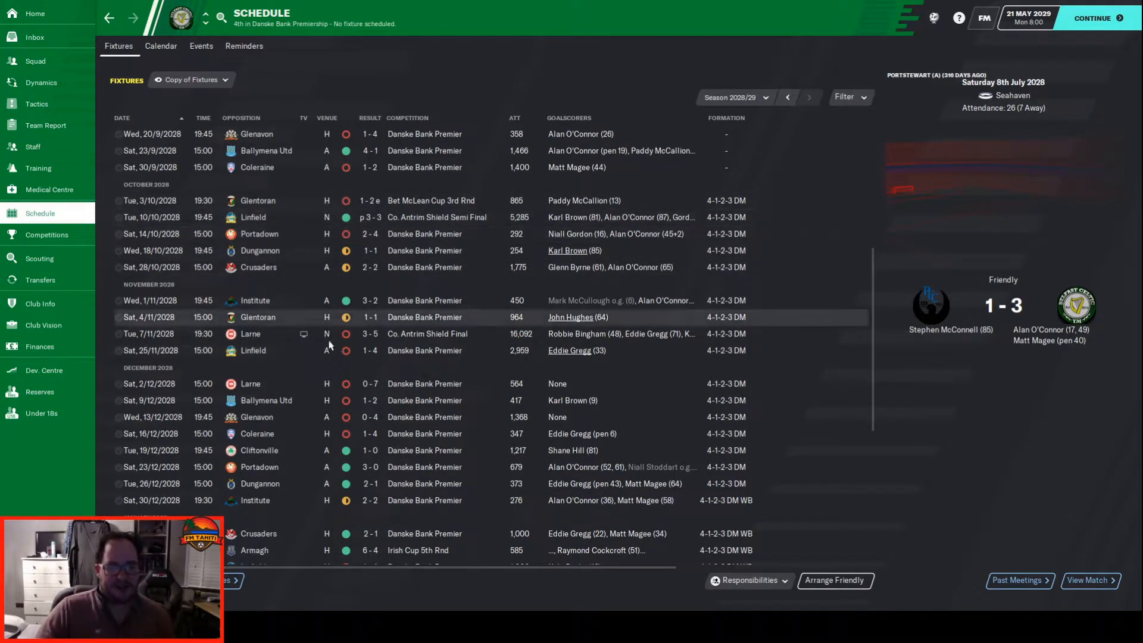
mouse_move(486, 400)
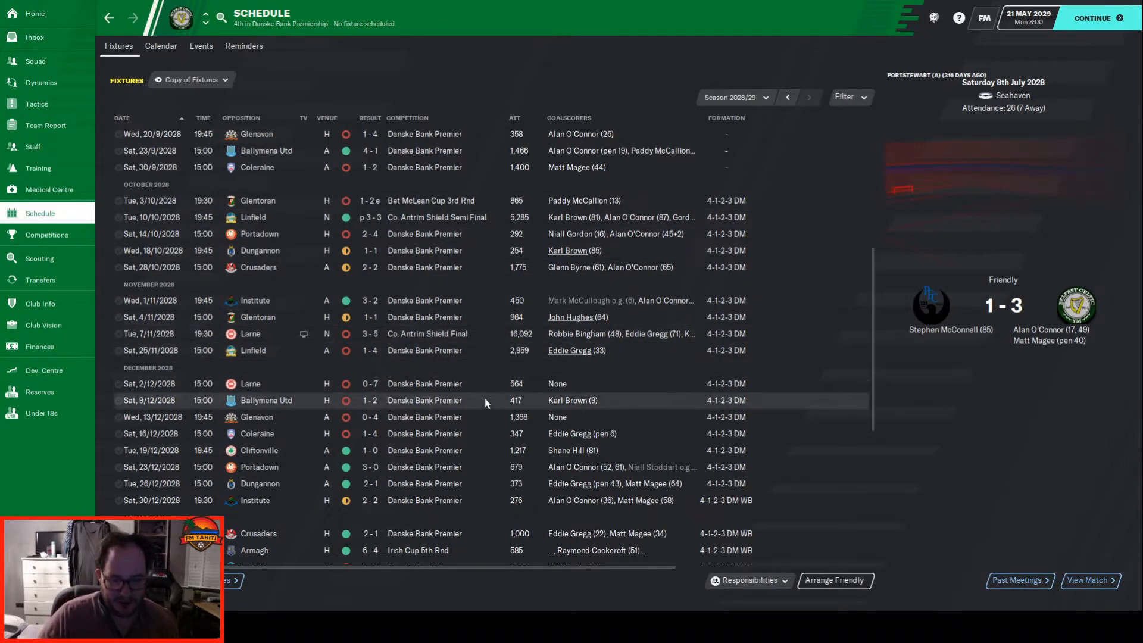
scroll(down, 3)
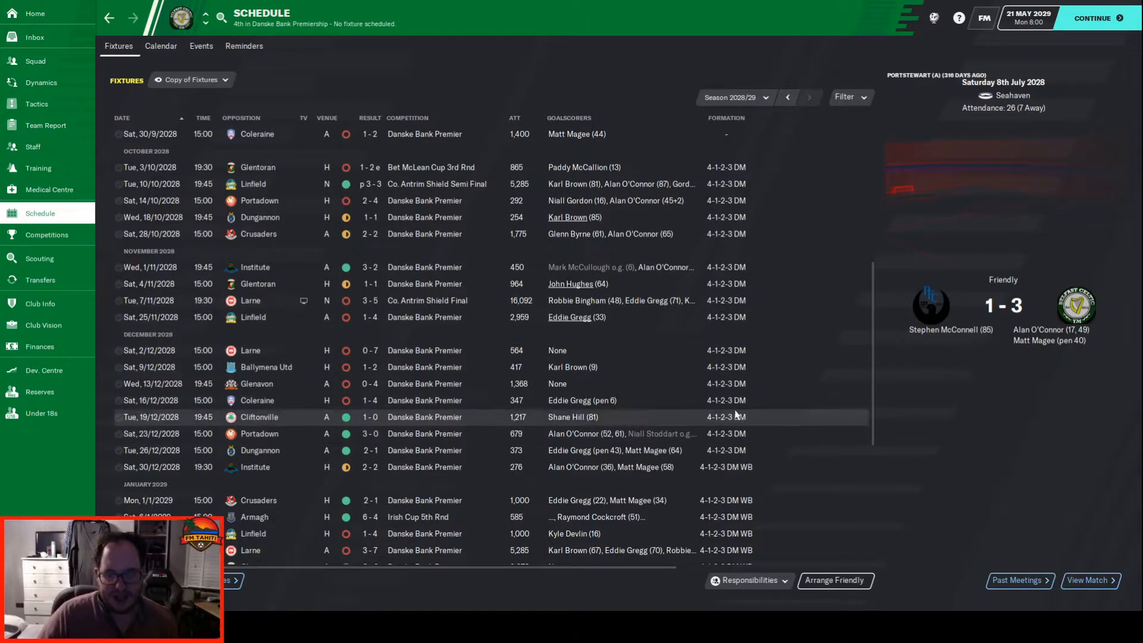
scroll(down, 3)
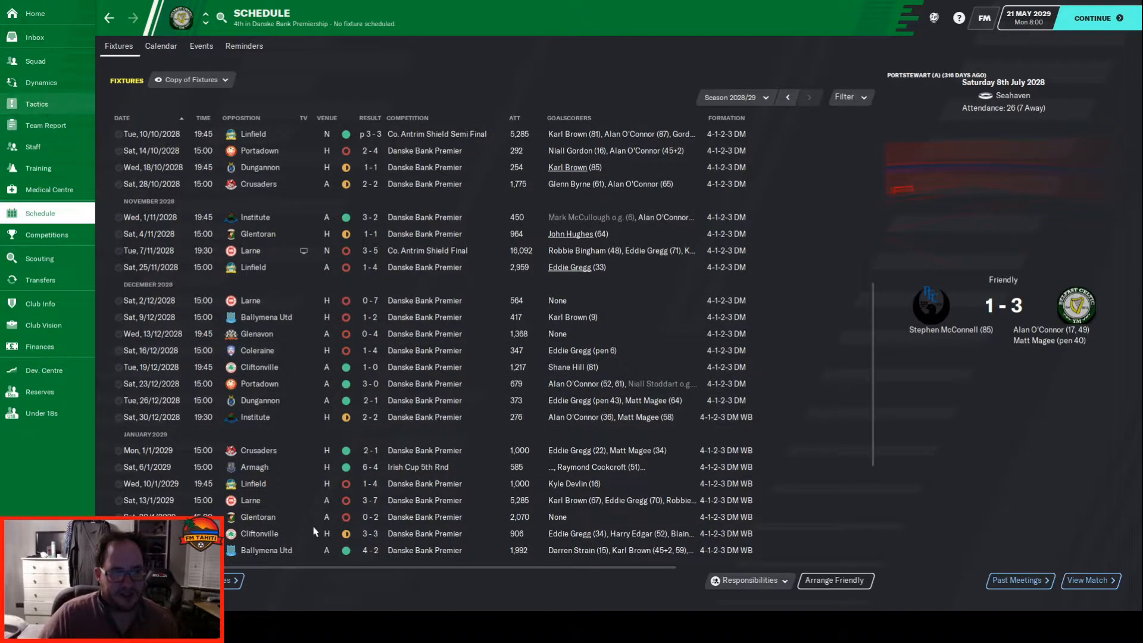
Step: Bring up the team tactics overview with the 4-1-2-3 DM WB formation
click(36, 104)
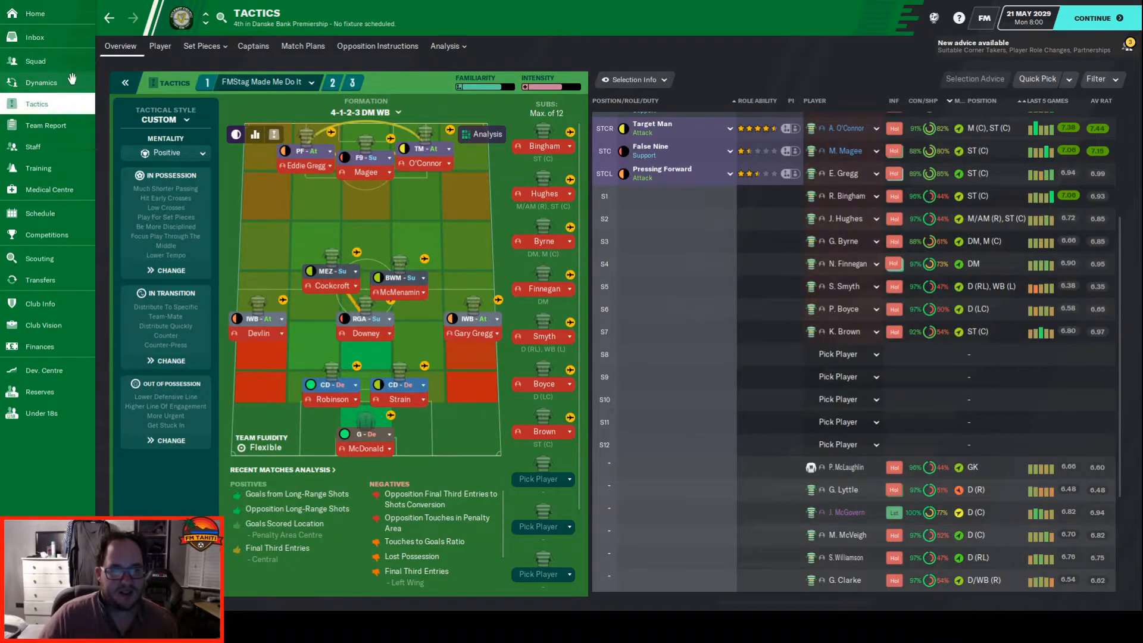
Step: From the squad list, go into goalkeeper Ronnie McDonald's player profile
click(34, 61)
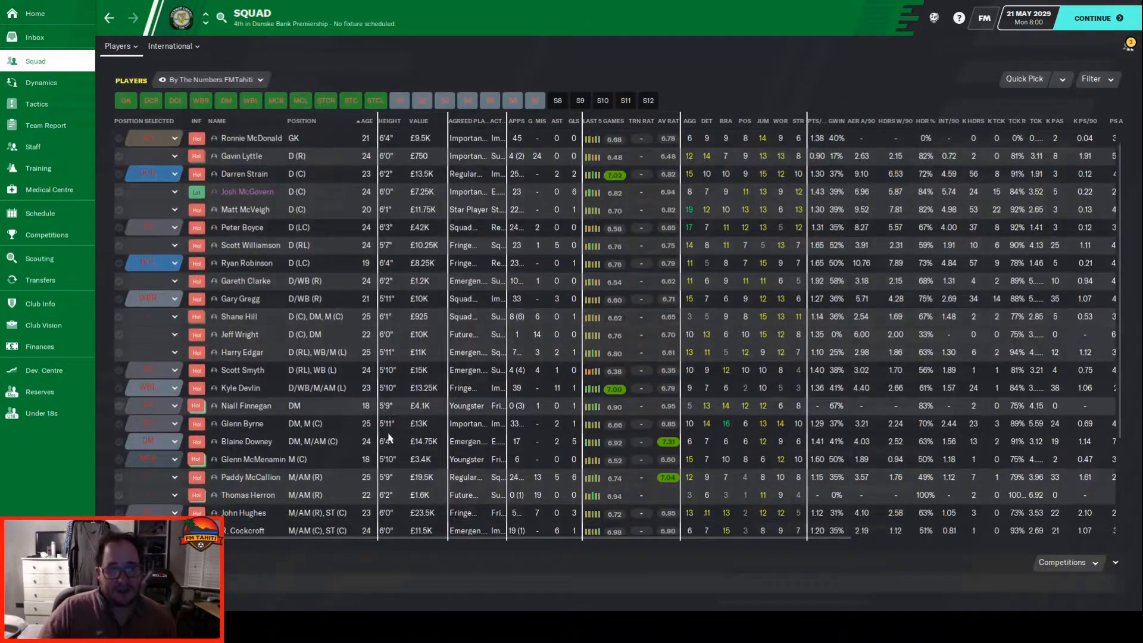
scroll(up, 3)
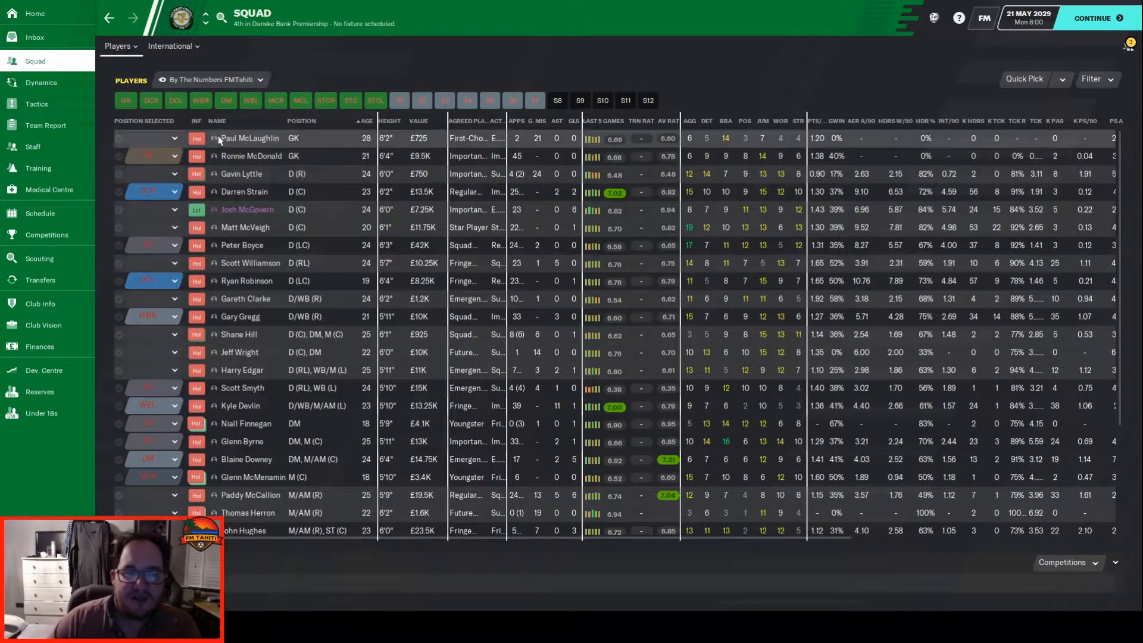
click(249, 138)
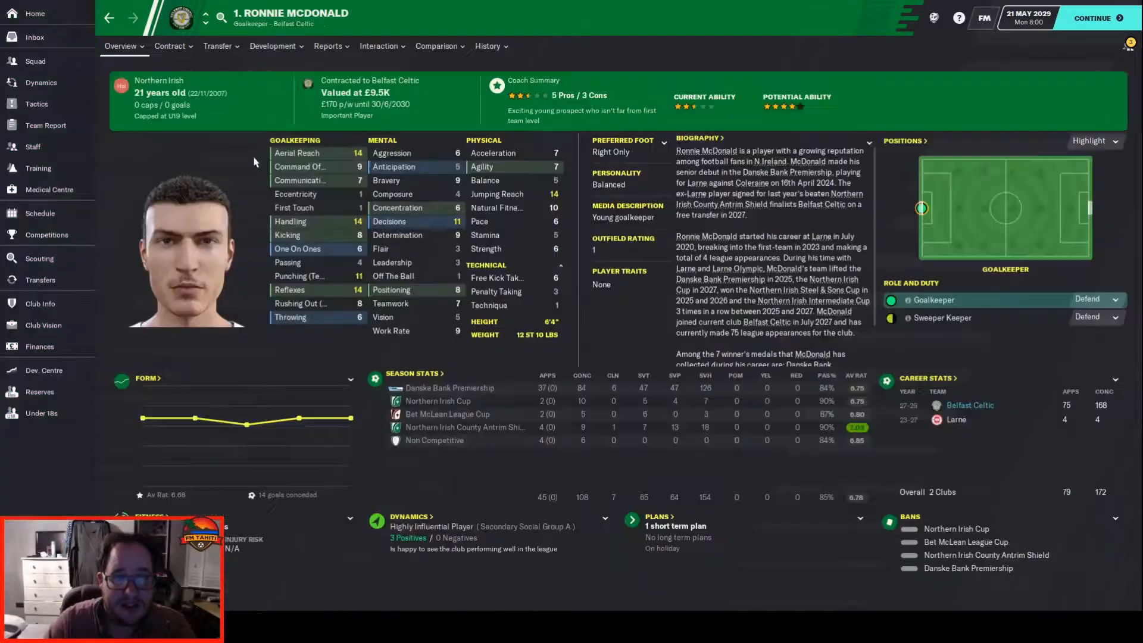
Step: Show Ronnie McDonald's coach report with his pros, cons and squad comparison
click(329, 46)
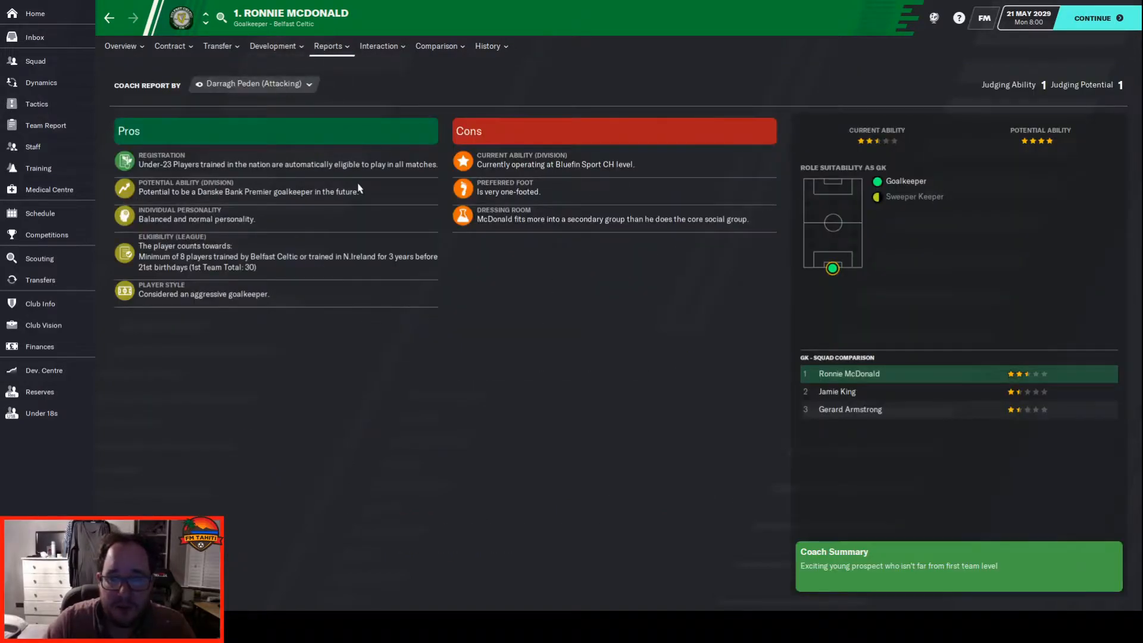
mouse_move(590, 164)
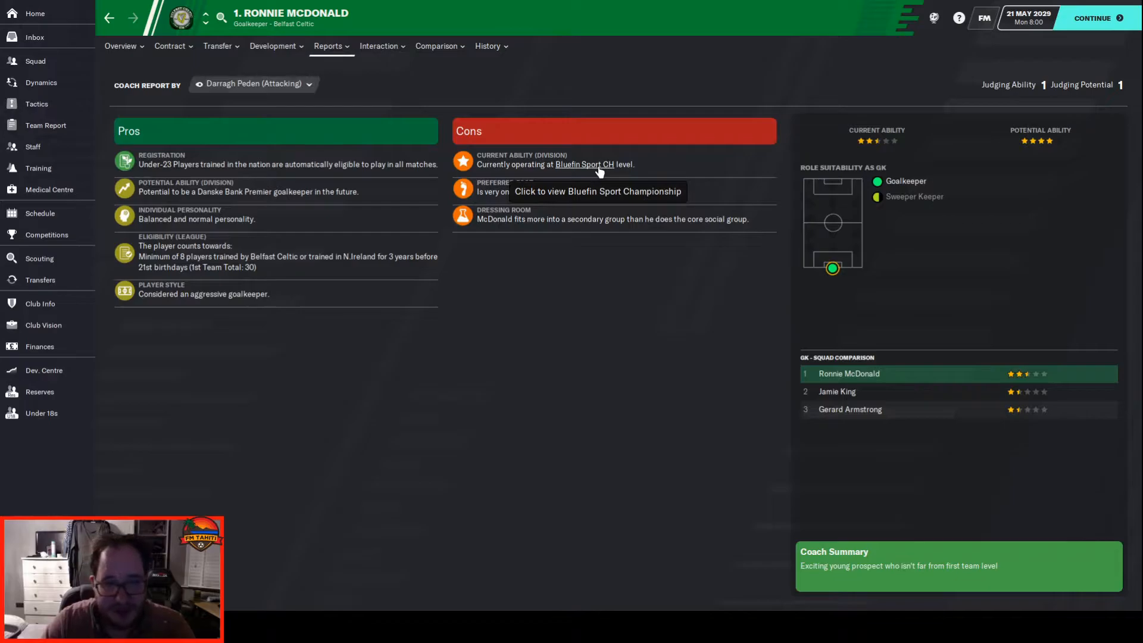
mouse_move(203, 216)
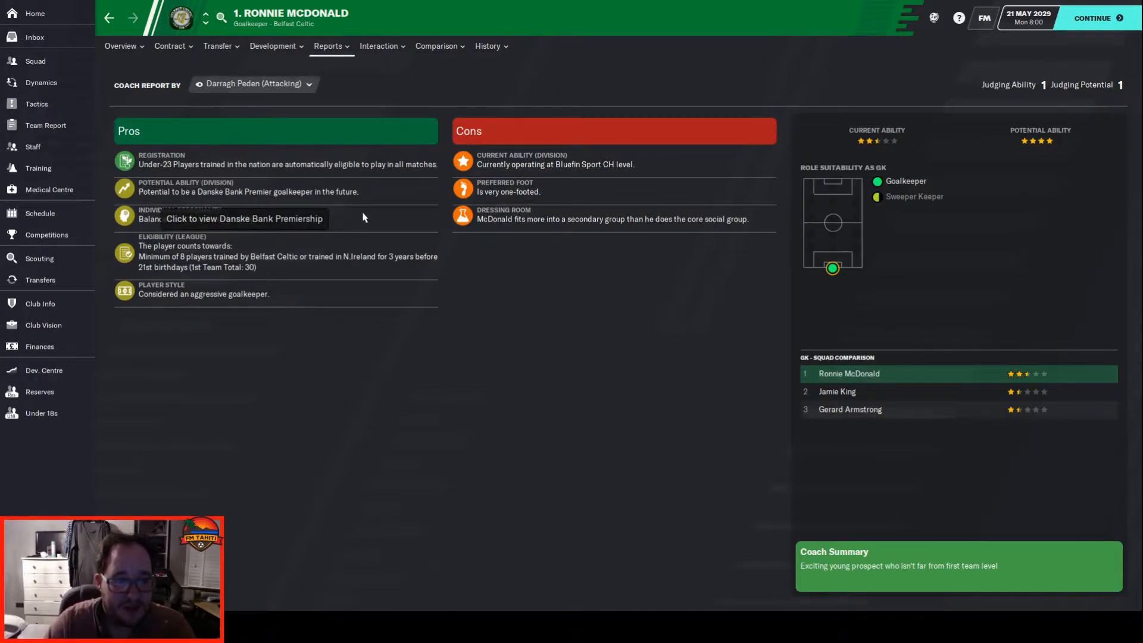
Step: Back in the squad list, scroll down and view Blaine Downey's career history
click(34, 61)
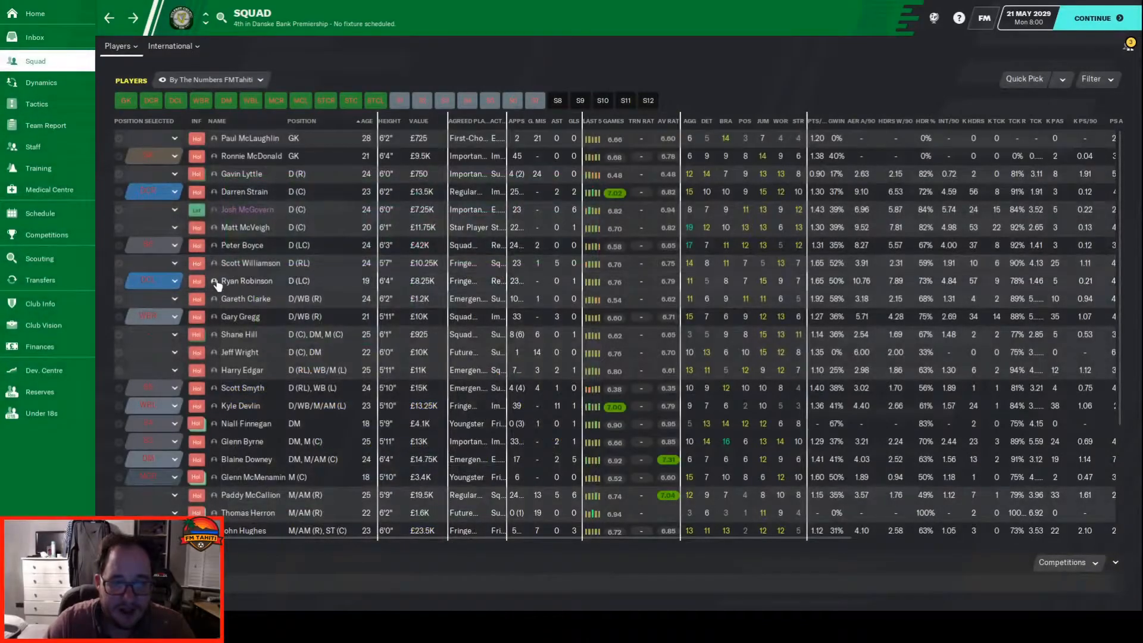
mouse_move(245, 281)
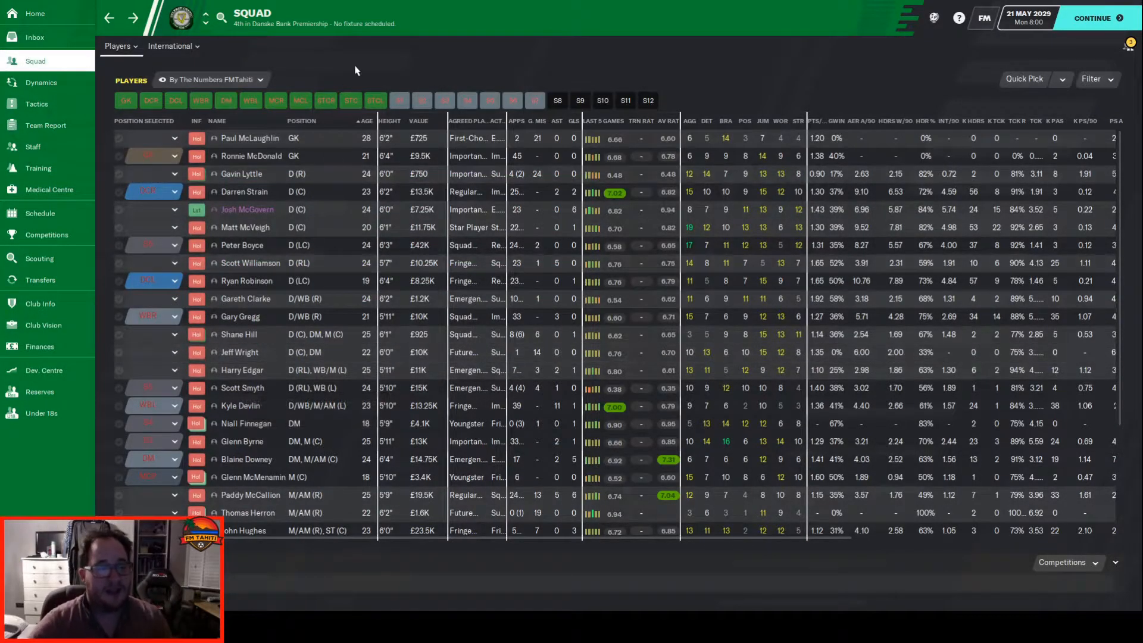
mouse_move(260, 130)
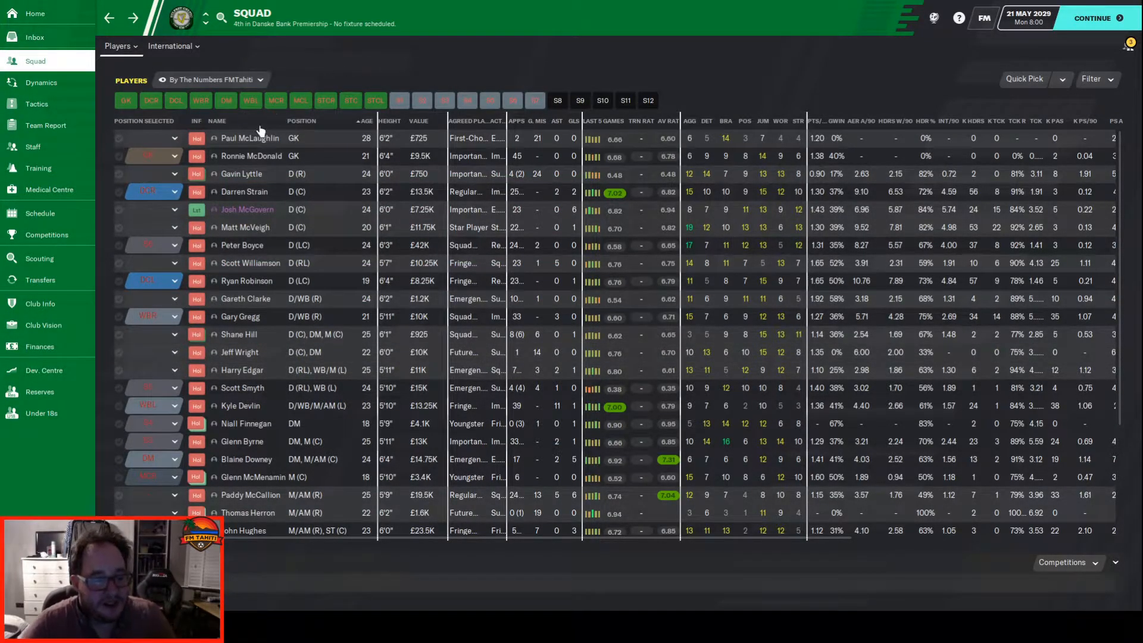
mouse_move(239, 316)
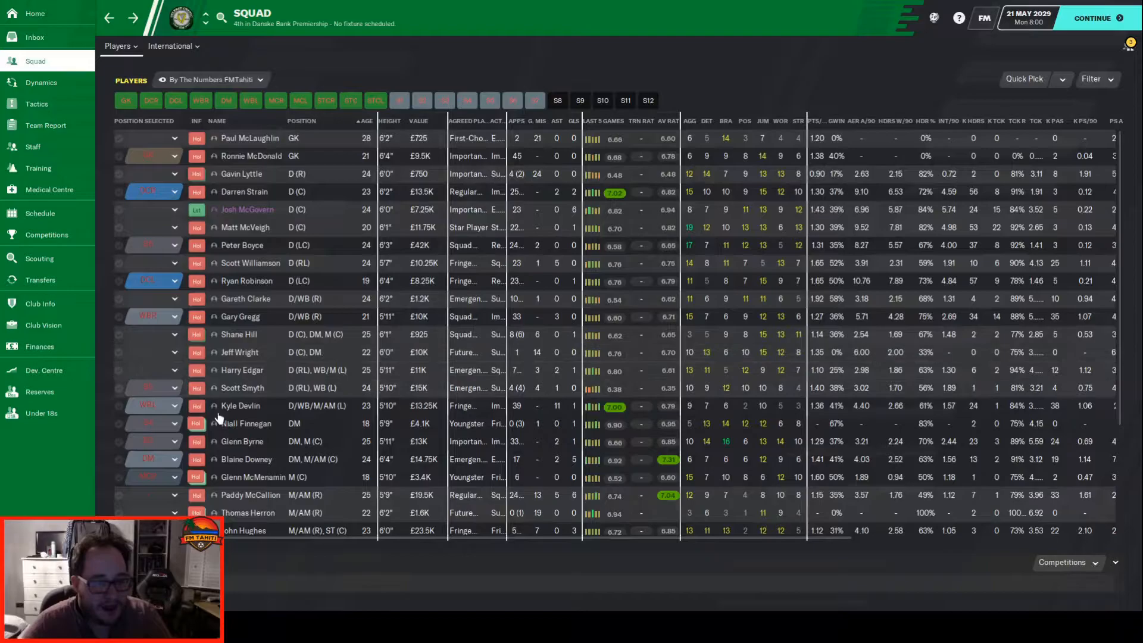
mouse_move(241, 405)
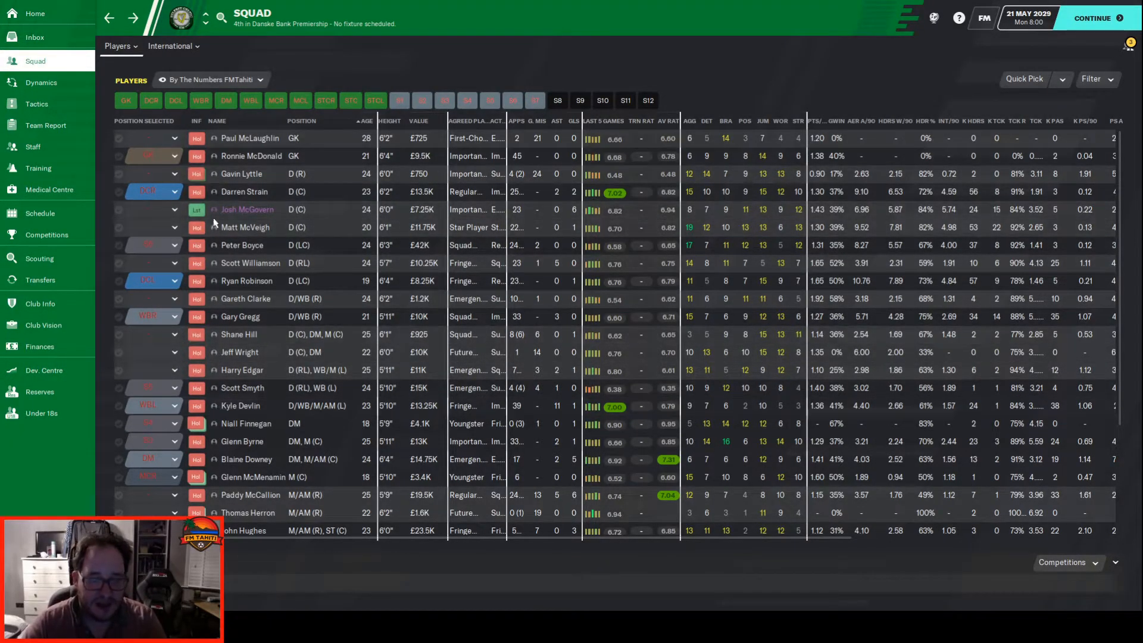
scroll(down, 3)
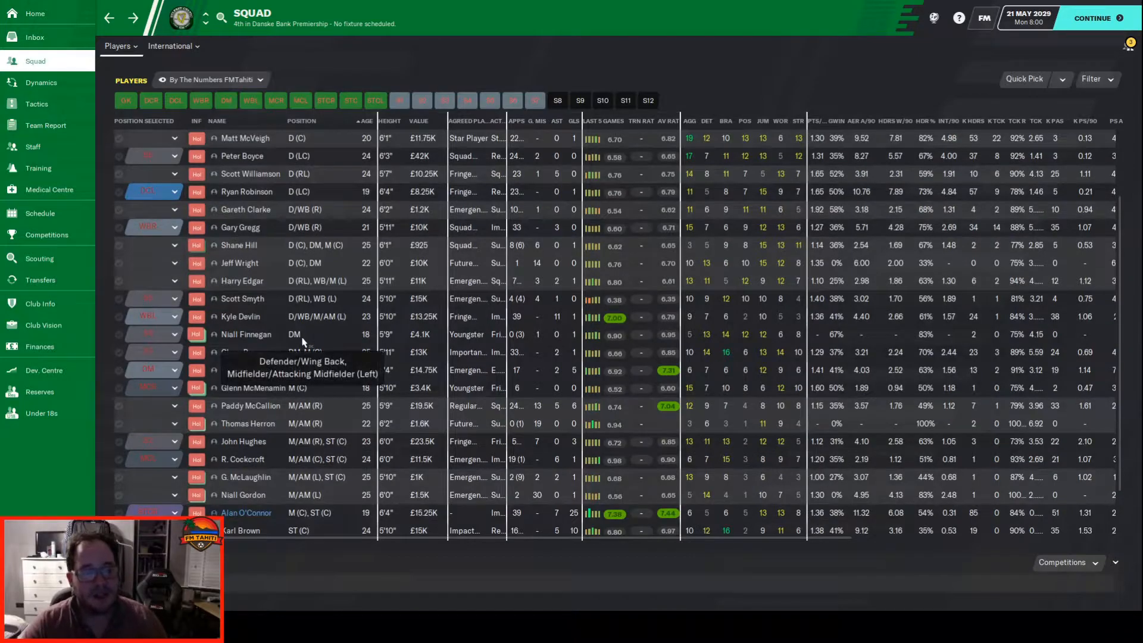
scroll(down, 3)
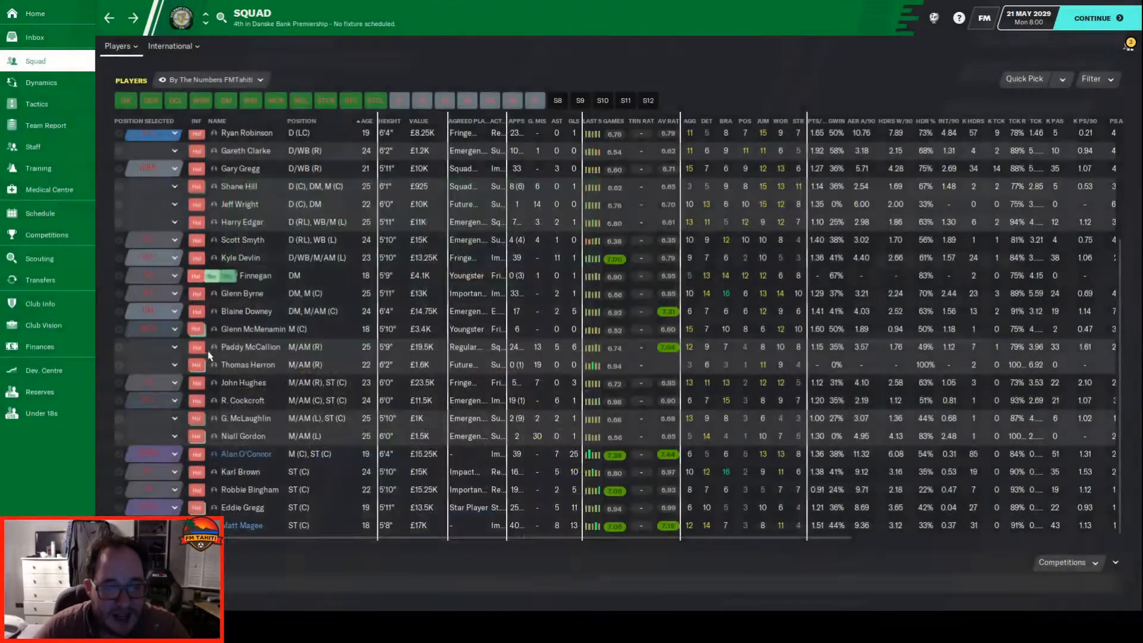
mouse_move(245, 328)
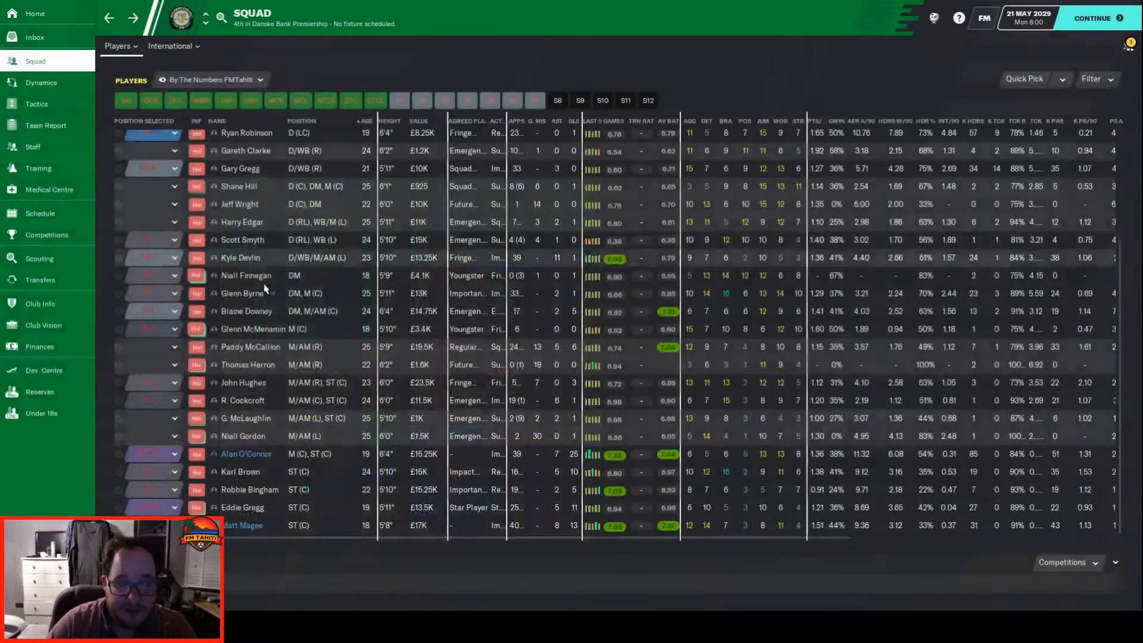
mouse_move(240, 311)
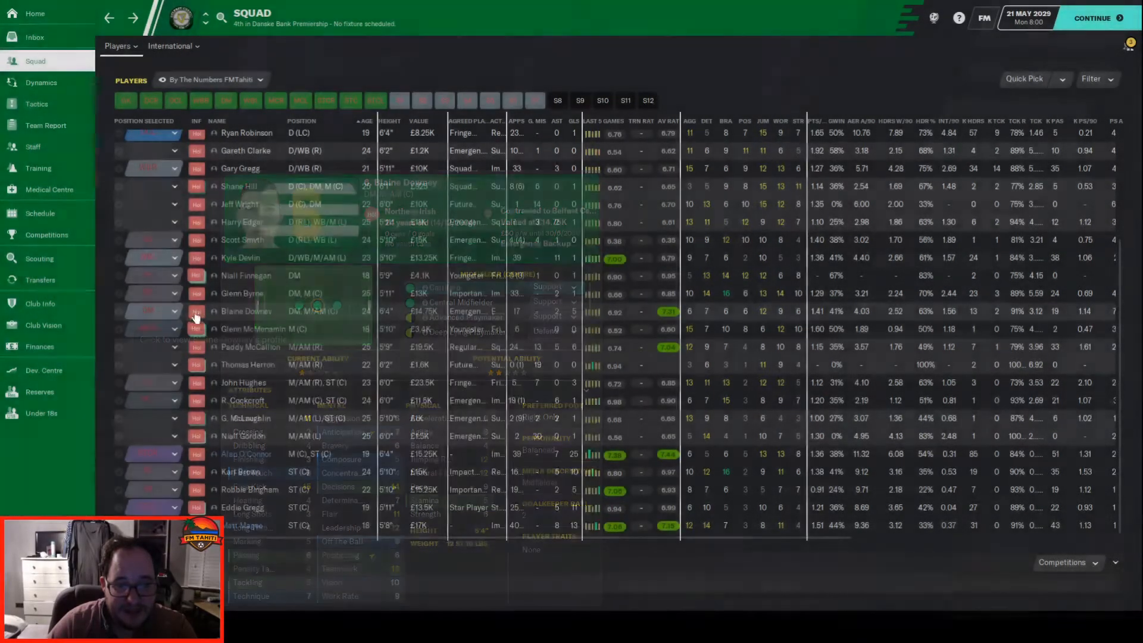
click(247, 311)
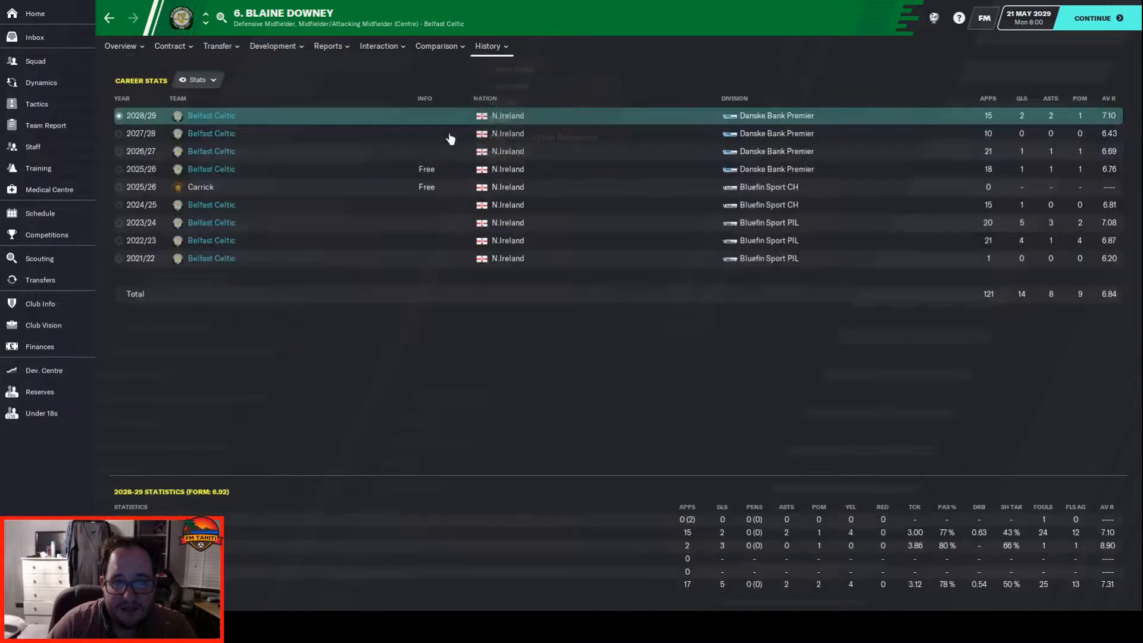
mouse_move(280, 257)
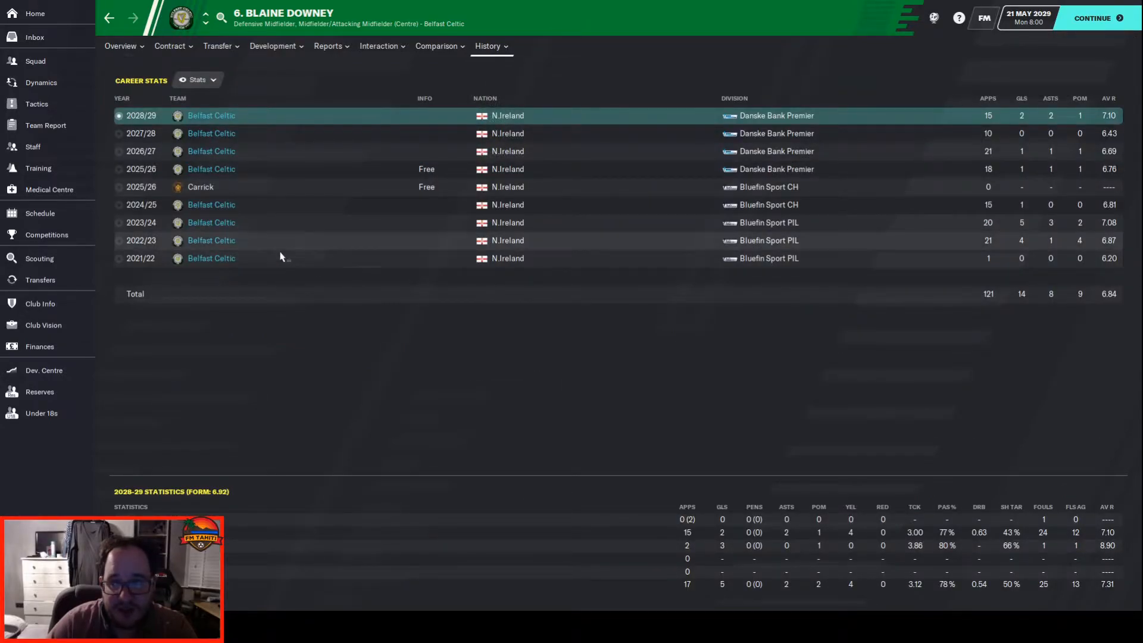
Step: Return to the Belfast Celtic squad list showing midfielders and strikers
click(35, 61)
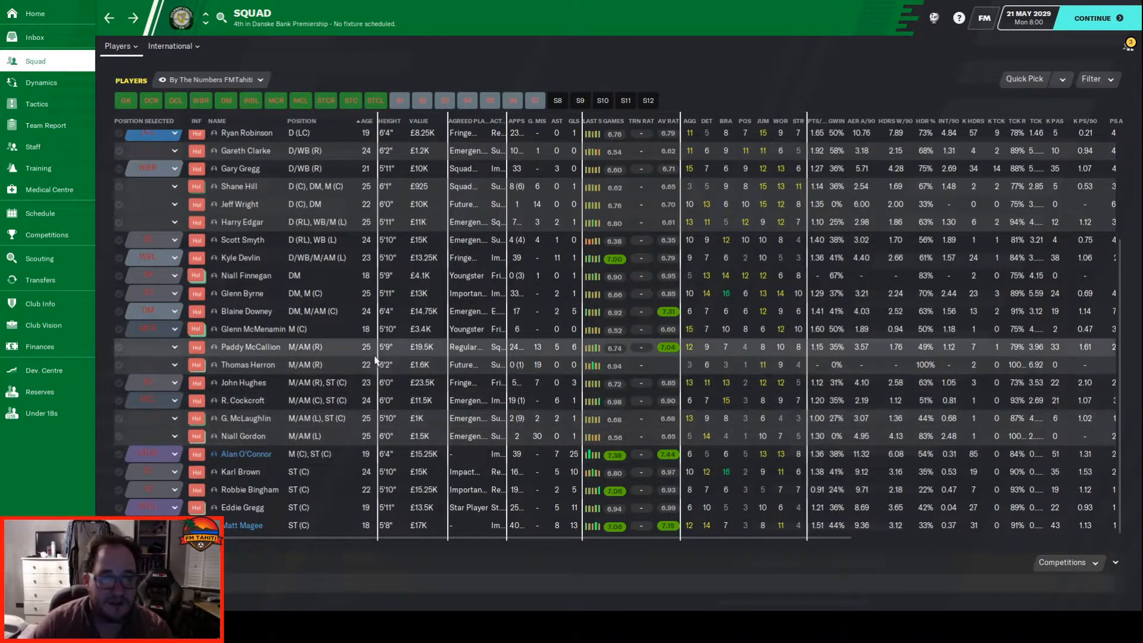
mouse_move(364, 364)
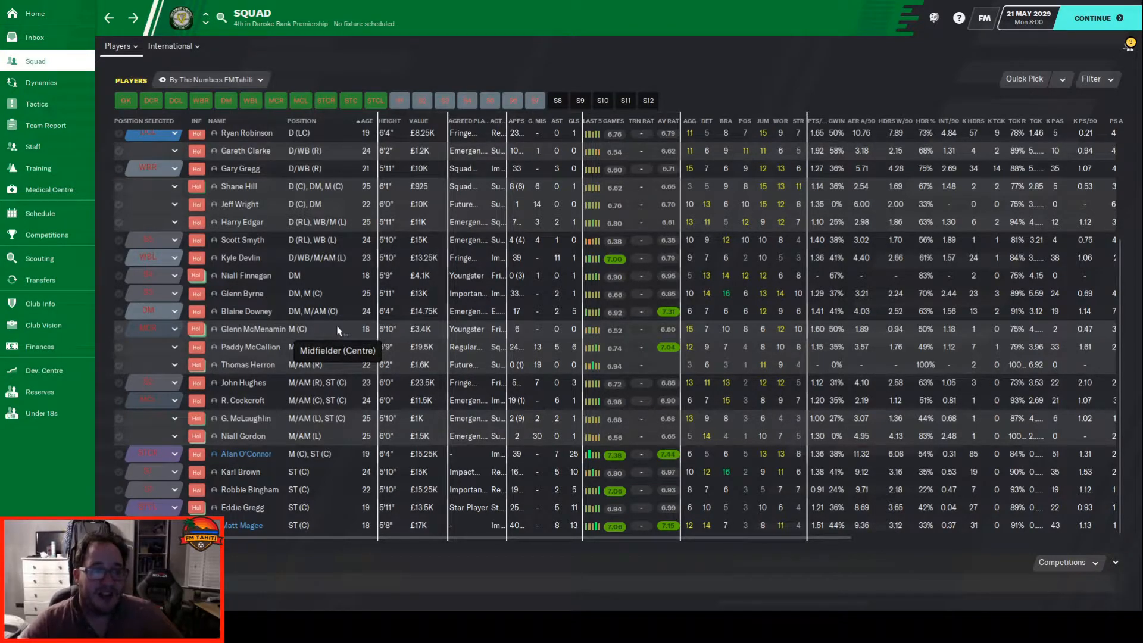
mouse_move(317, 343)
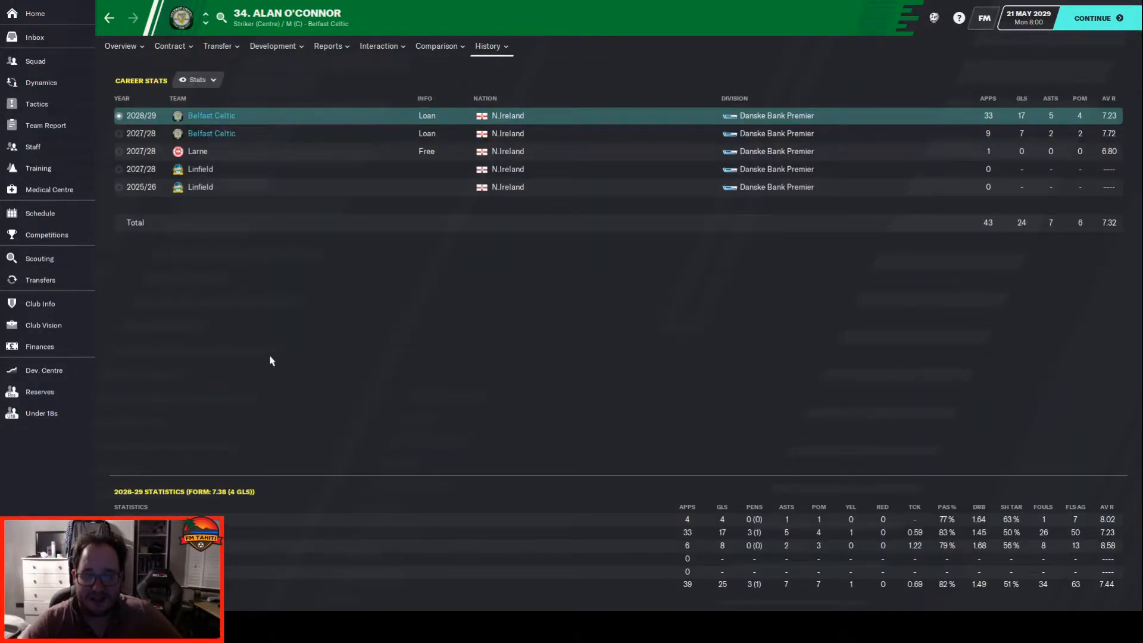
mouse_move(1008, 222)
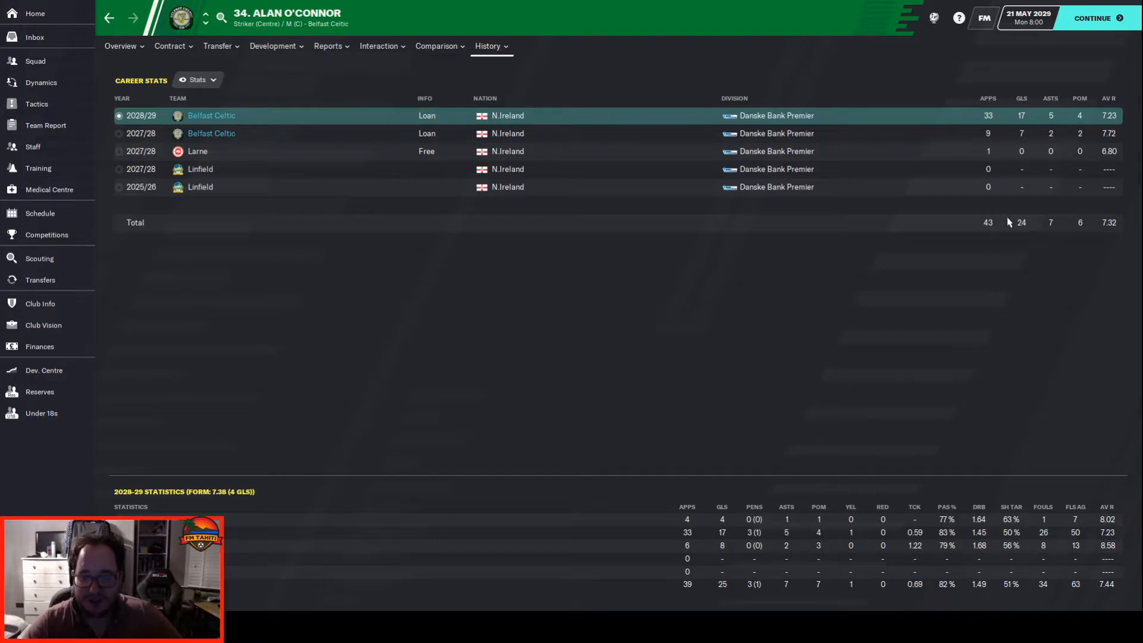
click(377, 47)
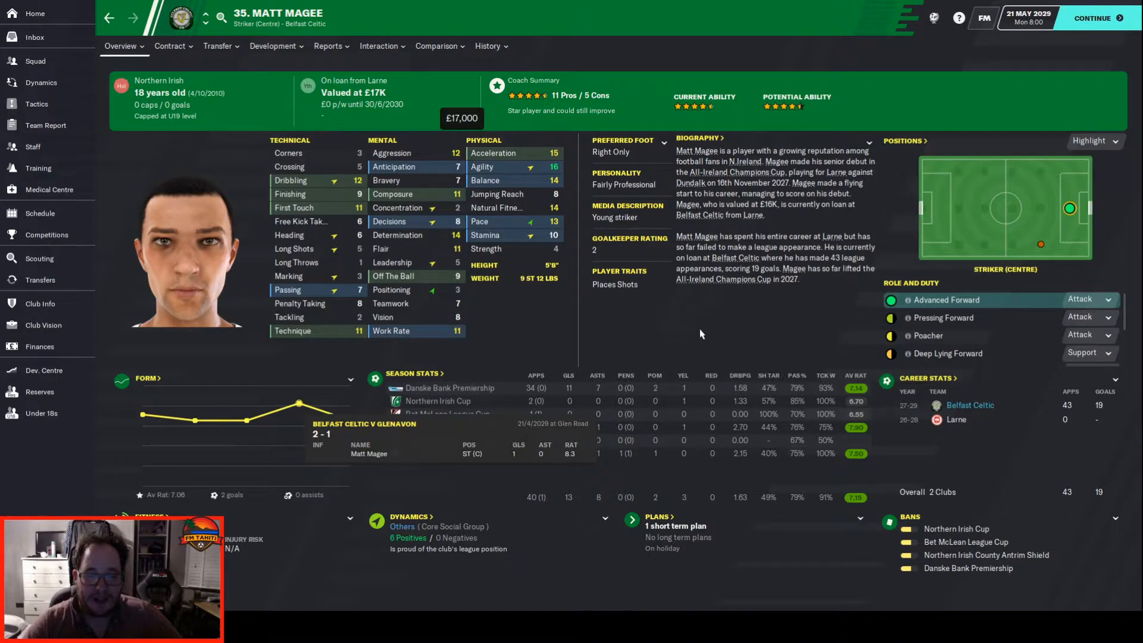
click(487, 46)
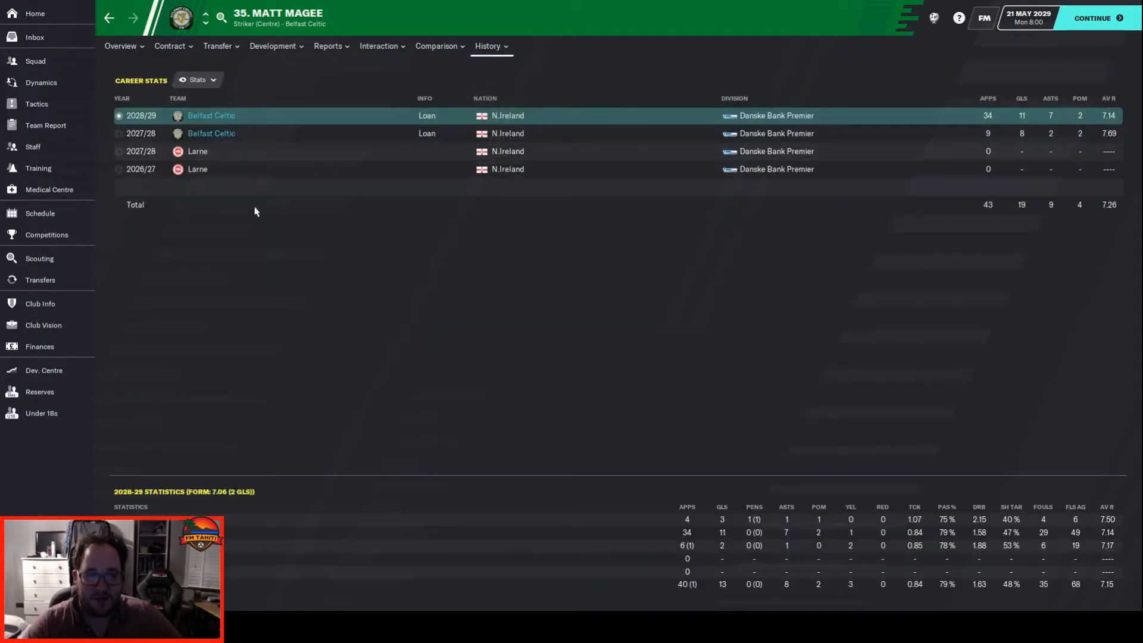
mouse_move(178, 133)
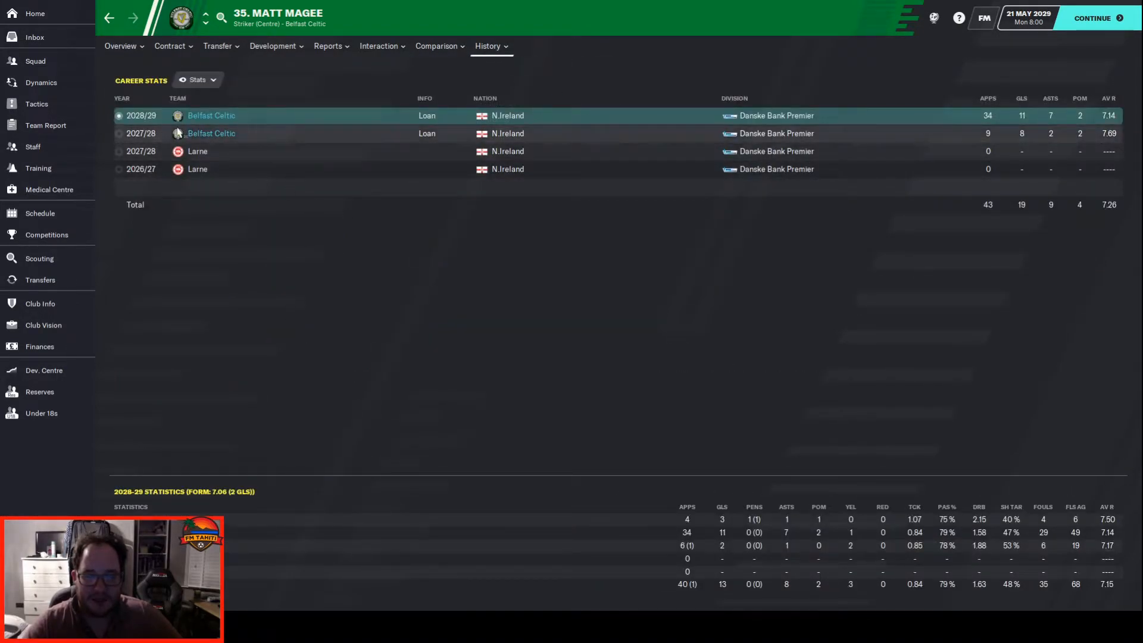
click(34, 61)
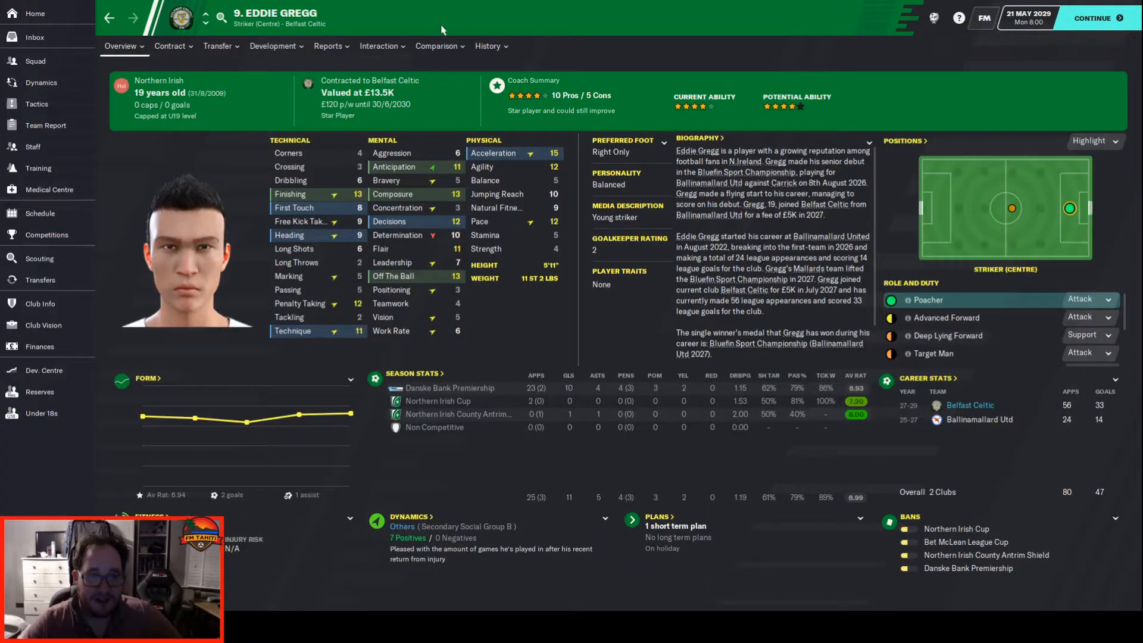
click(488, 46)
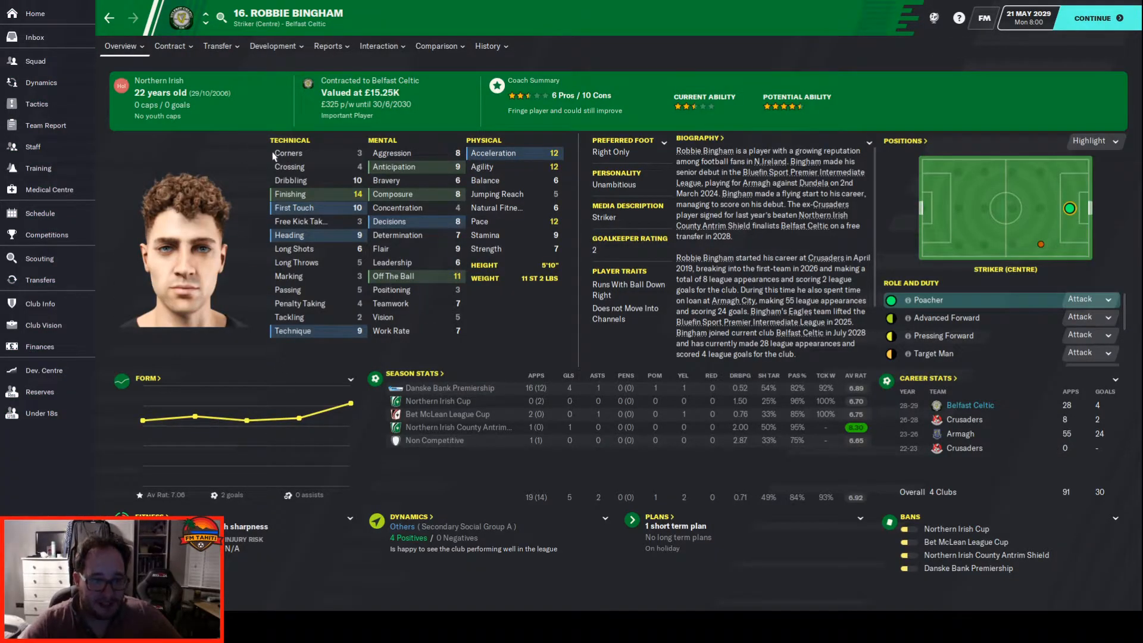
click(489, 47)
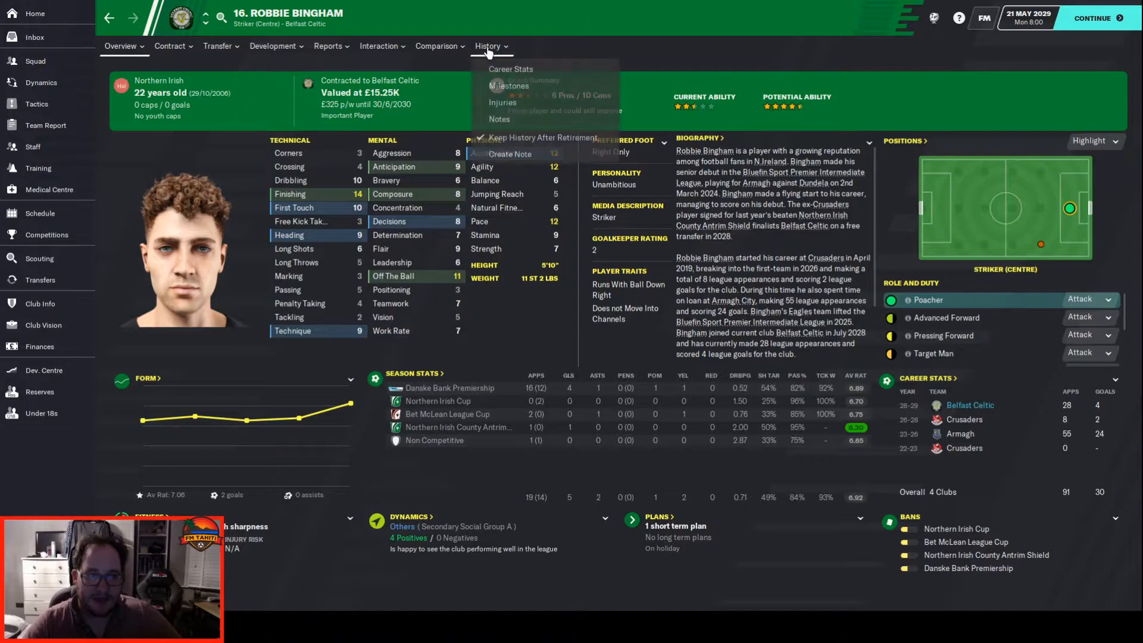
click(510, 69)
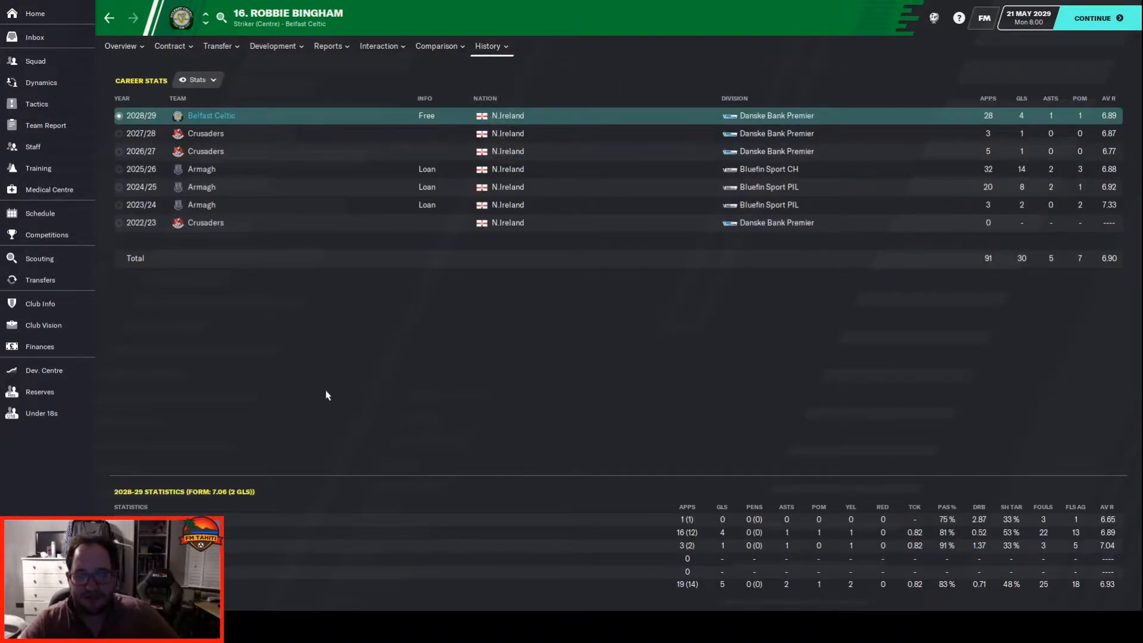
mouse_move(318, 388)
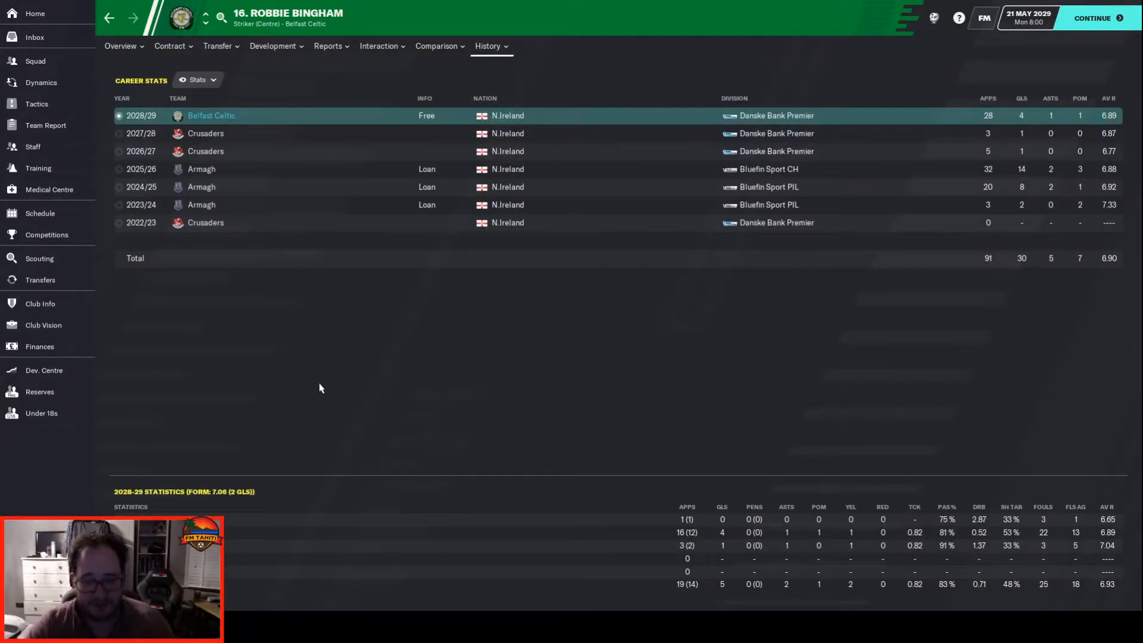
mouse_move(326, 349)
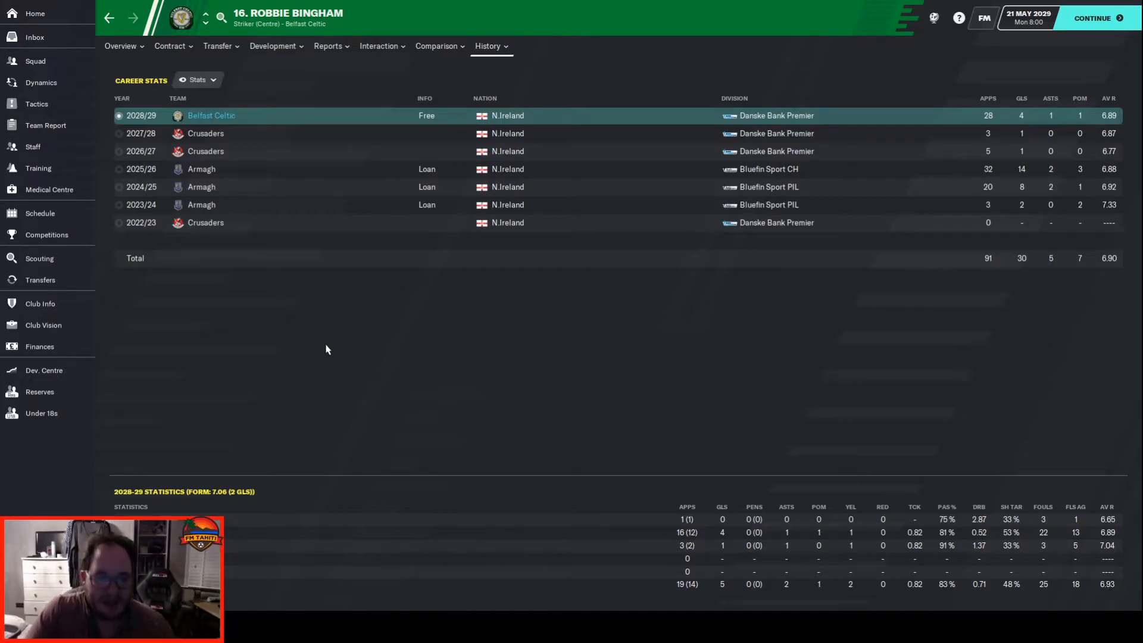
click(121, 46)
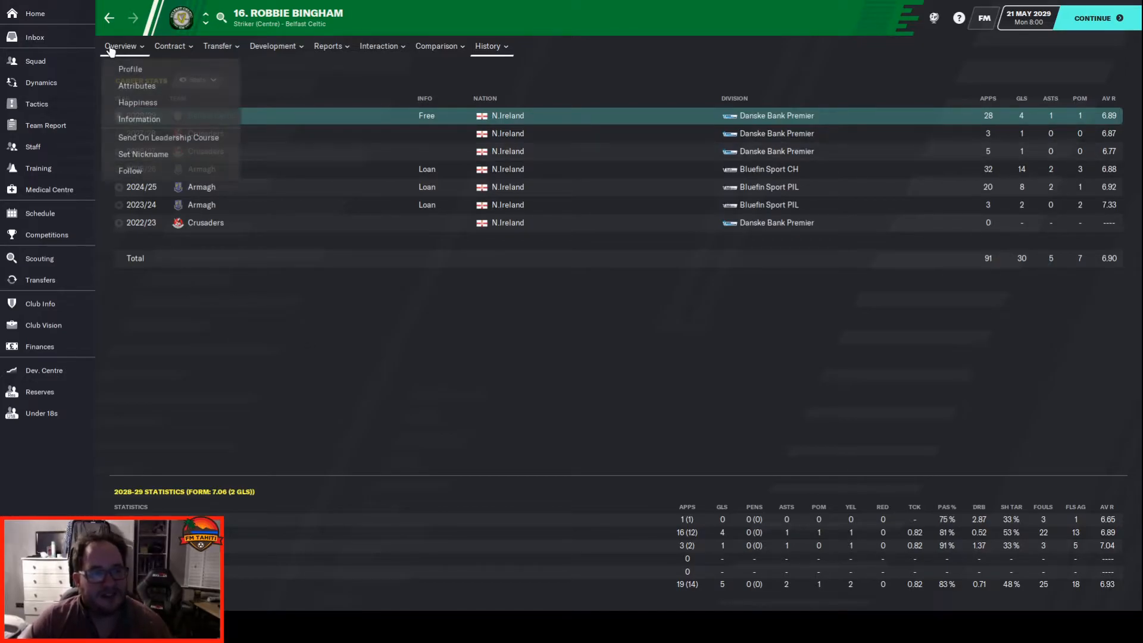
click(329, 46)
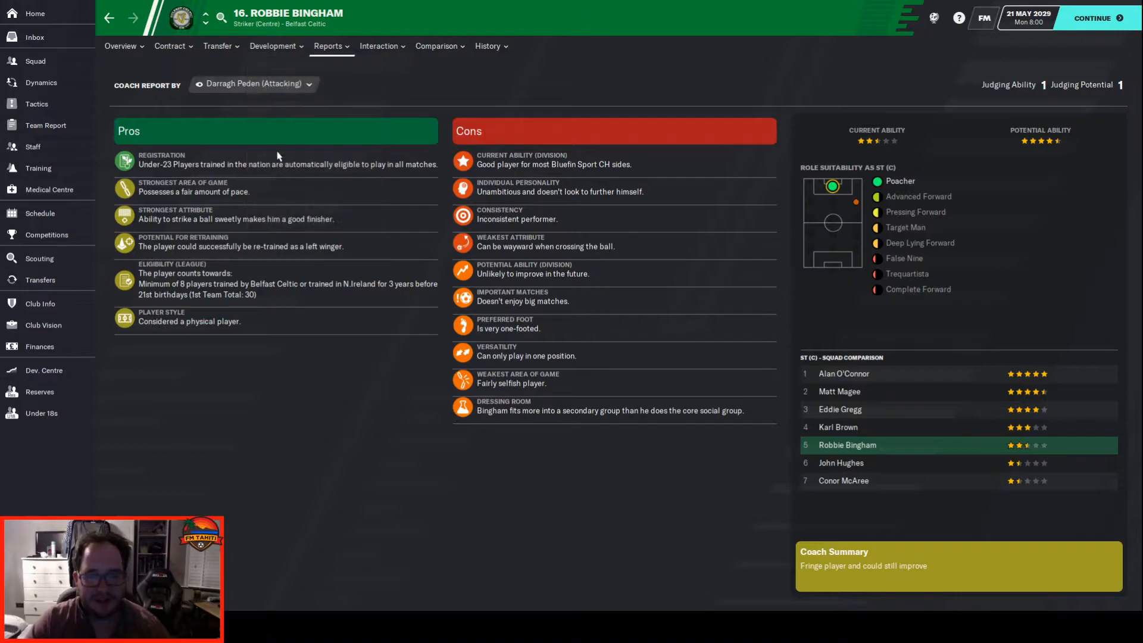
mouse_move(314, 72)
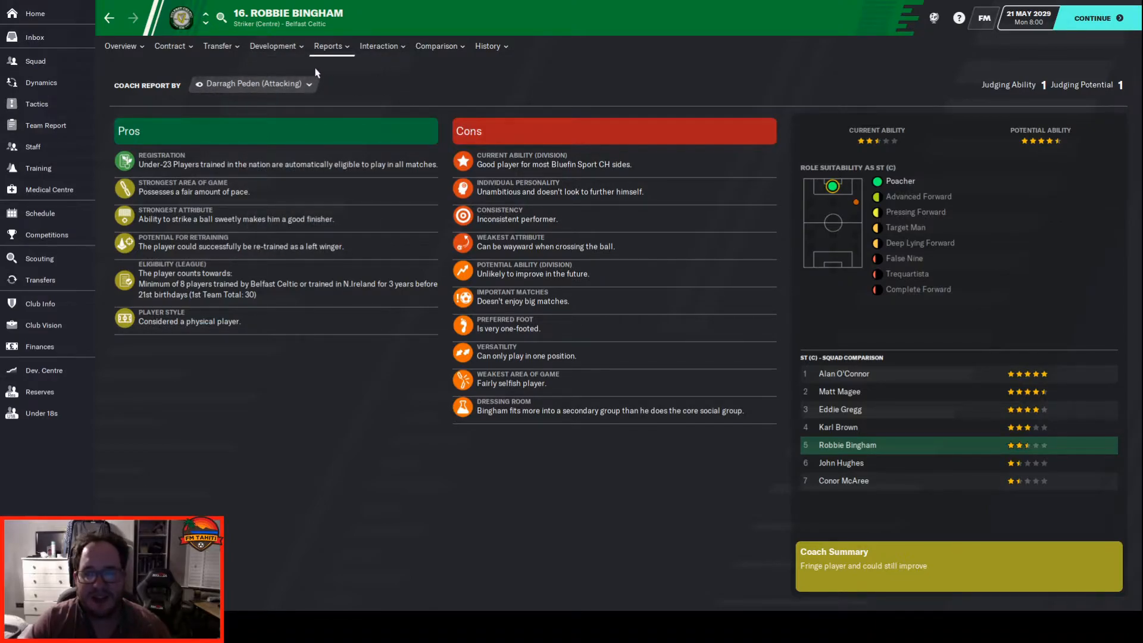
click(34, 61)
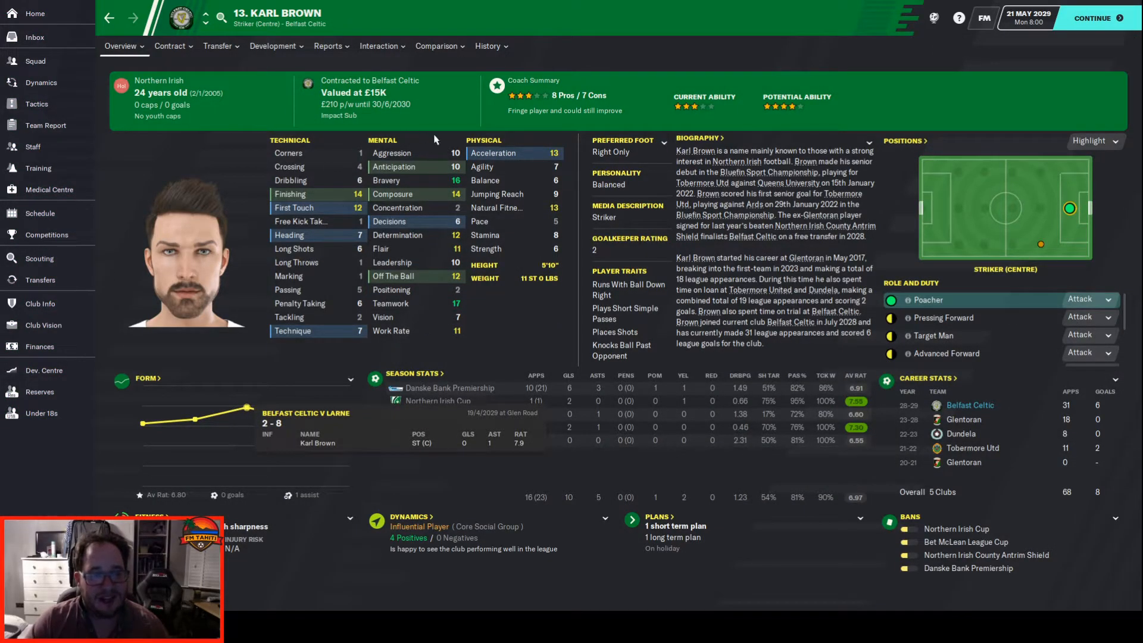
mouse_move(539, 329)
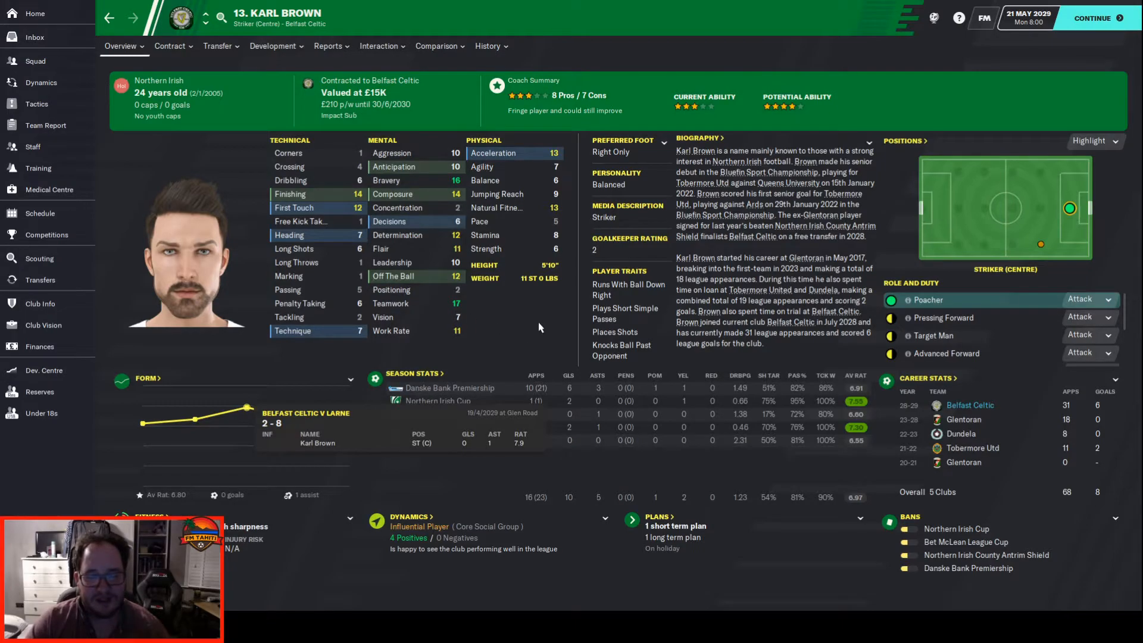
Step: Review Karl Brown's career history, then back out of his profile to the tactics screen
click(487, 46)
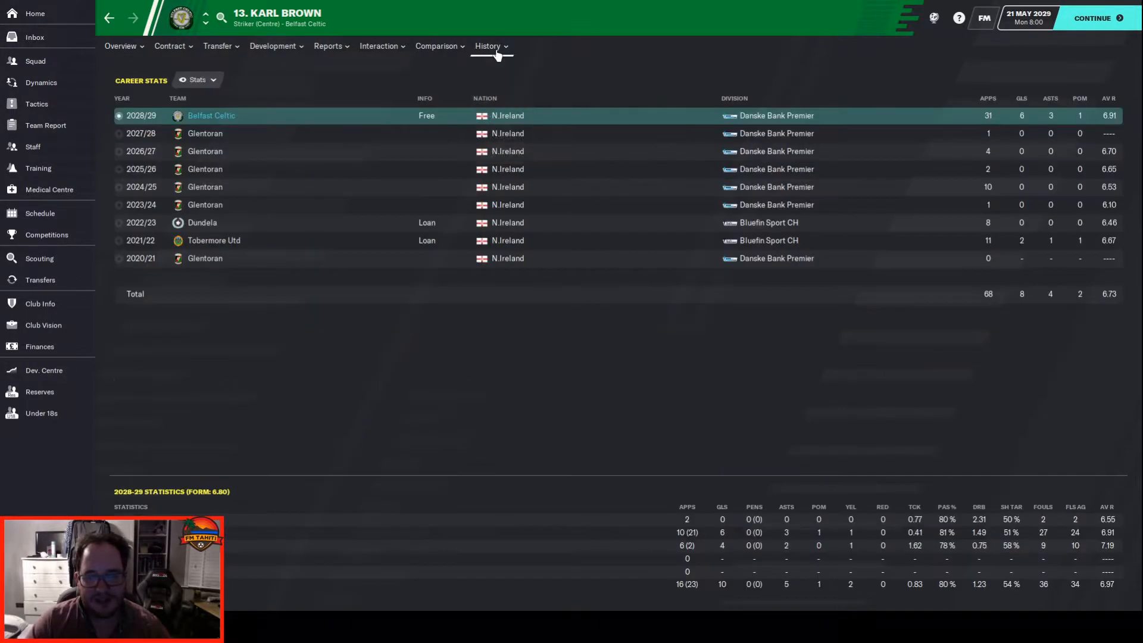
mouse_move(735, 467)
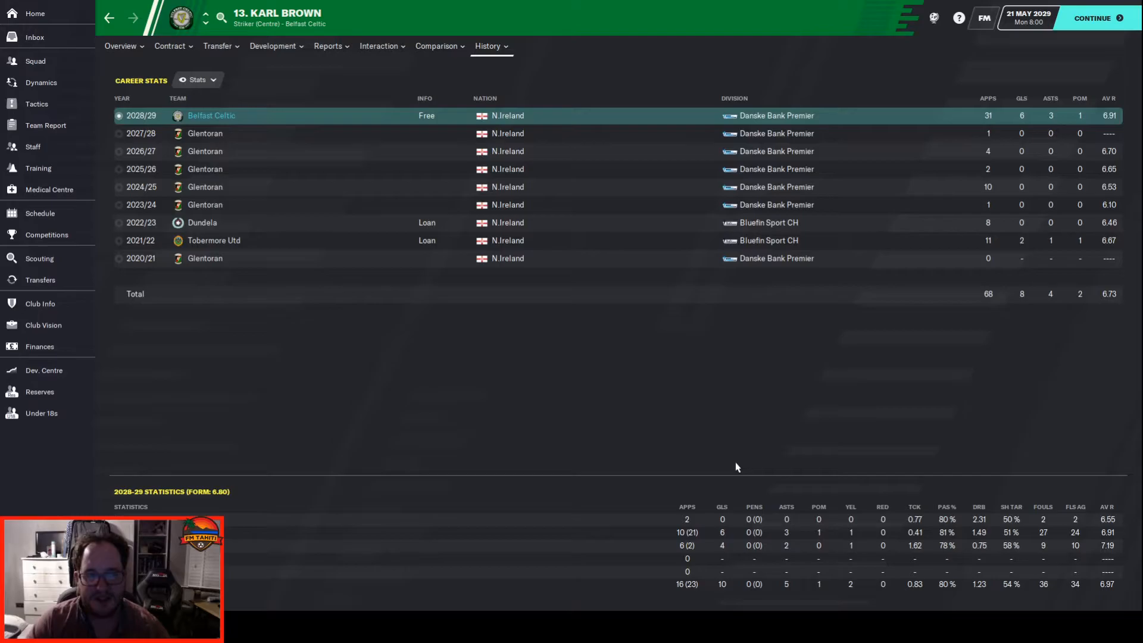
mouse_move(382, 284)
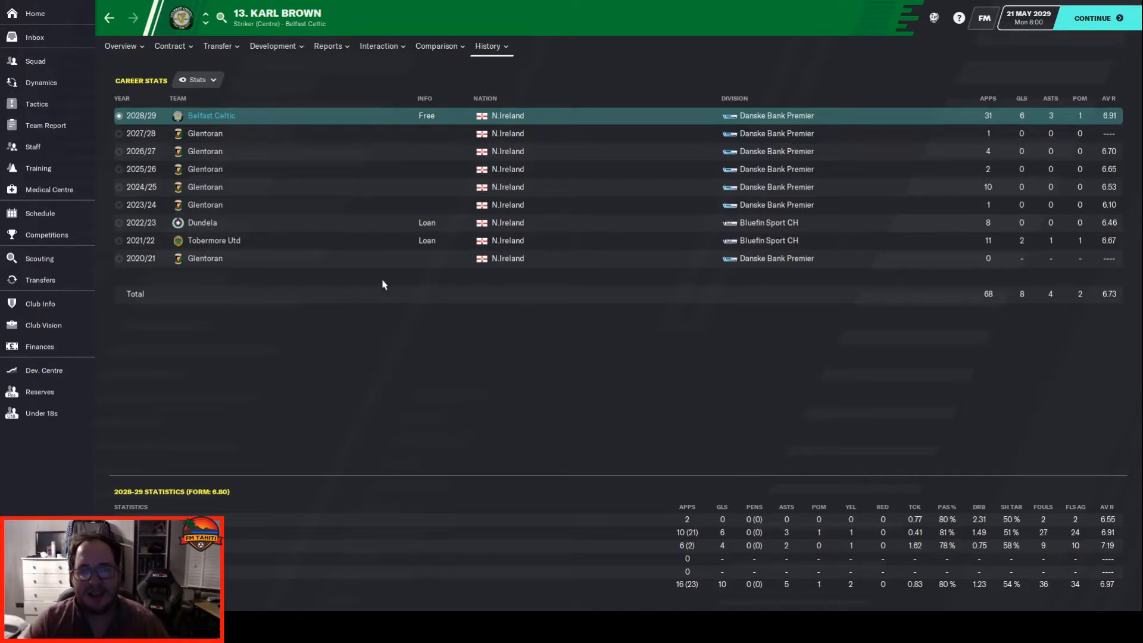
mouse_move(123, 86)
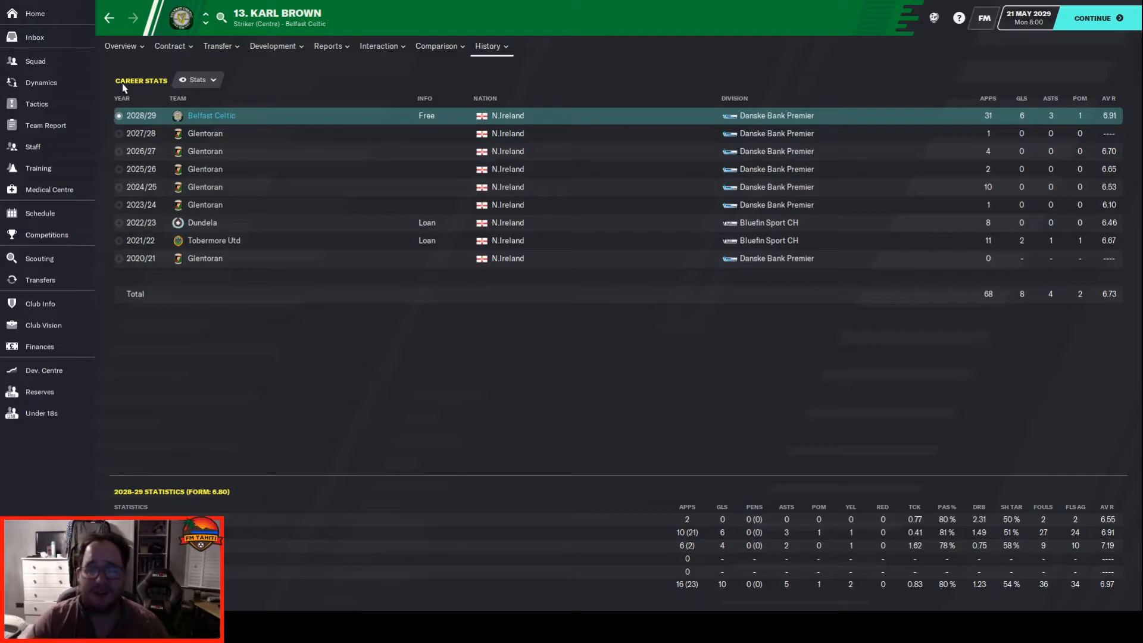
mouse_move(407, 348)
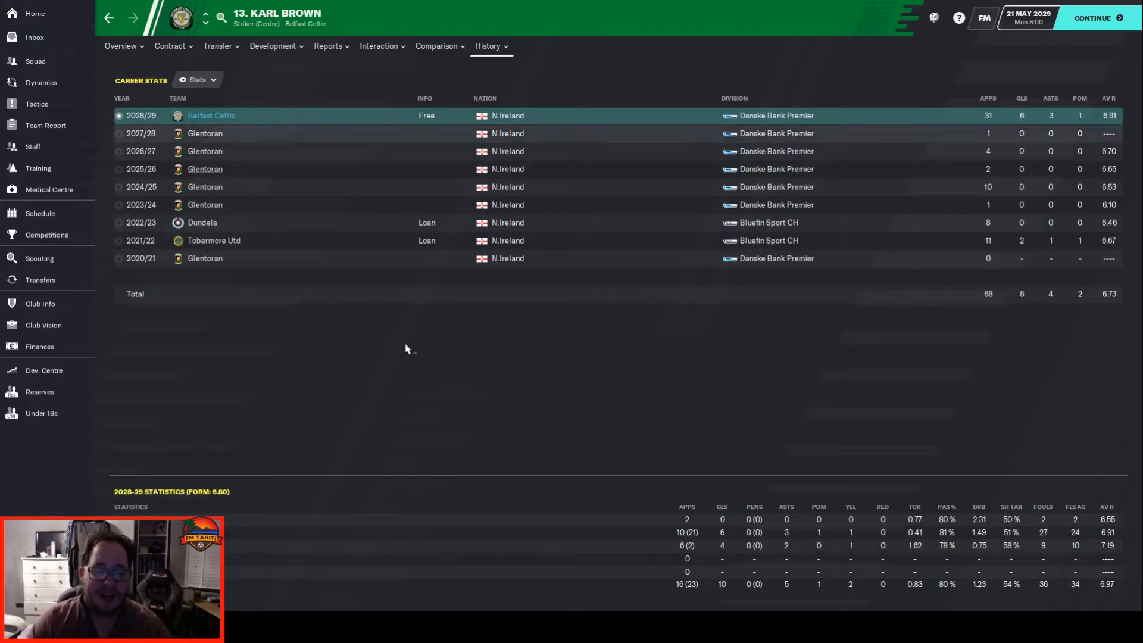
mouse_move(617, 527)
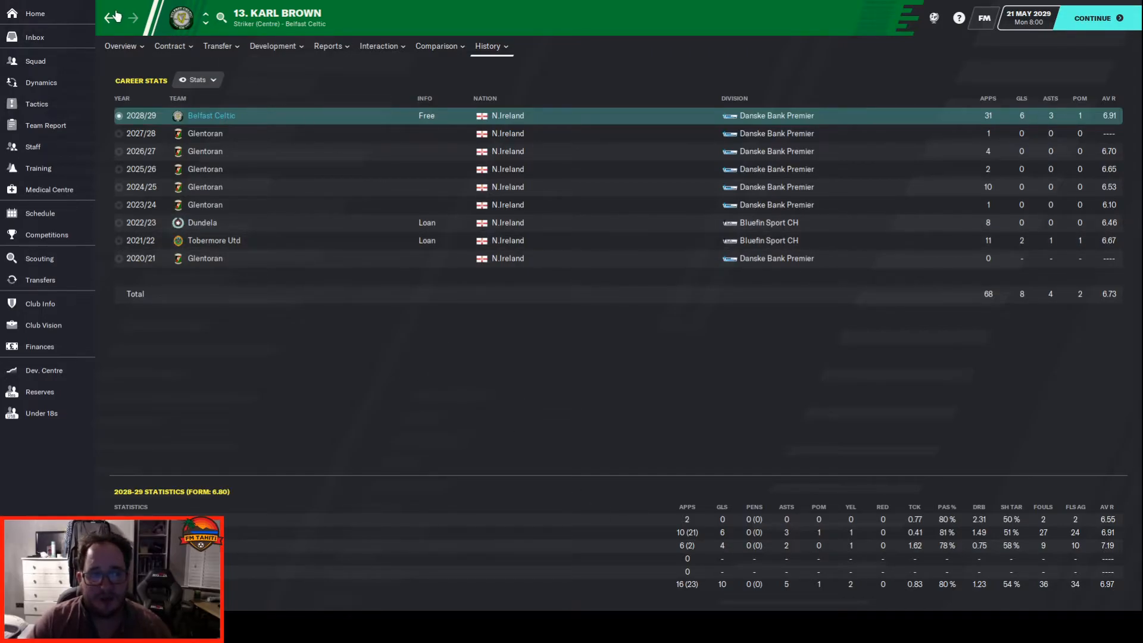
click(35, 103)
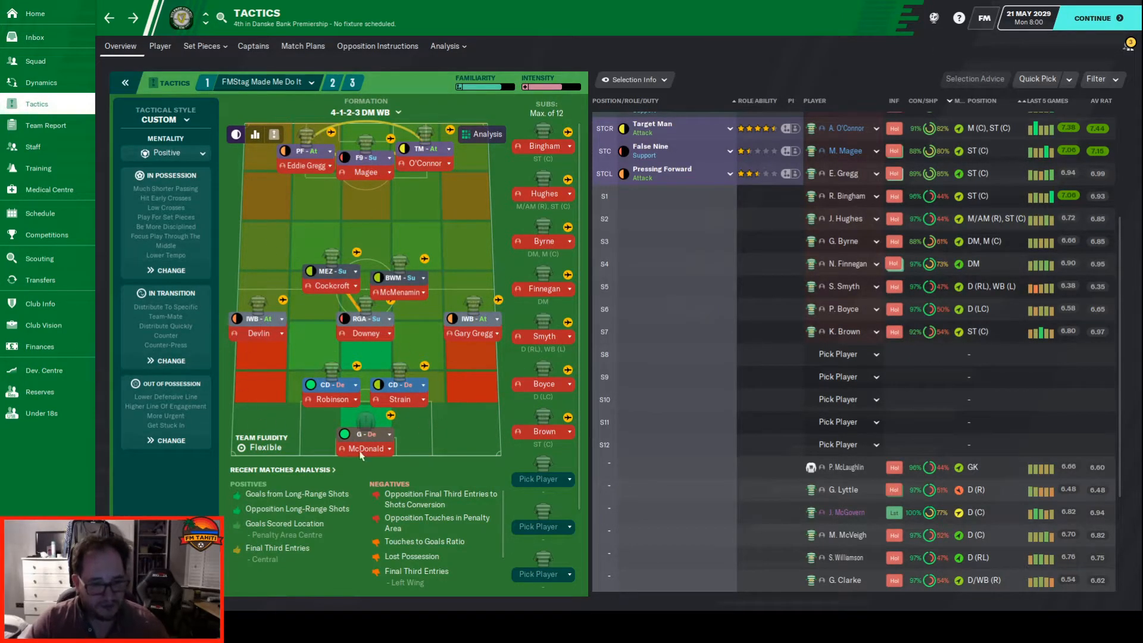
mouse_move(329, 402)
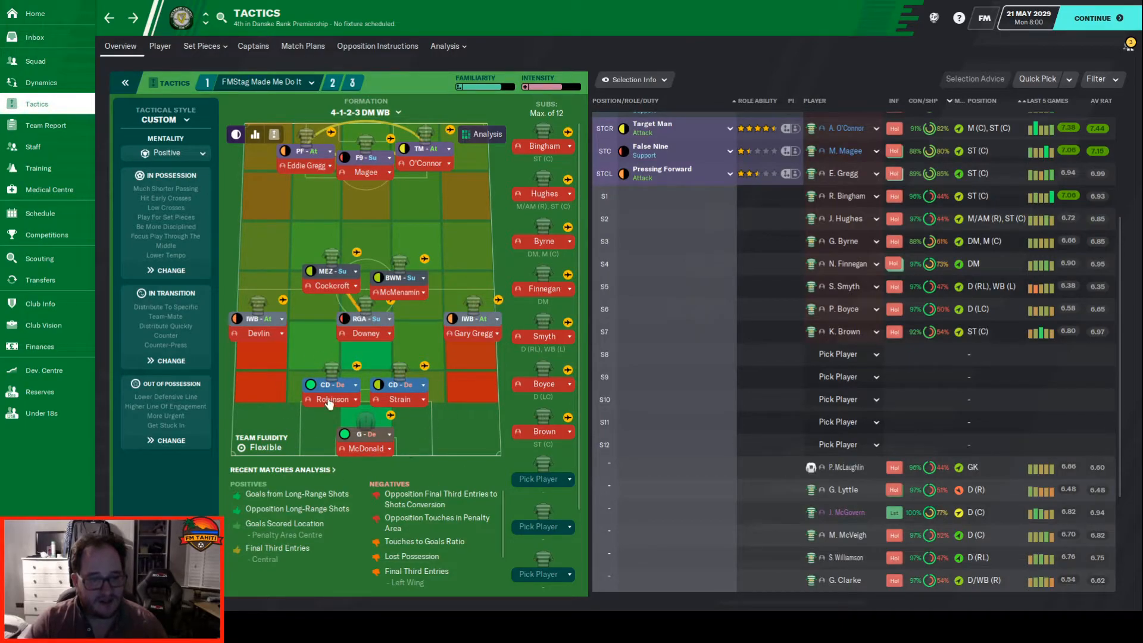
mouse_move(498, 309)
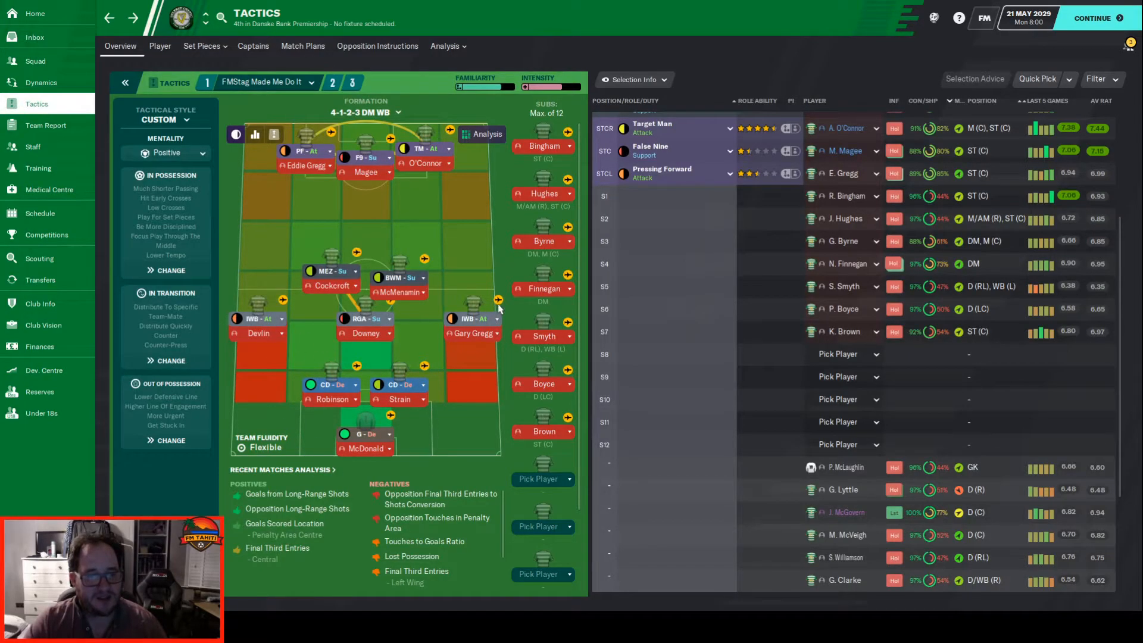
mouse_move(412, 292)
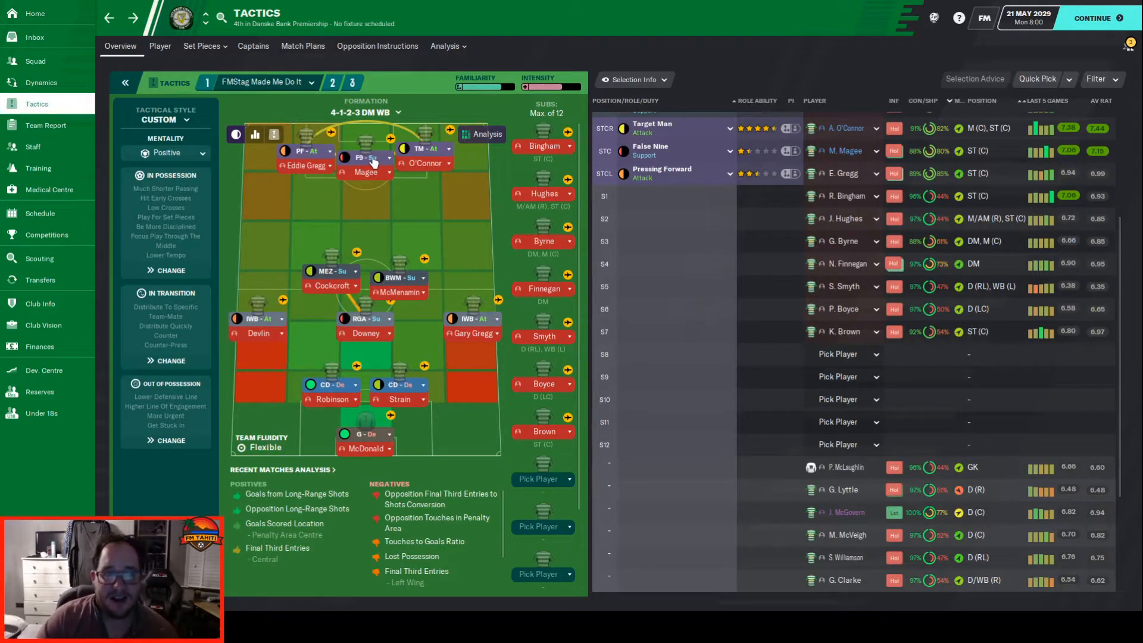
mouse_move(477, 234)
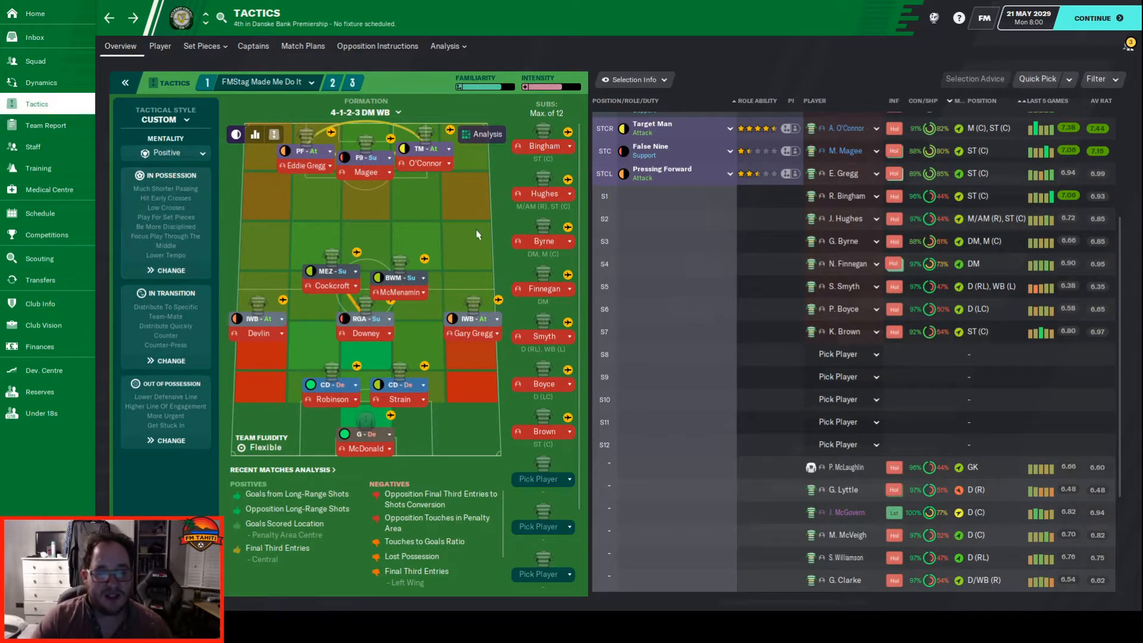
Step: Bring up the full squad player list from the sidebar
click(35, 61)
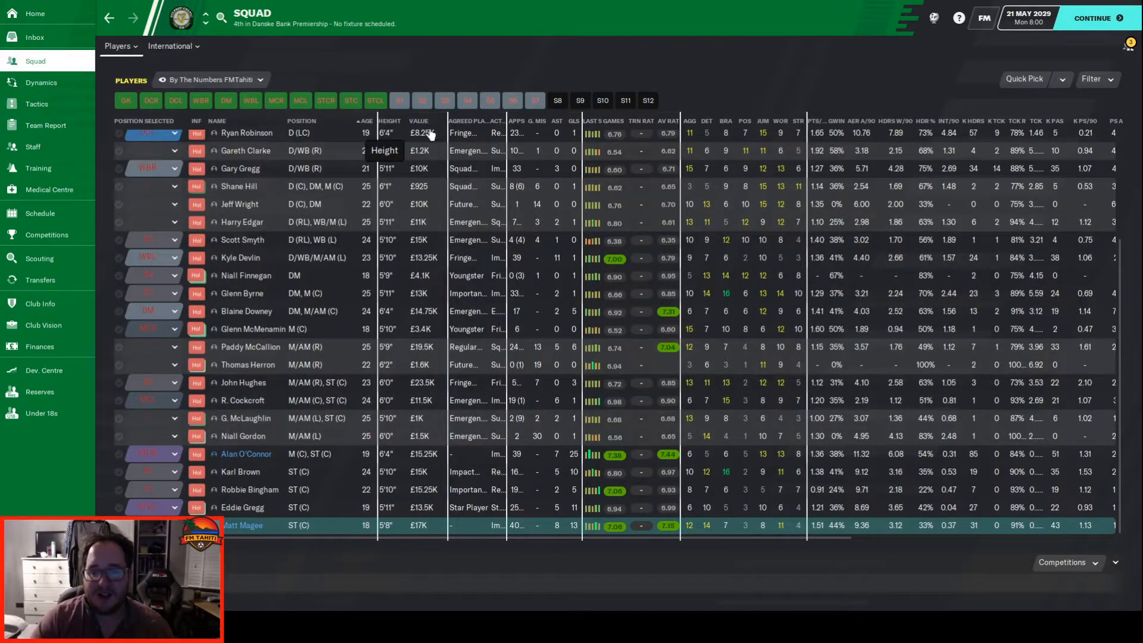
Step: Switch the squad list to the Contract view, sort by expiry and select the players with expiring deals
scroll(up, 3)
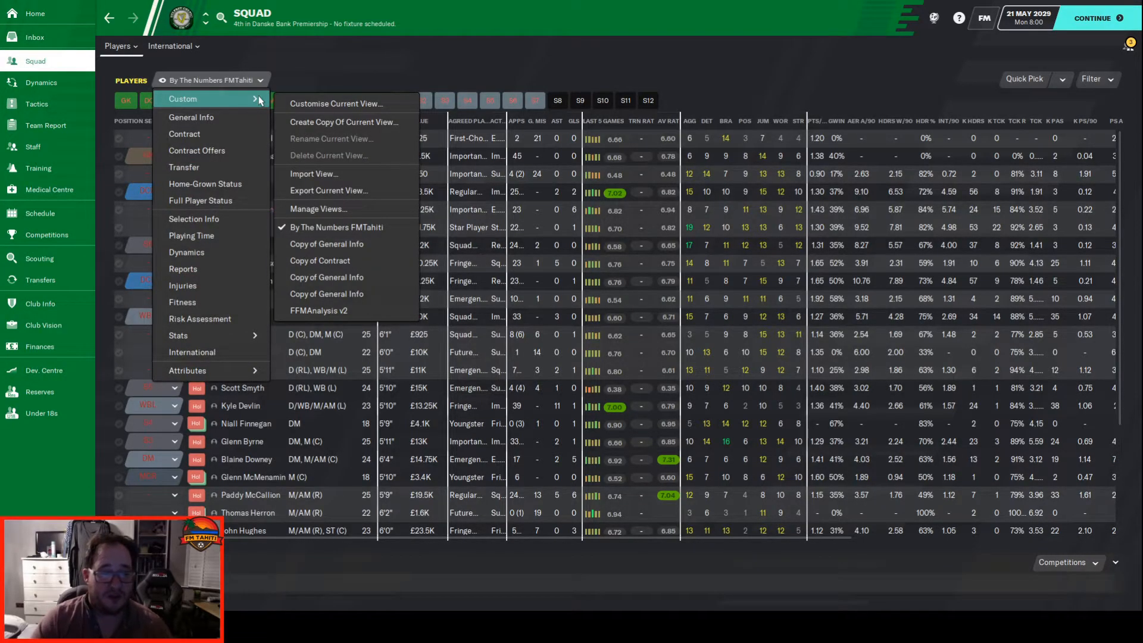
click(185, 134)
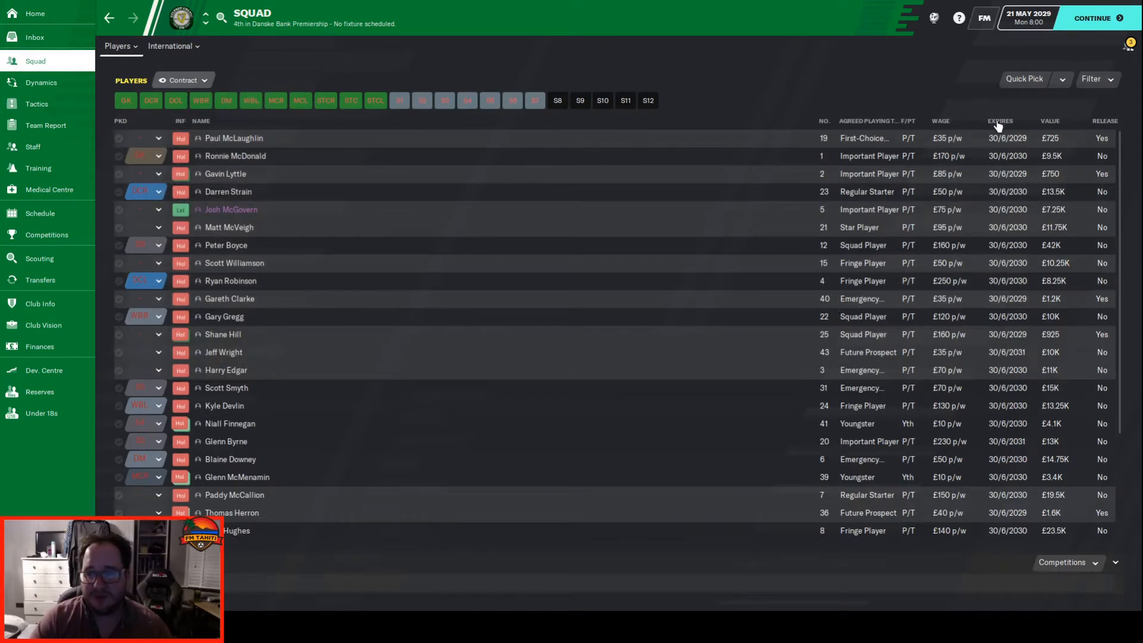
click(1050, 120)
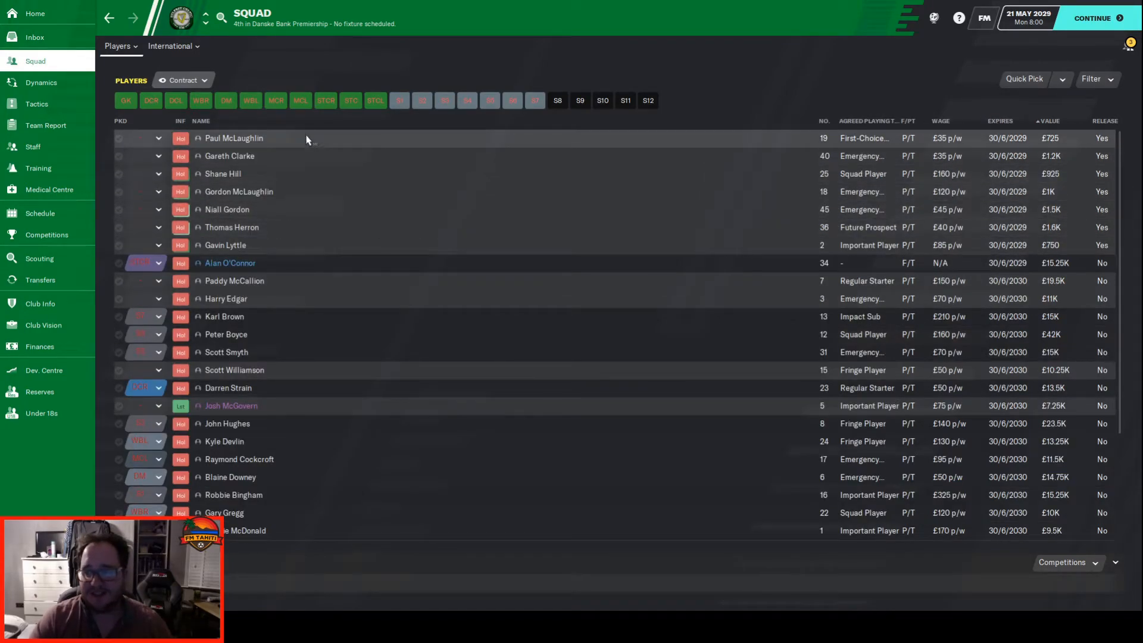
click(233, 138)
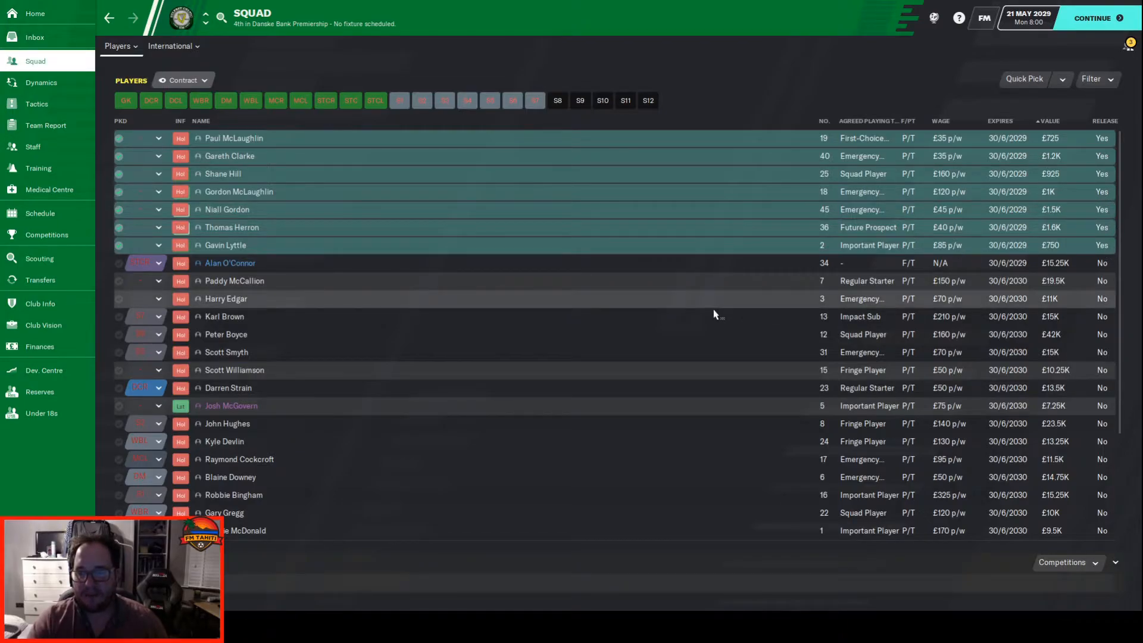
mouse_move(375, 312)
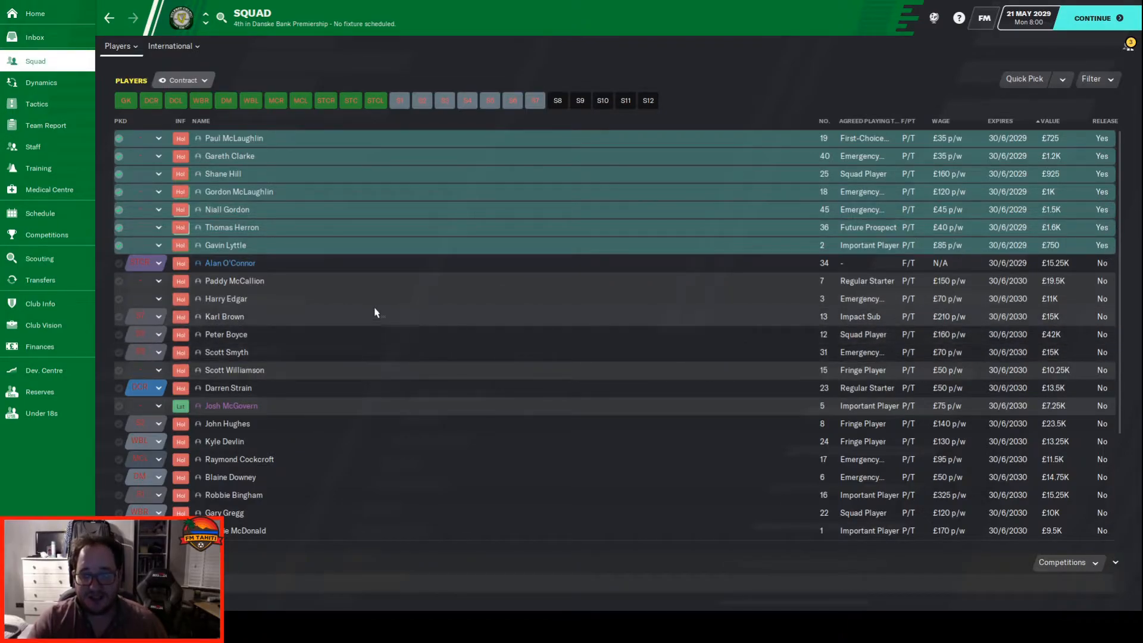
mouse_move(288, 183)
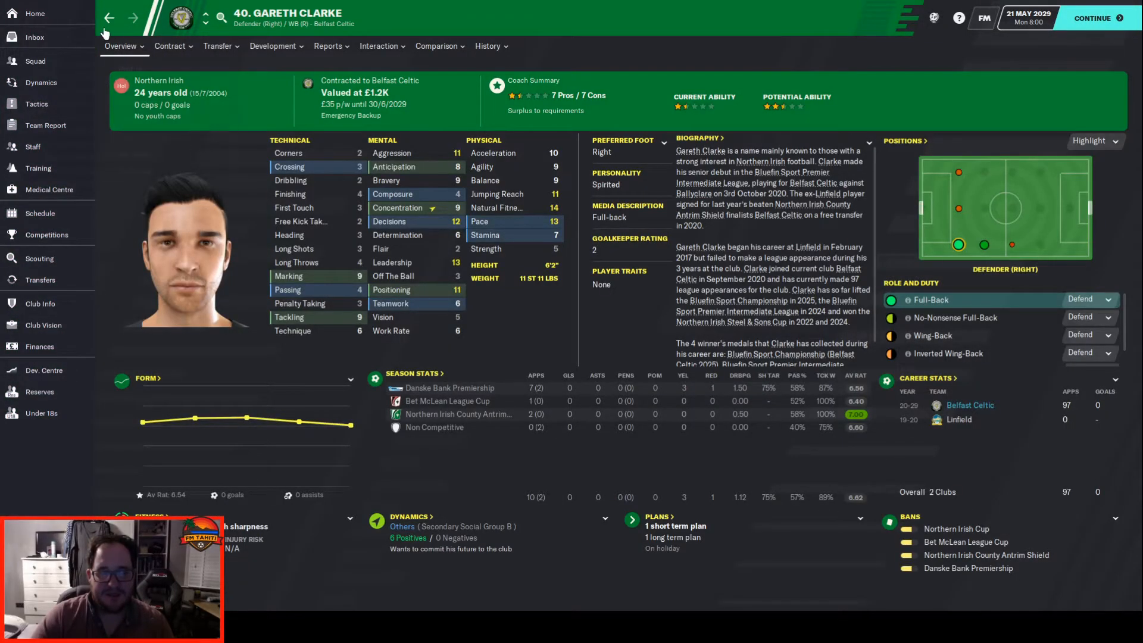
Step: From the squad contract list, review Gordon McLaughlin's profile and career history twice before moving on
click(35, 60)
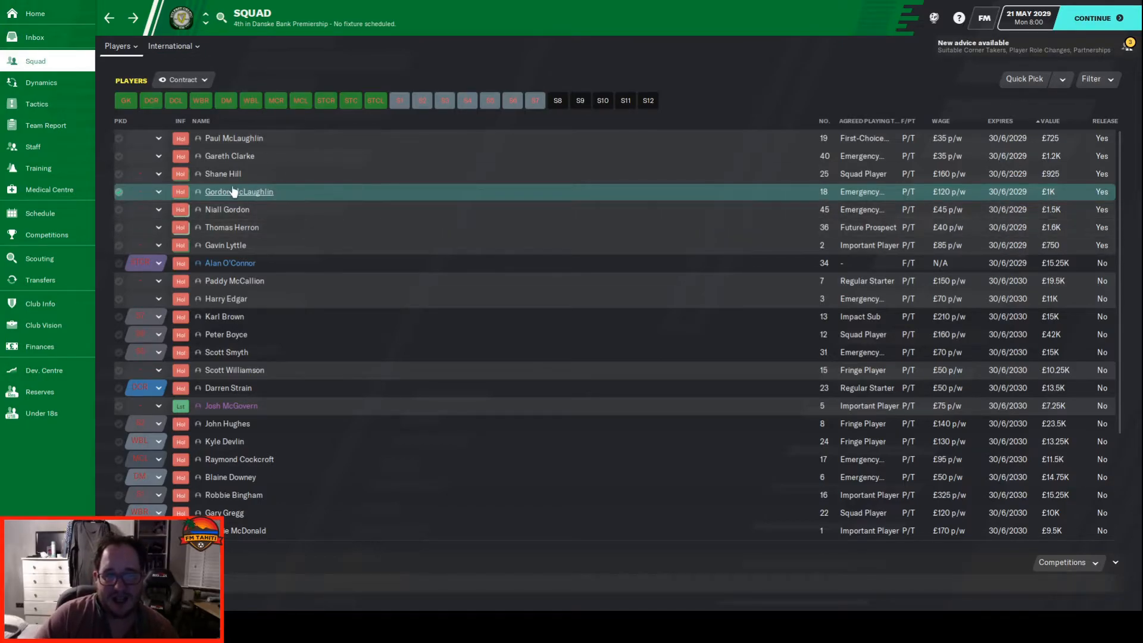
click(238, 192)
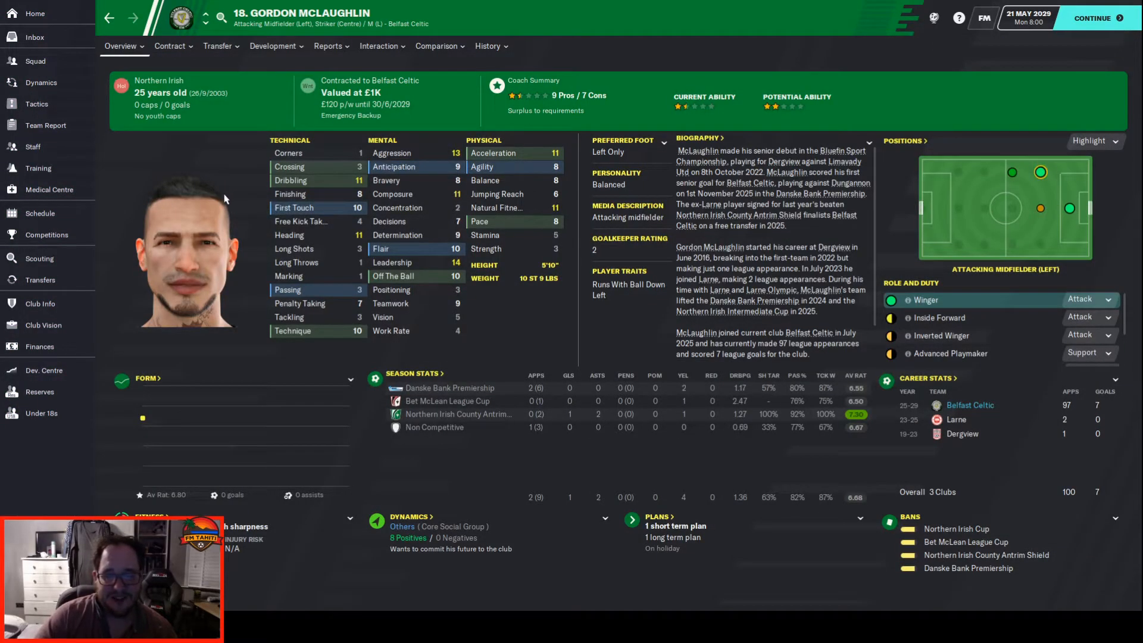
click(487, 46)
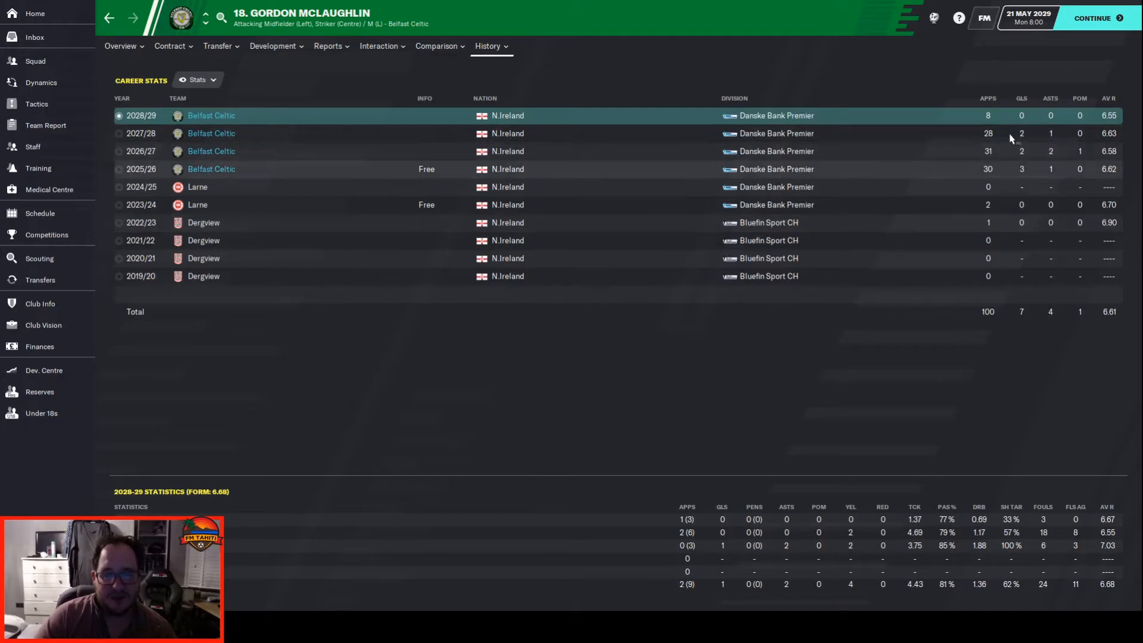
click(35, 61)
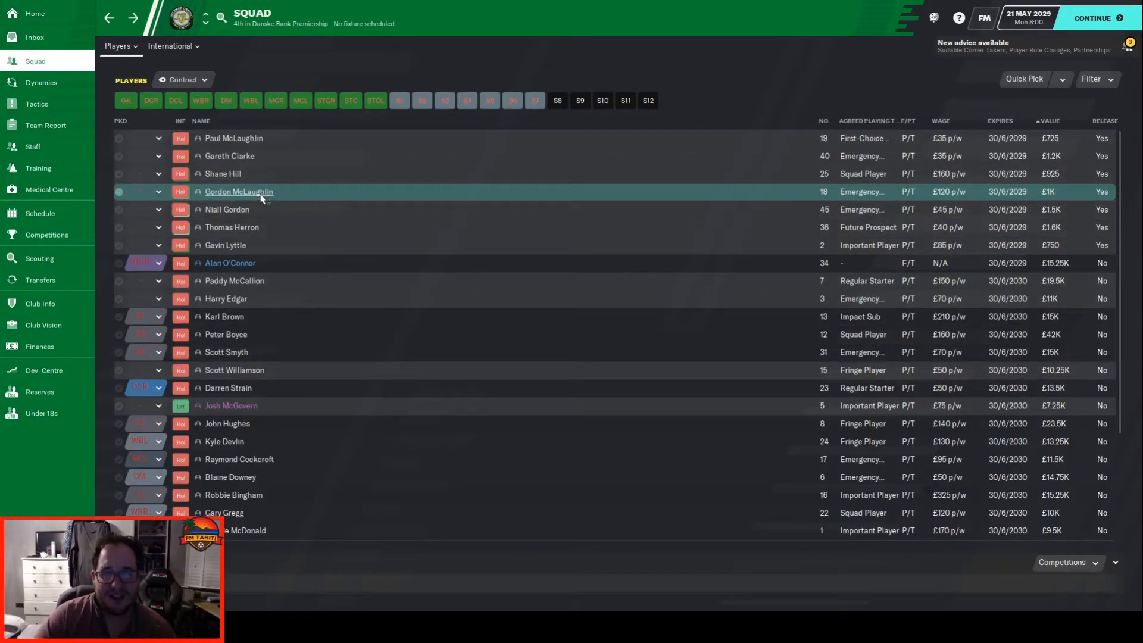
click(238, 191)
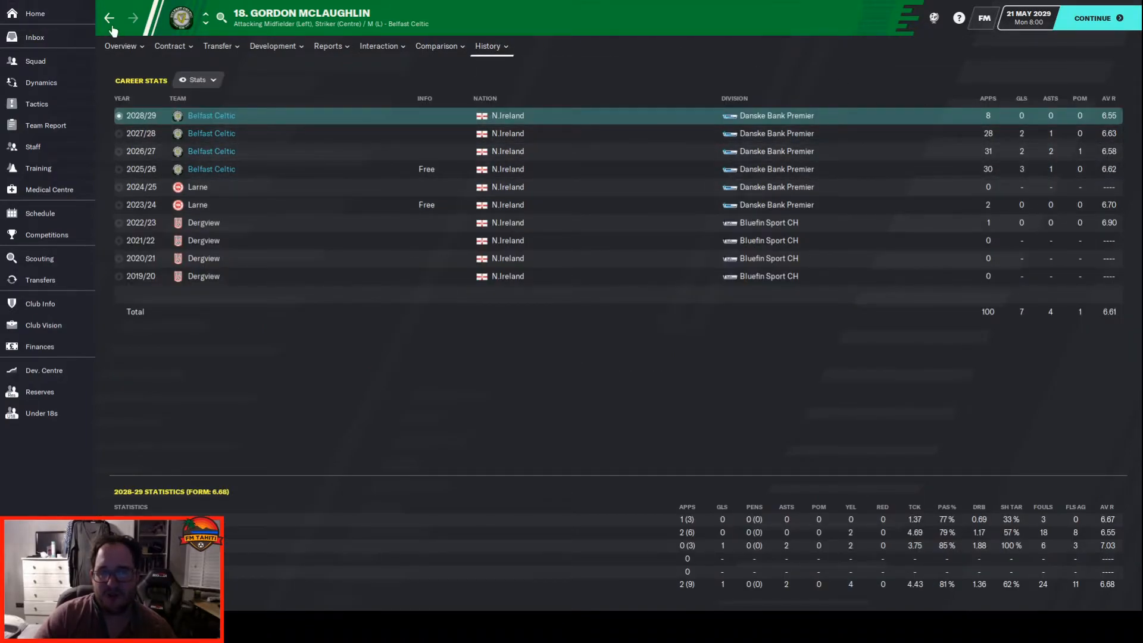
click(34, 61)
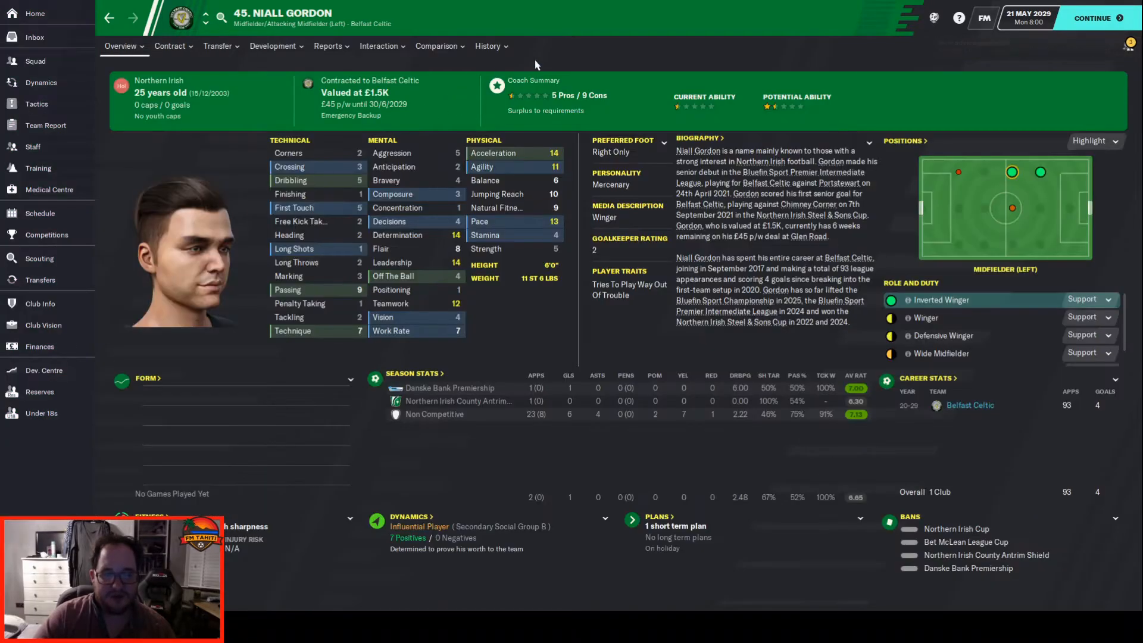
click(488, 46)
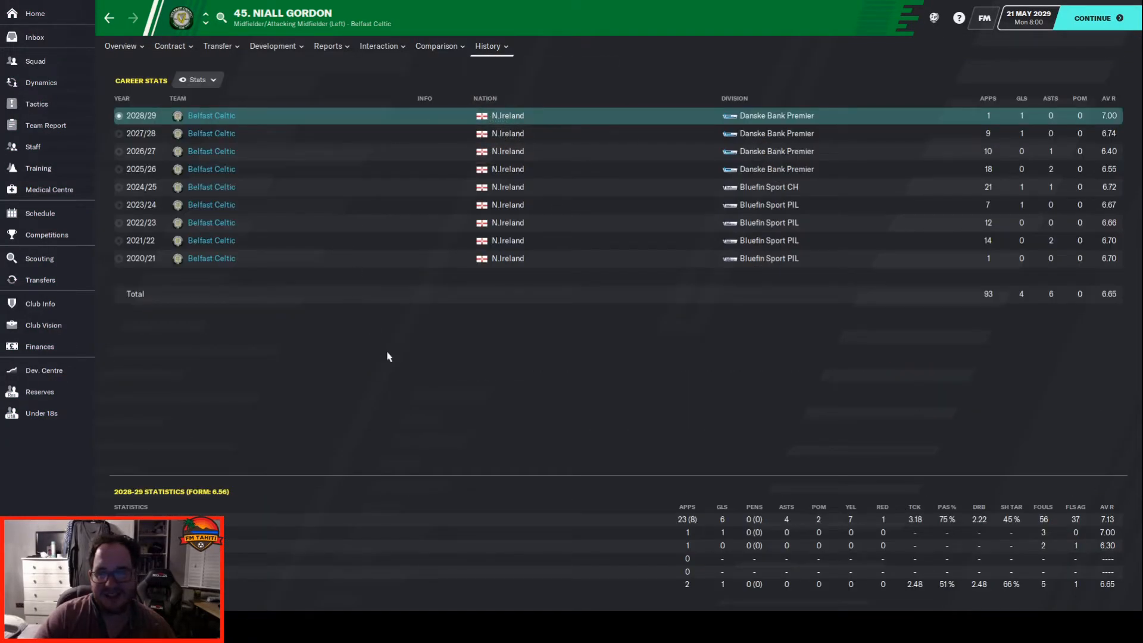
mouse_move(510, 264)
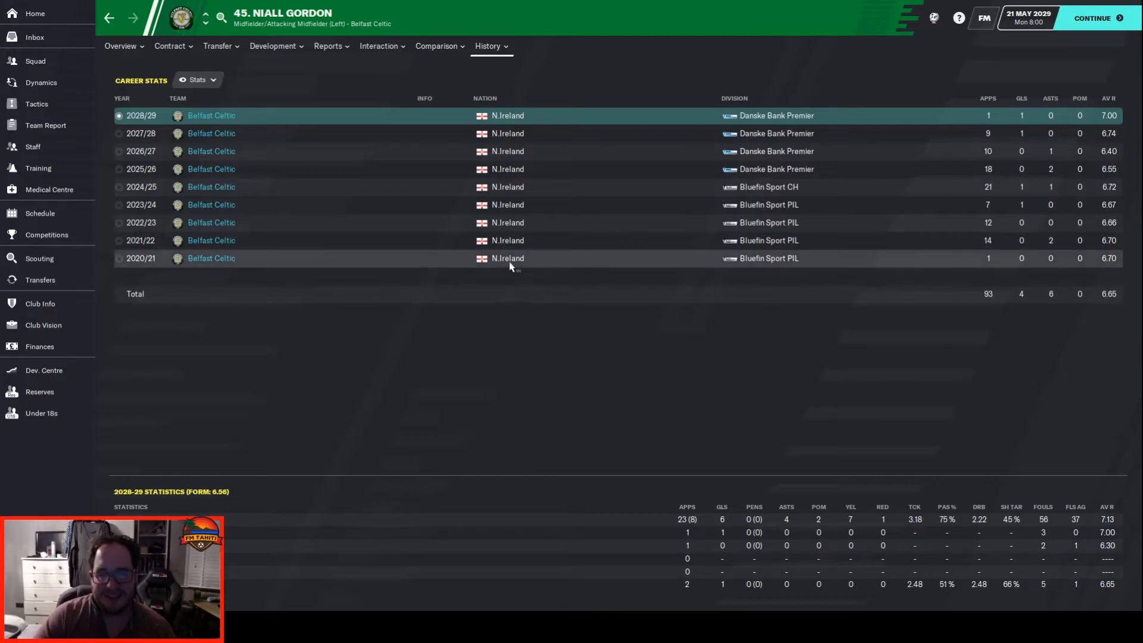
mouse_move(331, 234)
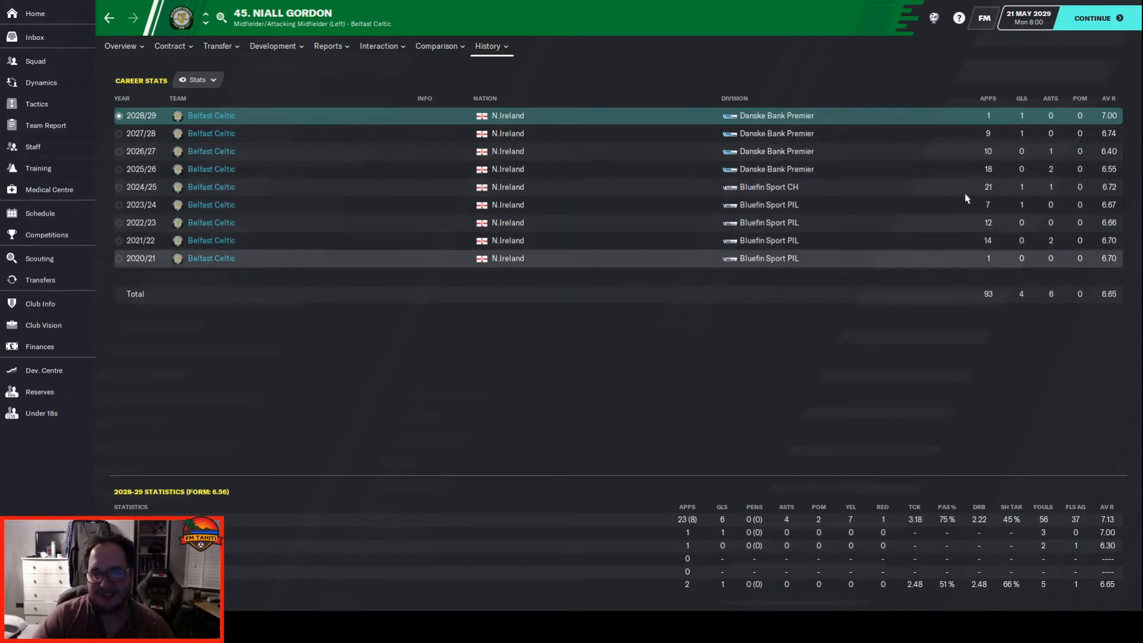
mouse_move(929, 133)
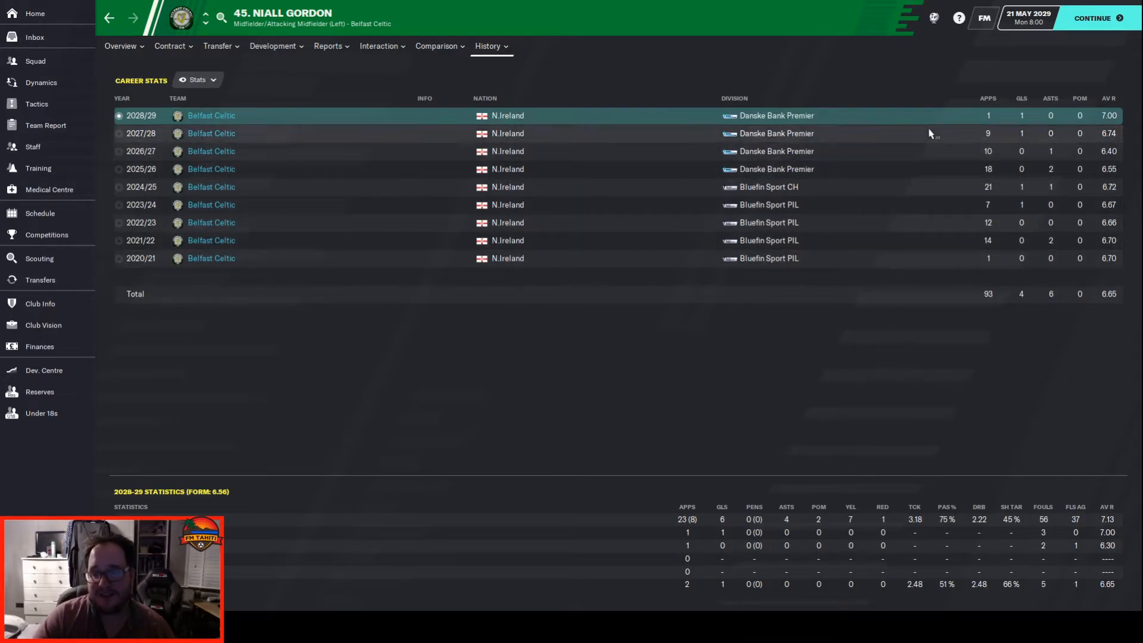
mouse_move(725, 587)
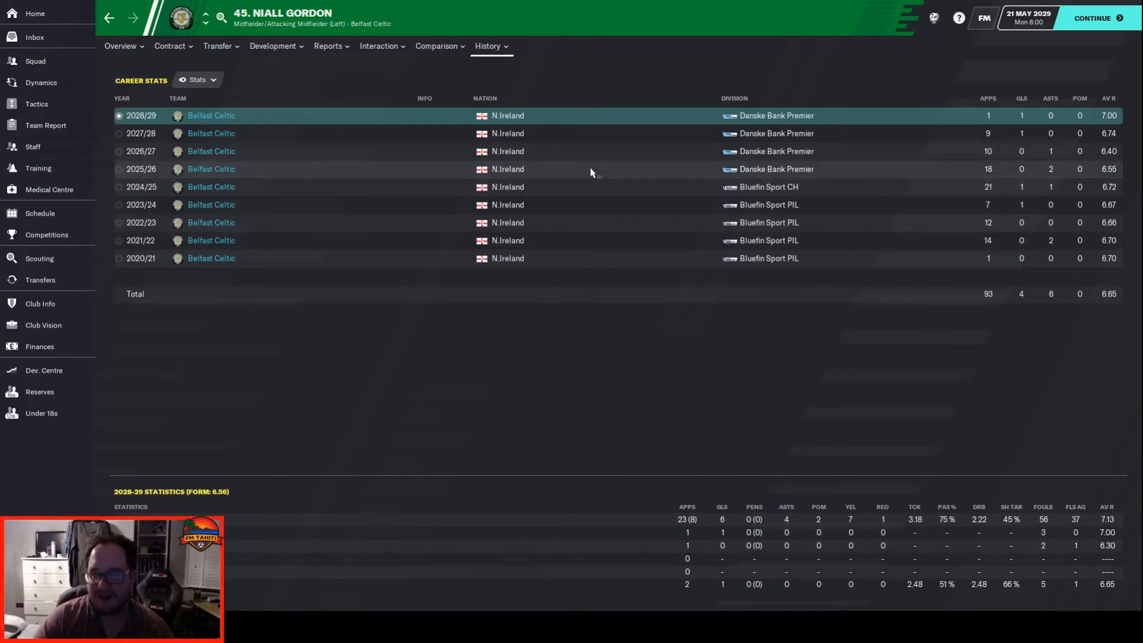
mouse_move(842, 126)
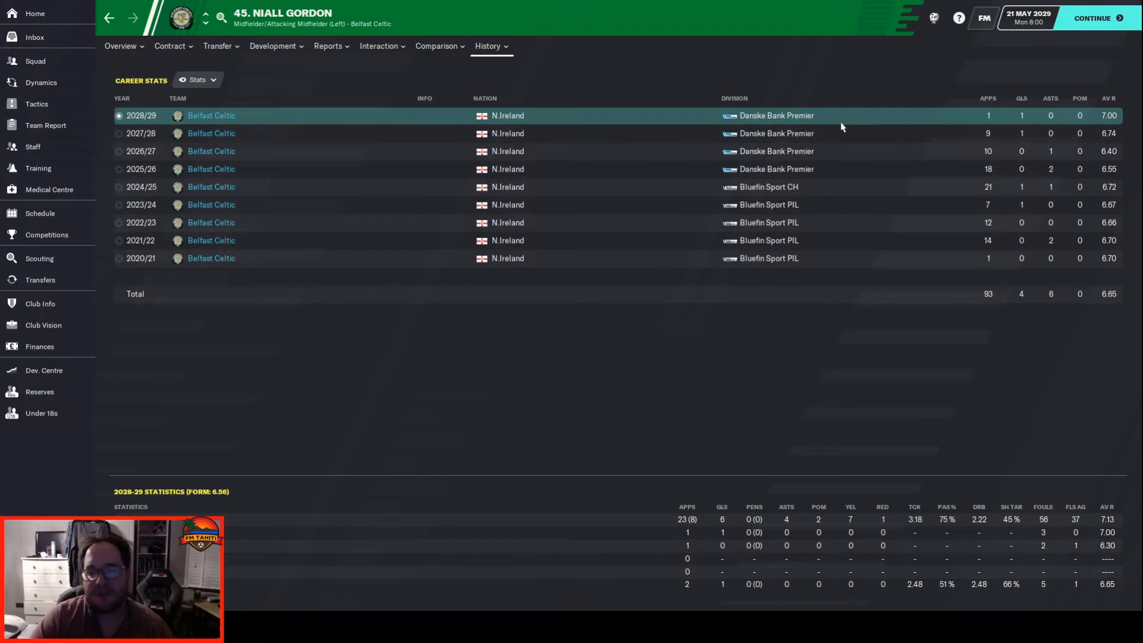
click(121, 46)
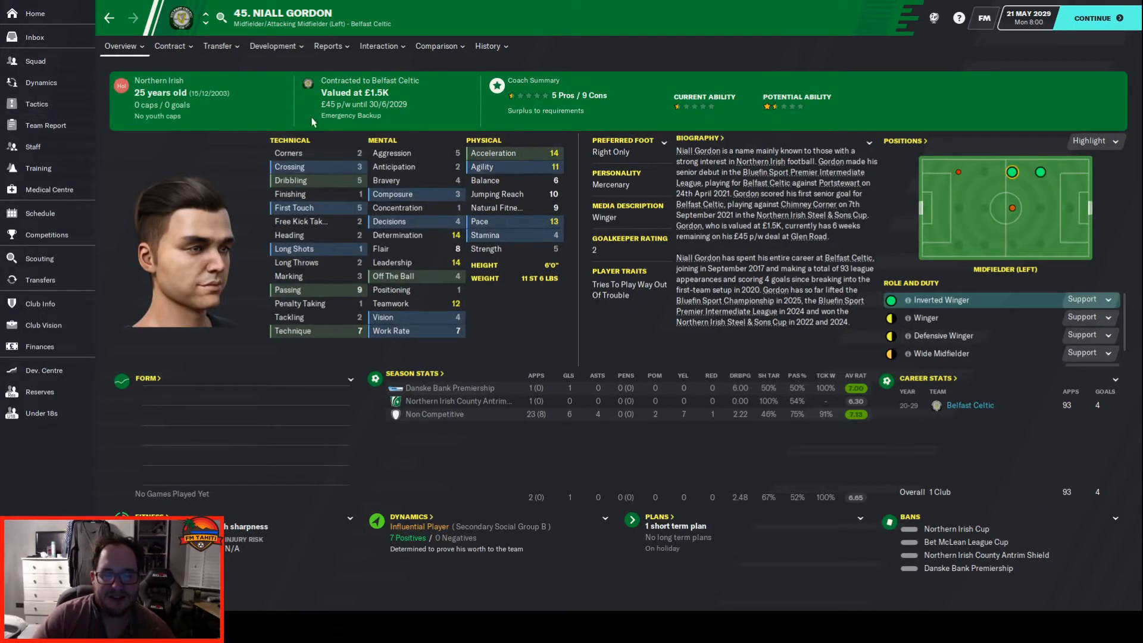
click(36, 104)
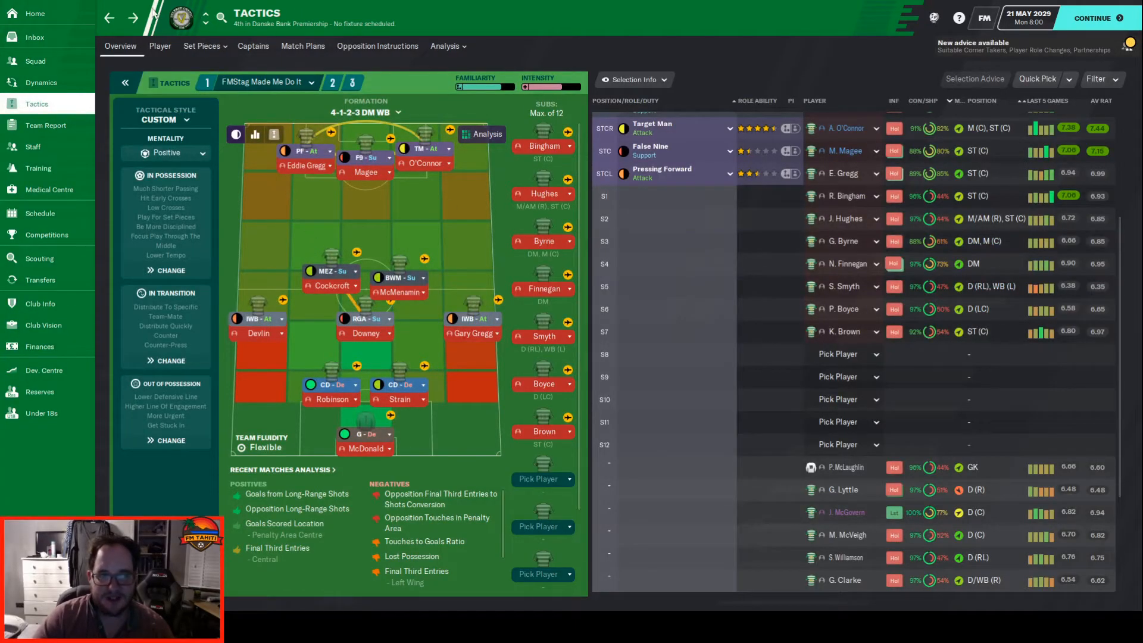
click(35, 61)
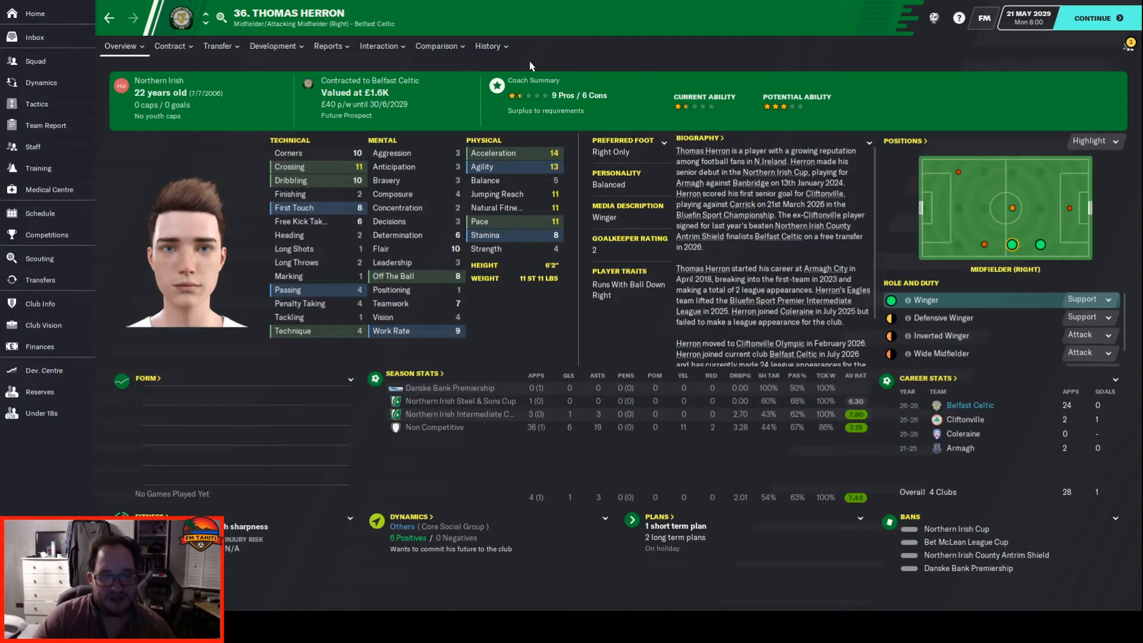
Step: Check Thomas Herron's career history and coach report, then return to the squad contract overview
click(487, 46)
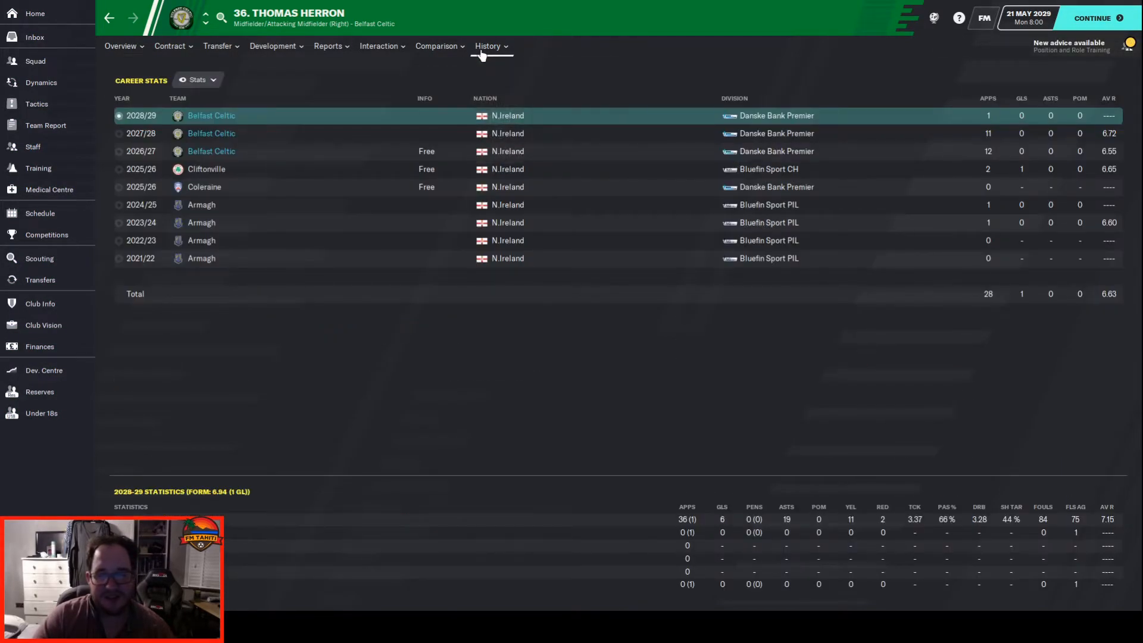
click(218, 47)
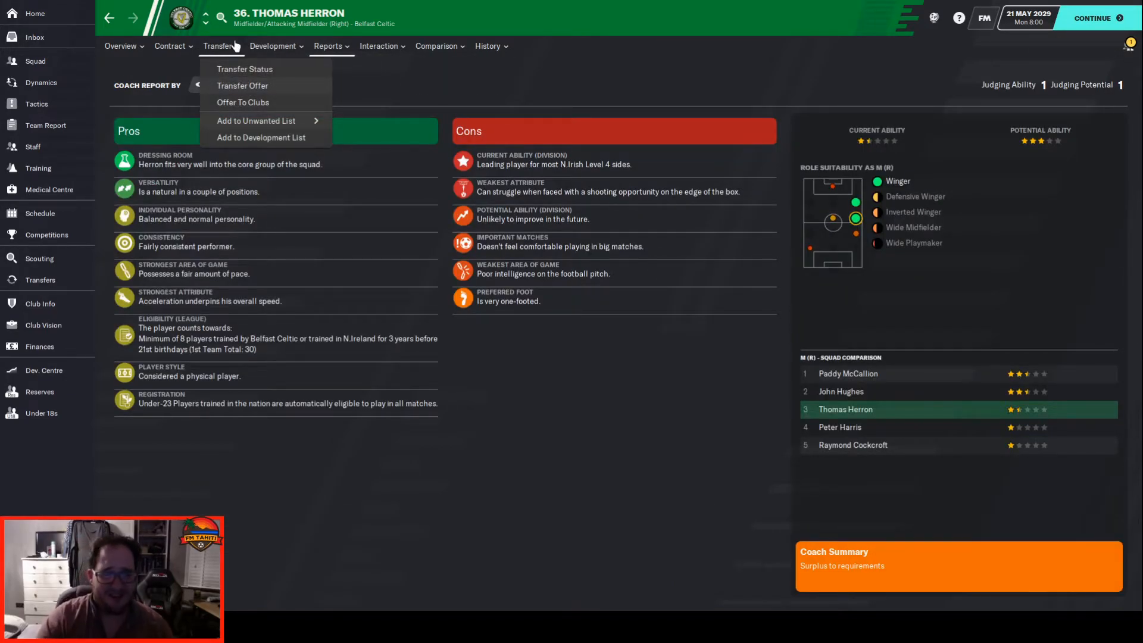
click(588, 173)
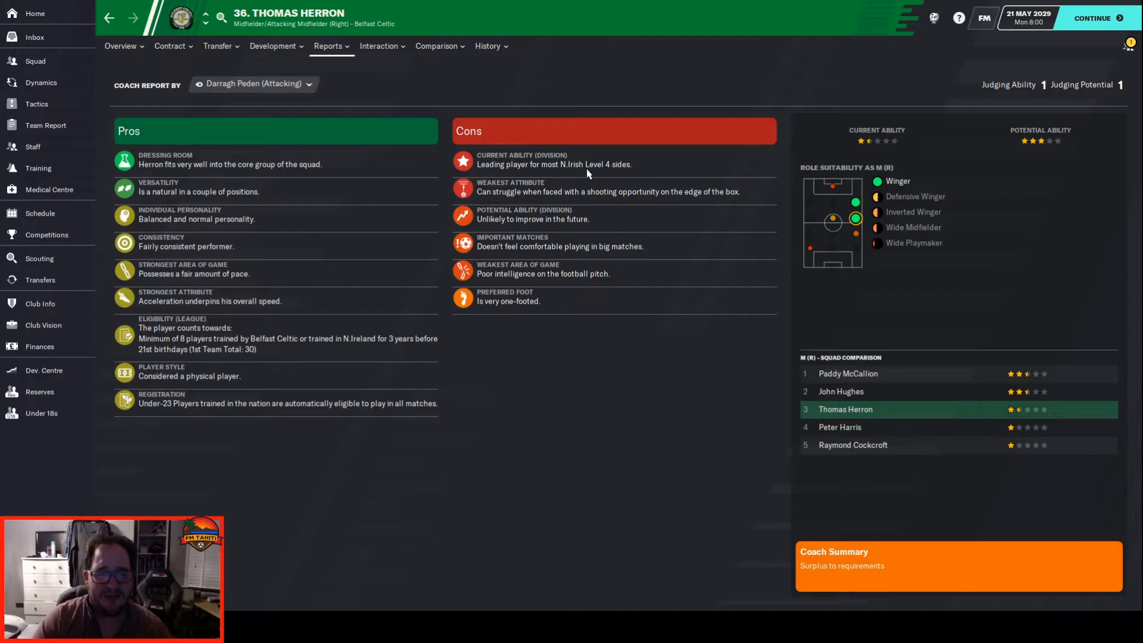
click(120, 46)
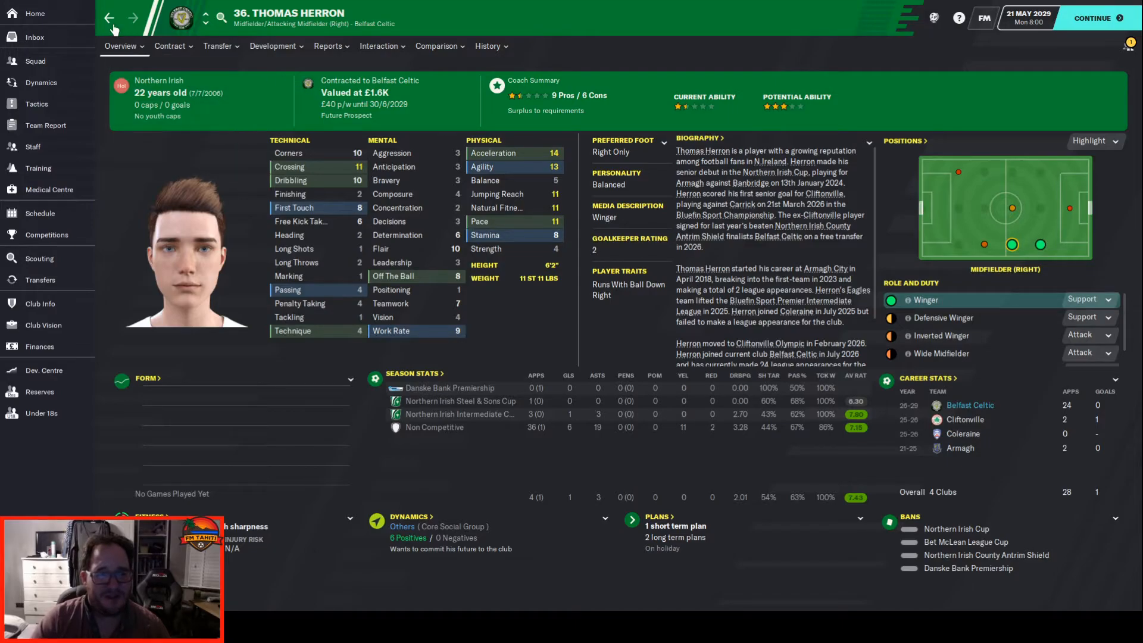
click(110, 18)
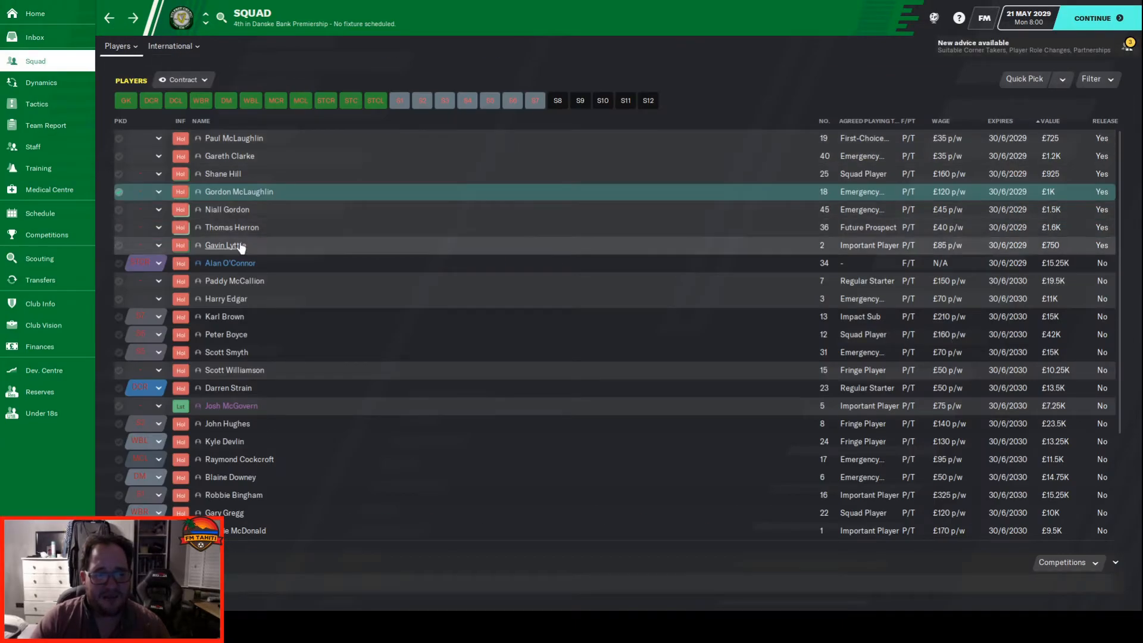
Step: Review Gavin Lyttle's career history and defender profile overview
click(225, 245)
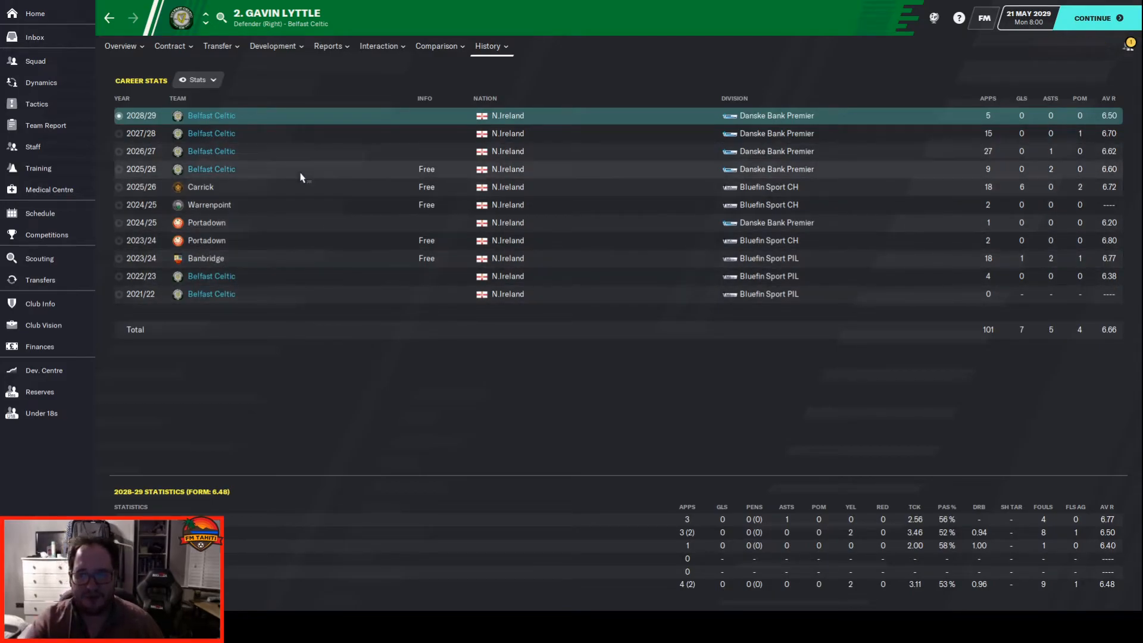
mouse_move(603, 88)
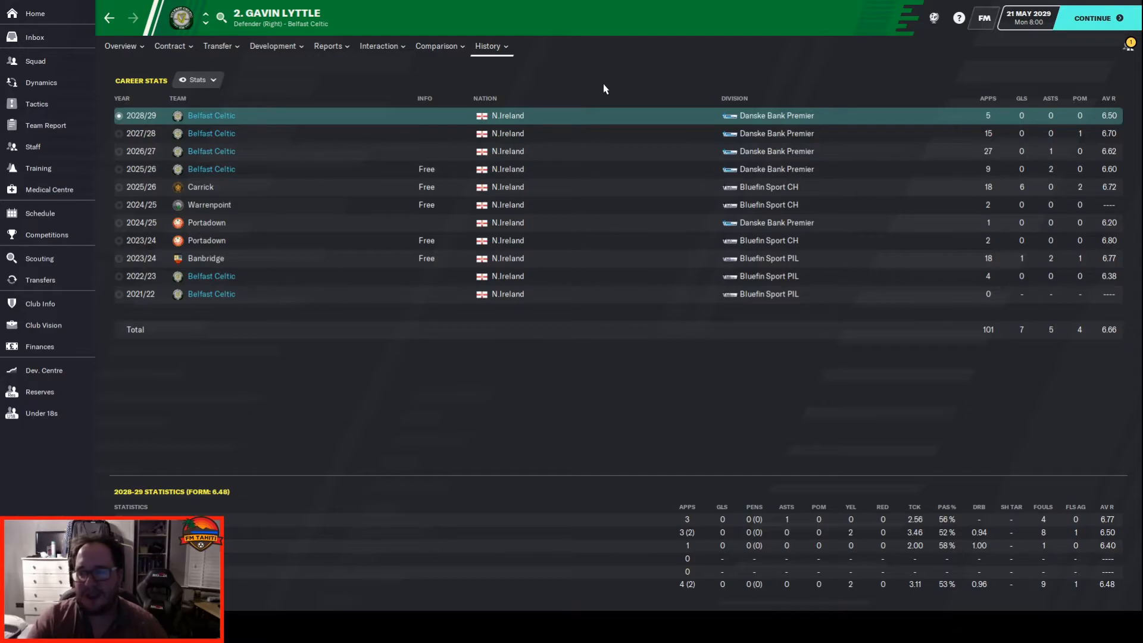
click(121, 46)
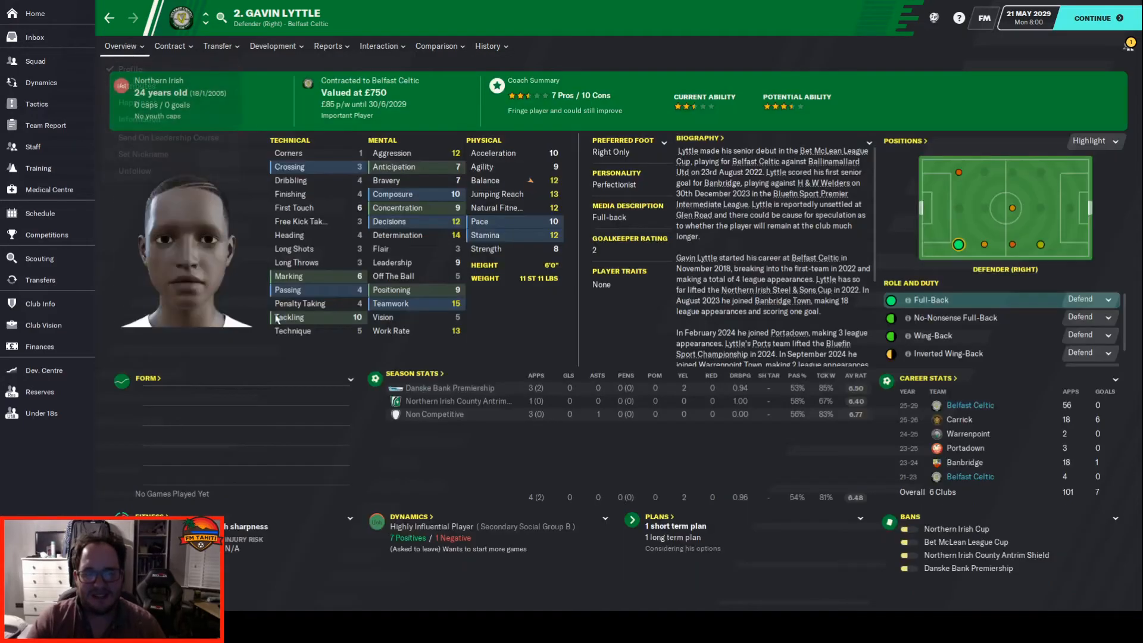
click(357, 358)
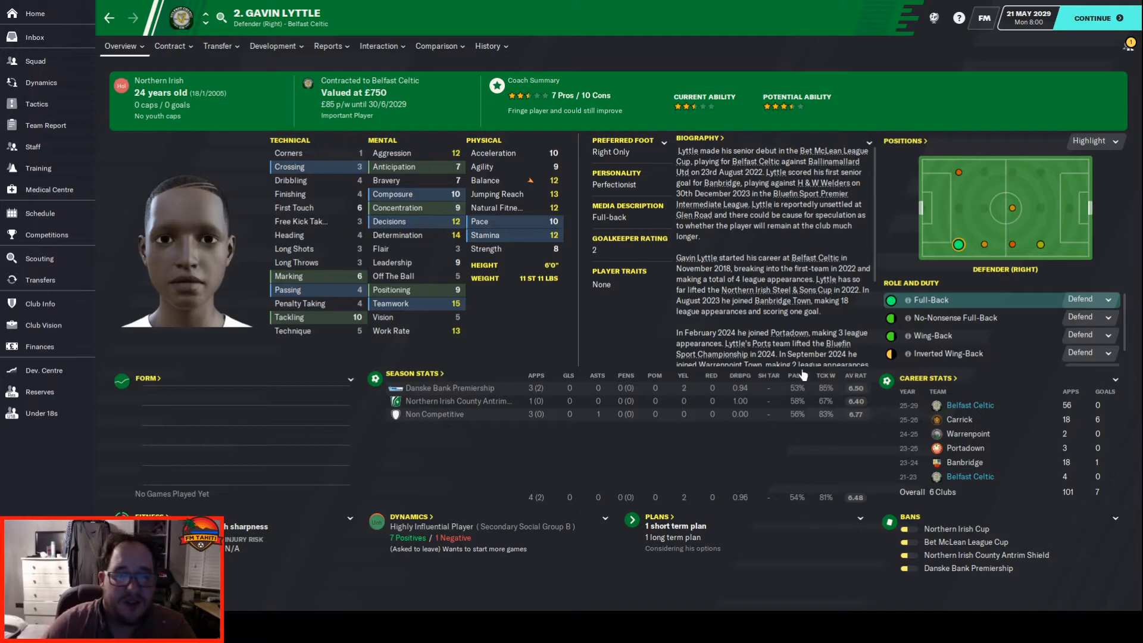
mouse_move(195, 187)
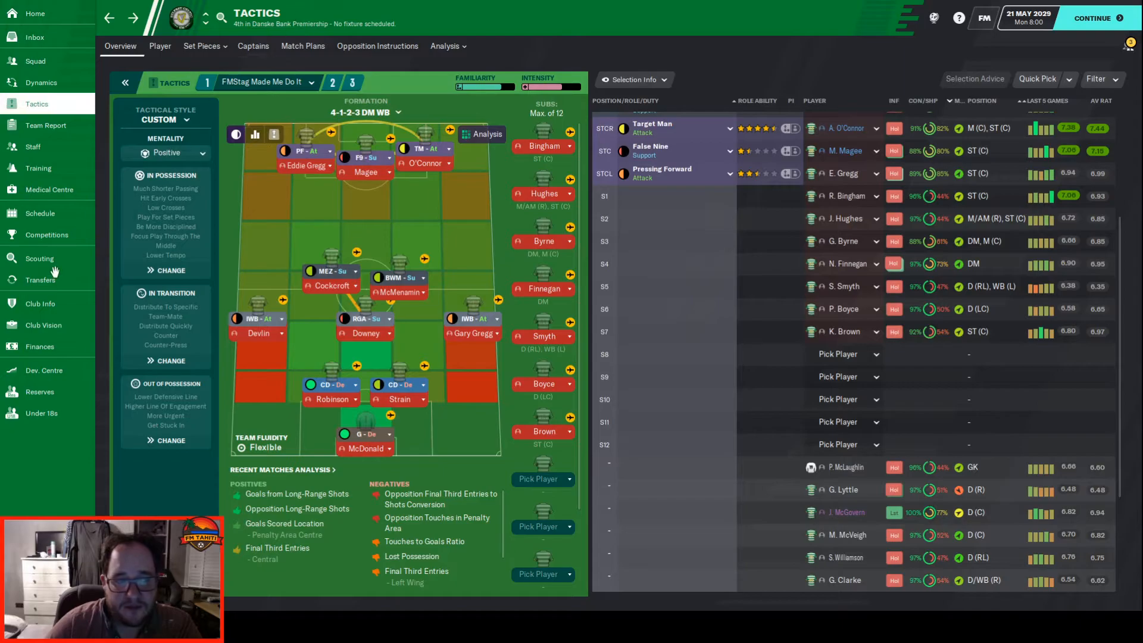
Step: Review the finances summary and three-season projection, then move to the board's club vision page
click(40, 346)
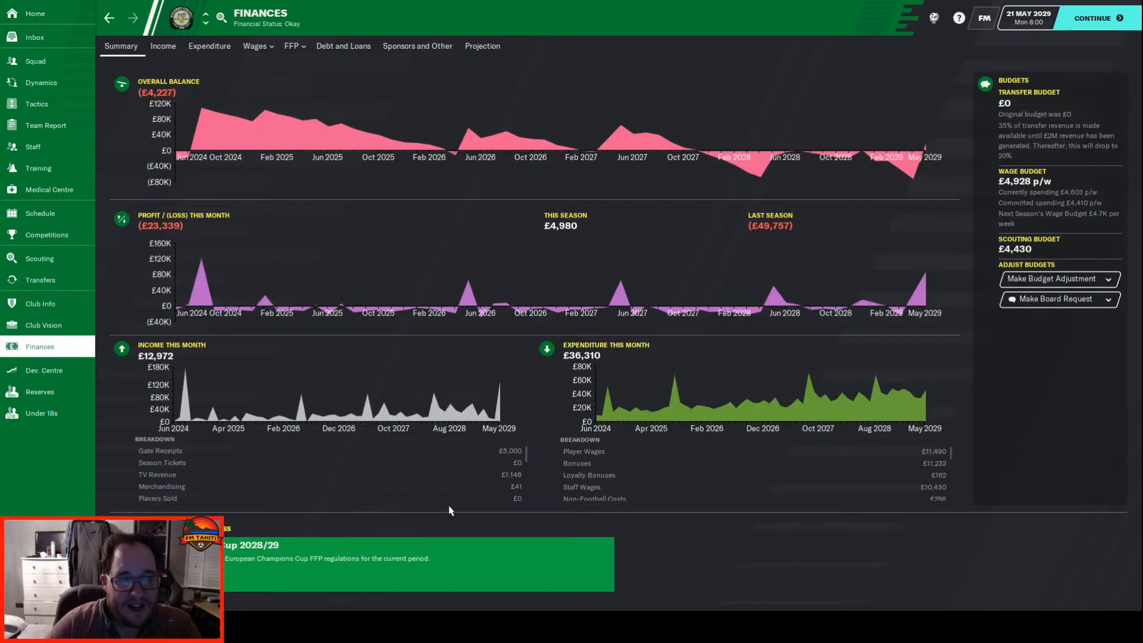
mouse_move(400, 412)
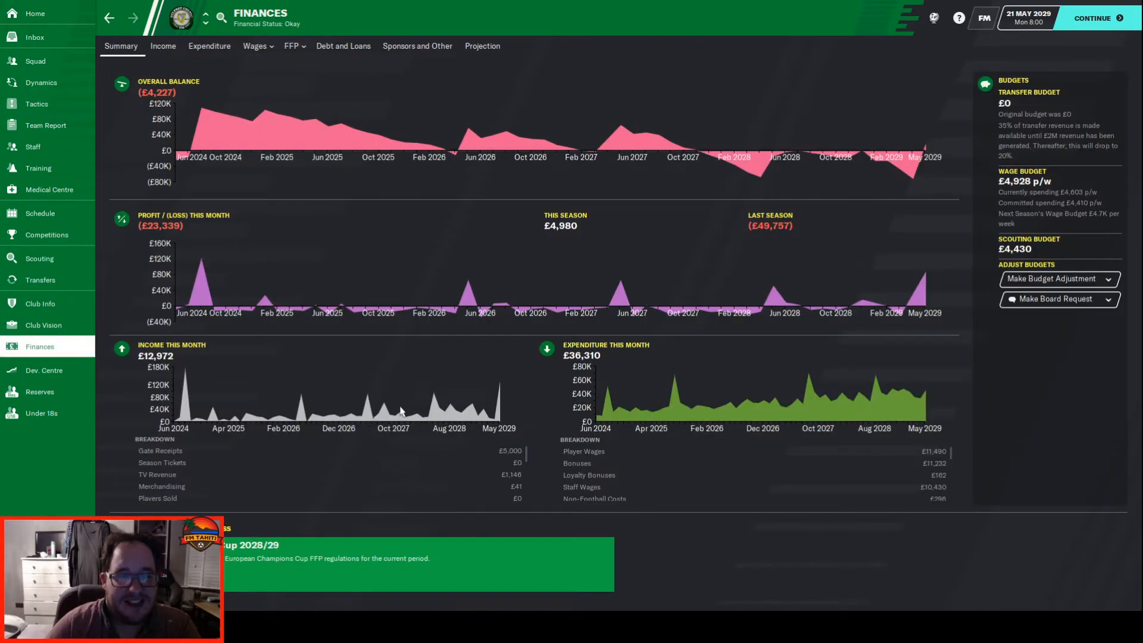
mouse_move(249, 136)
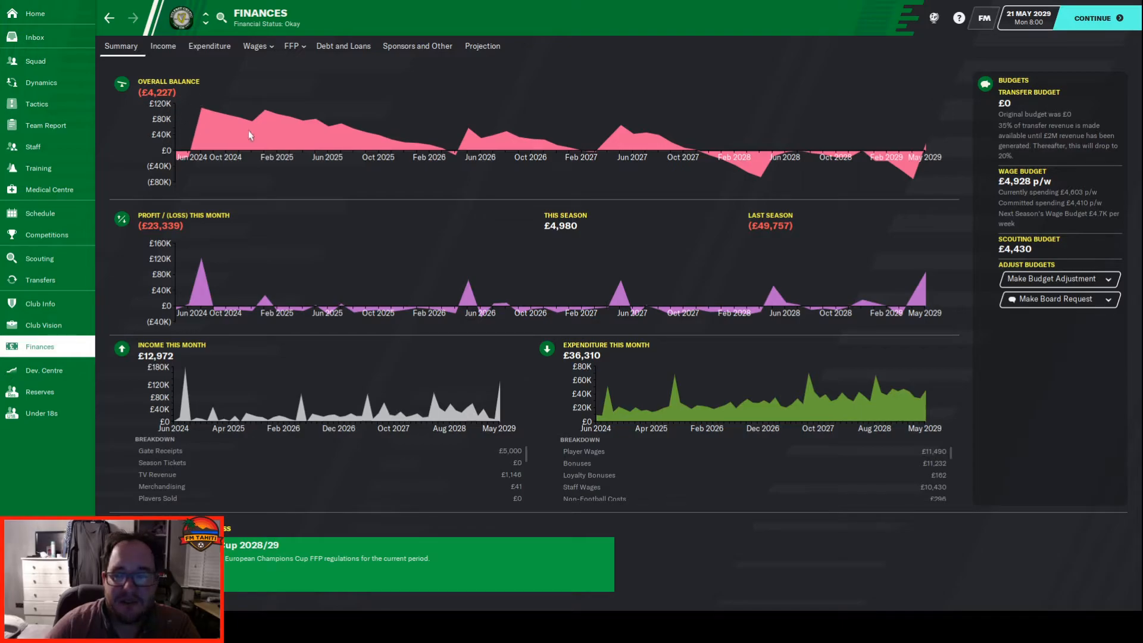
mouse_move(926, 144)
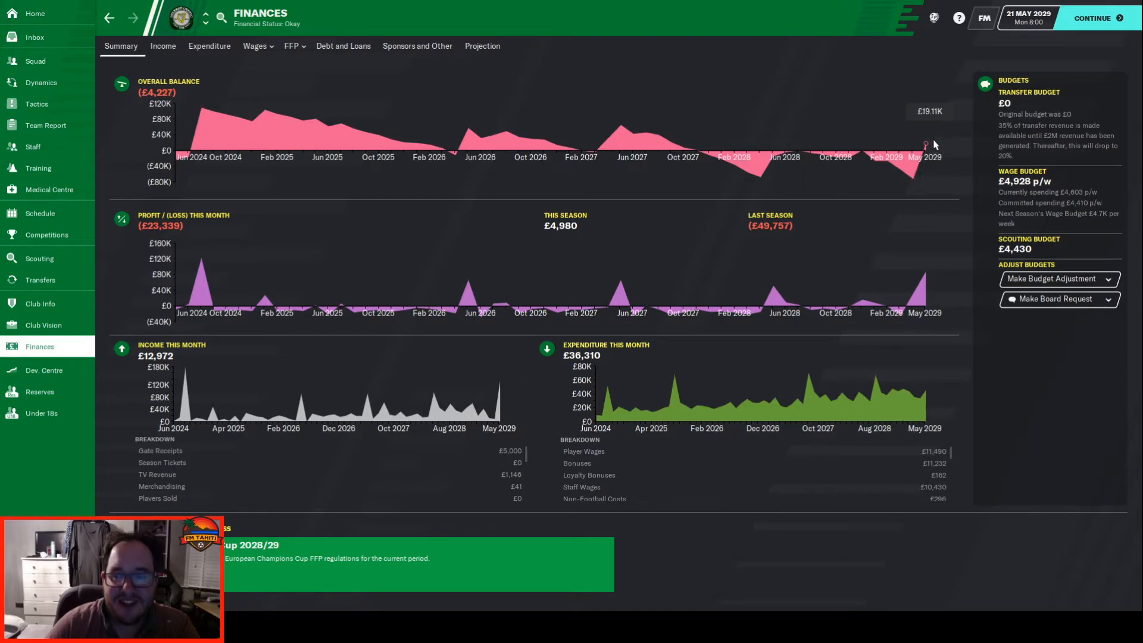
mouse_move(613, 197)
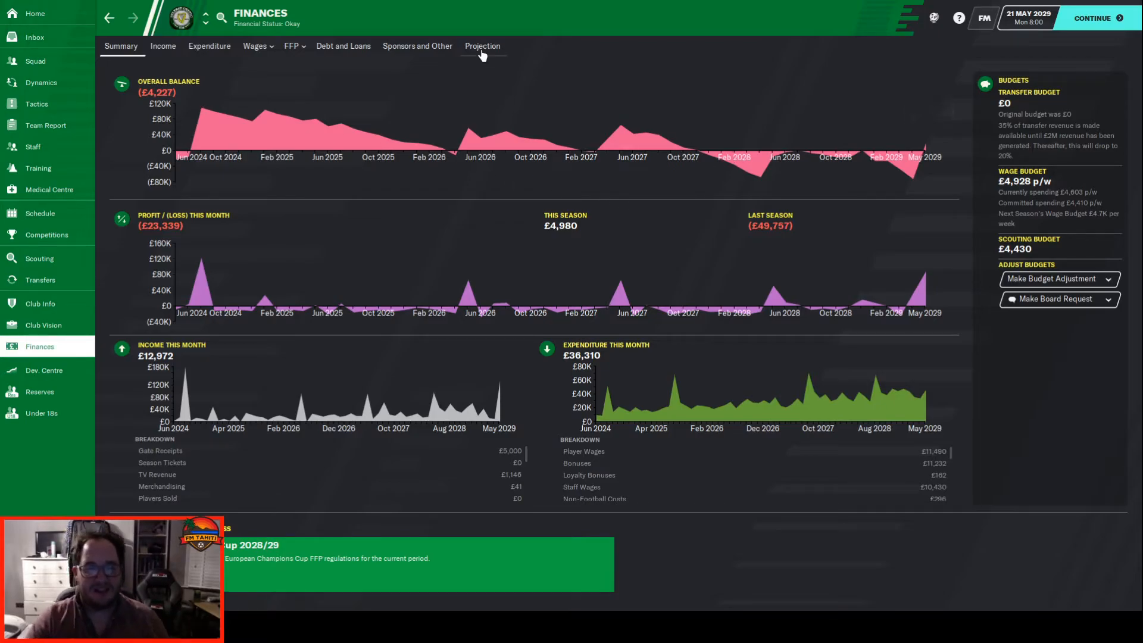
click(482, 46)
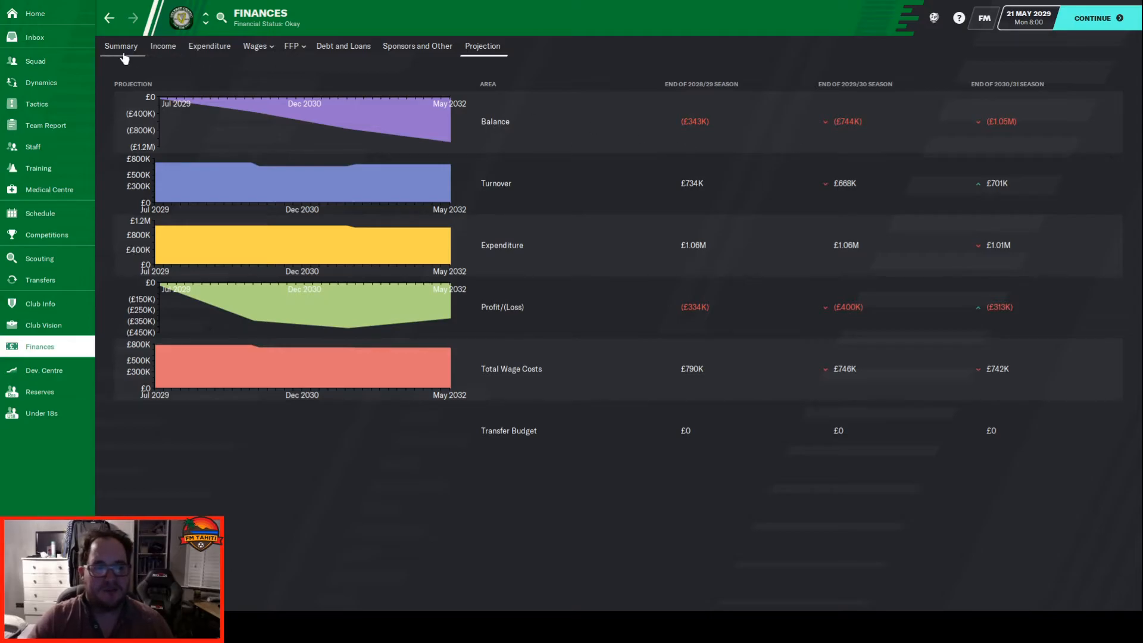
click(122, 47)
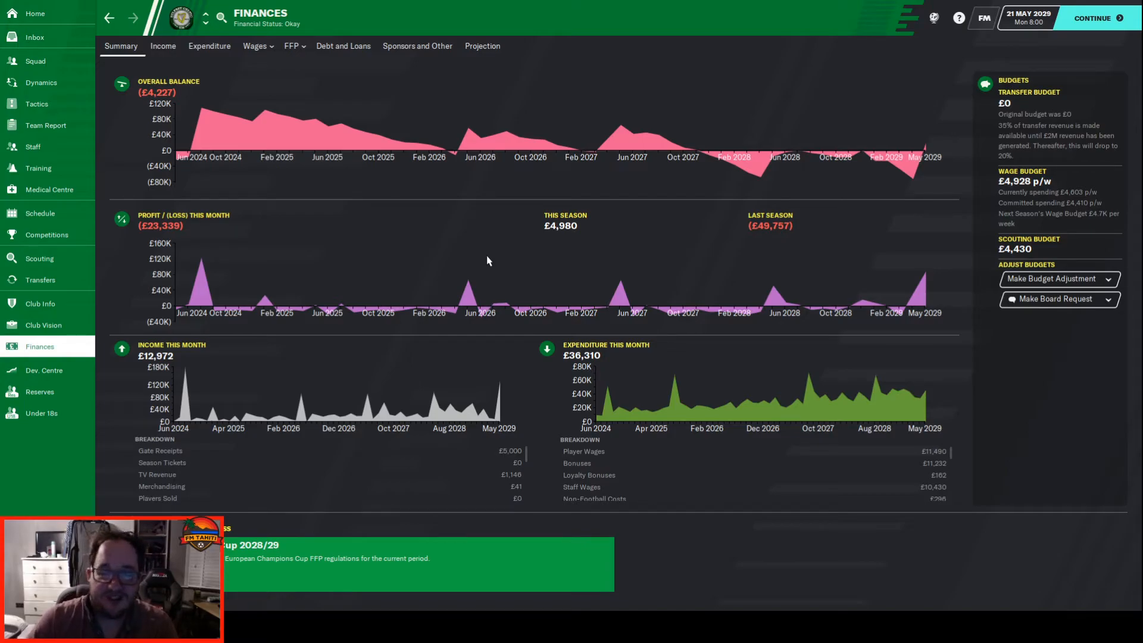
mouse_move(360, 194)
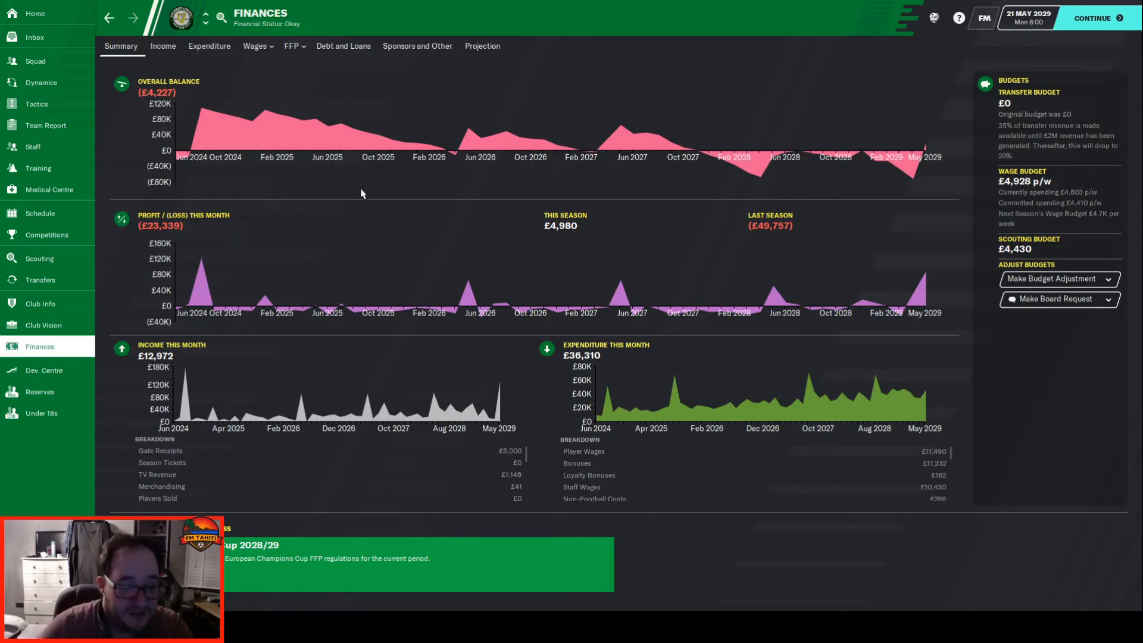
mouse_move(44, 335)
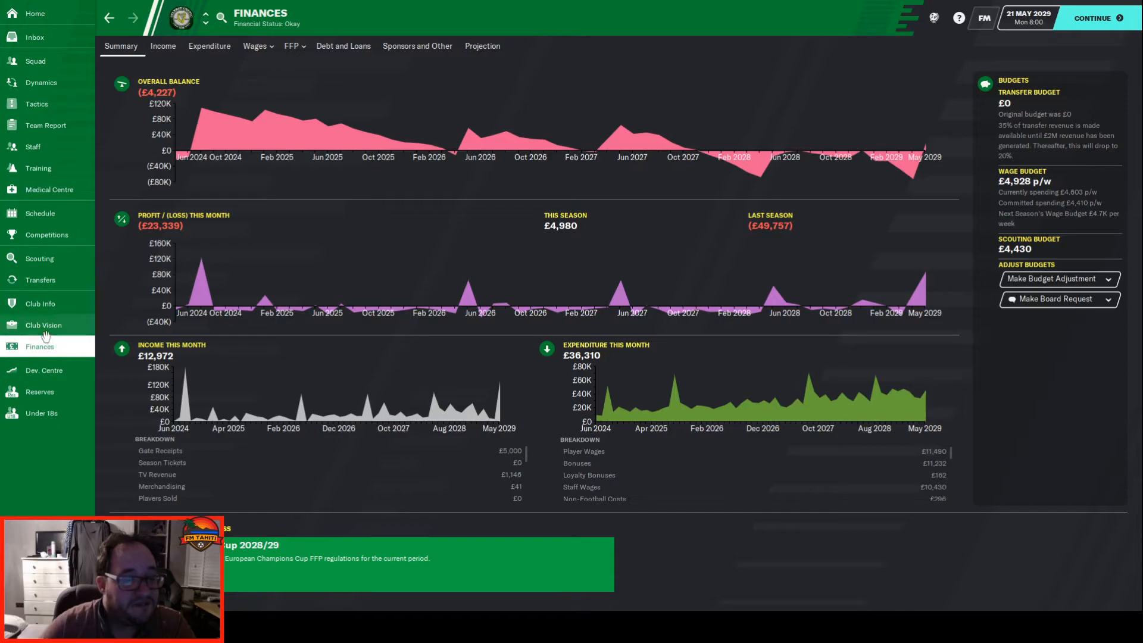
click(43, 323)
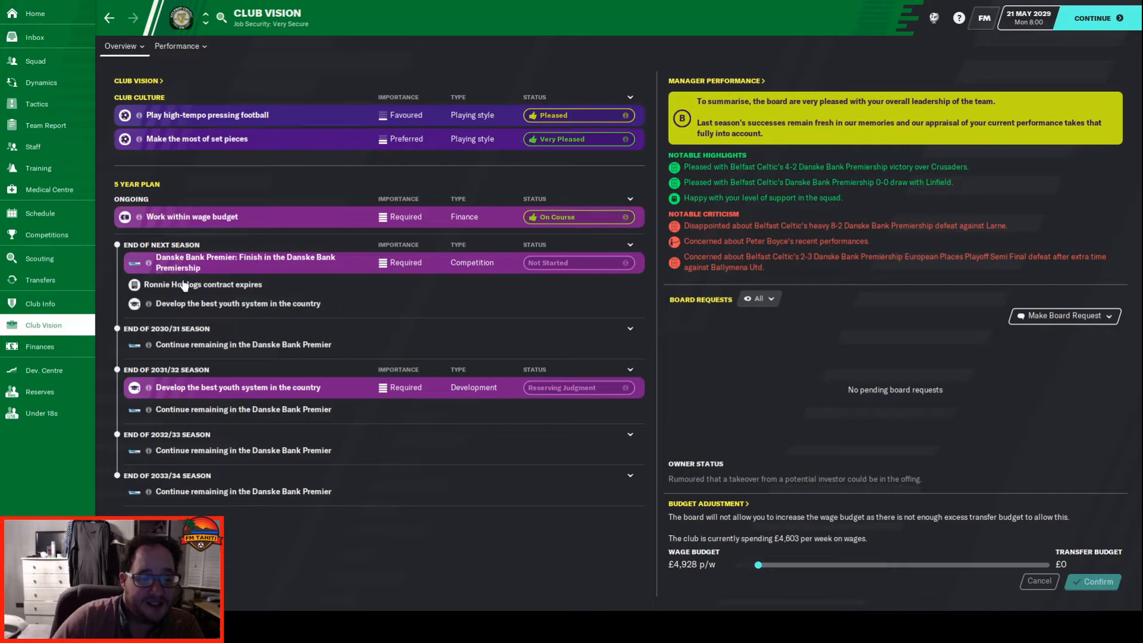
mouse_move(310, 257)
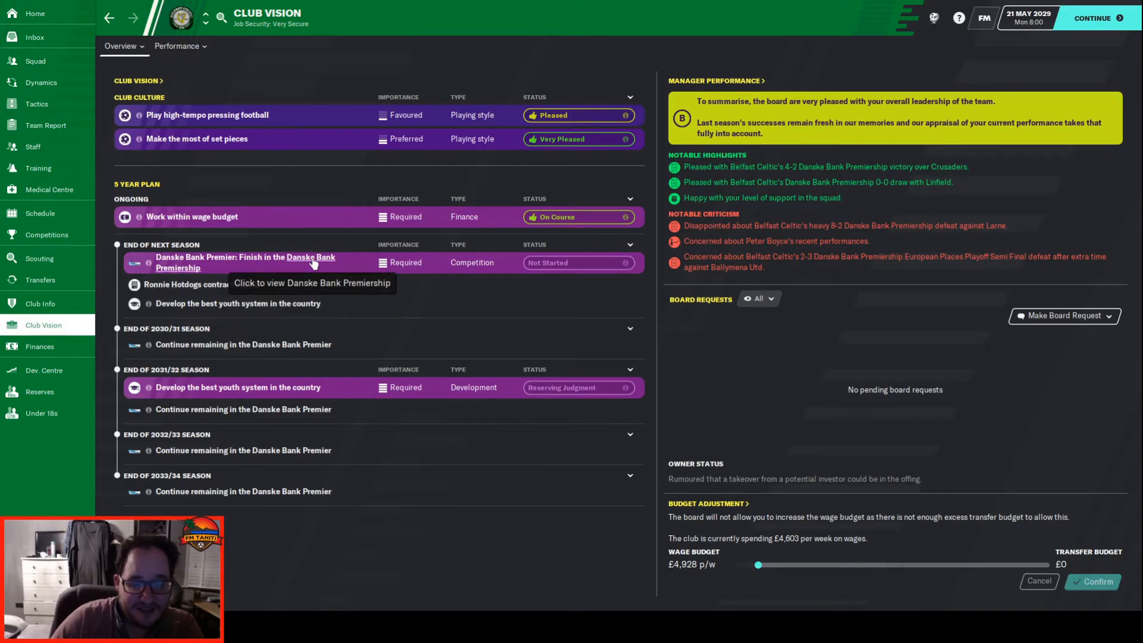
mouse_move(248, 241)
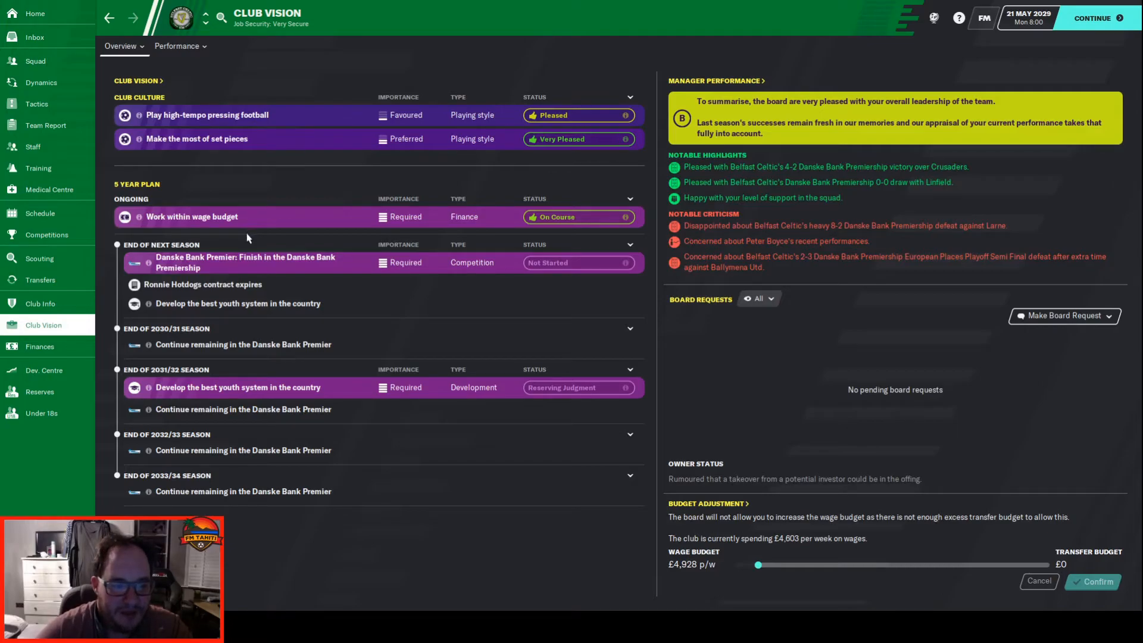
mouse_move(255, 281)
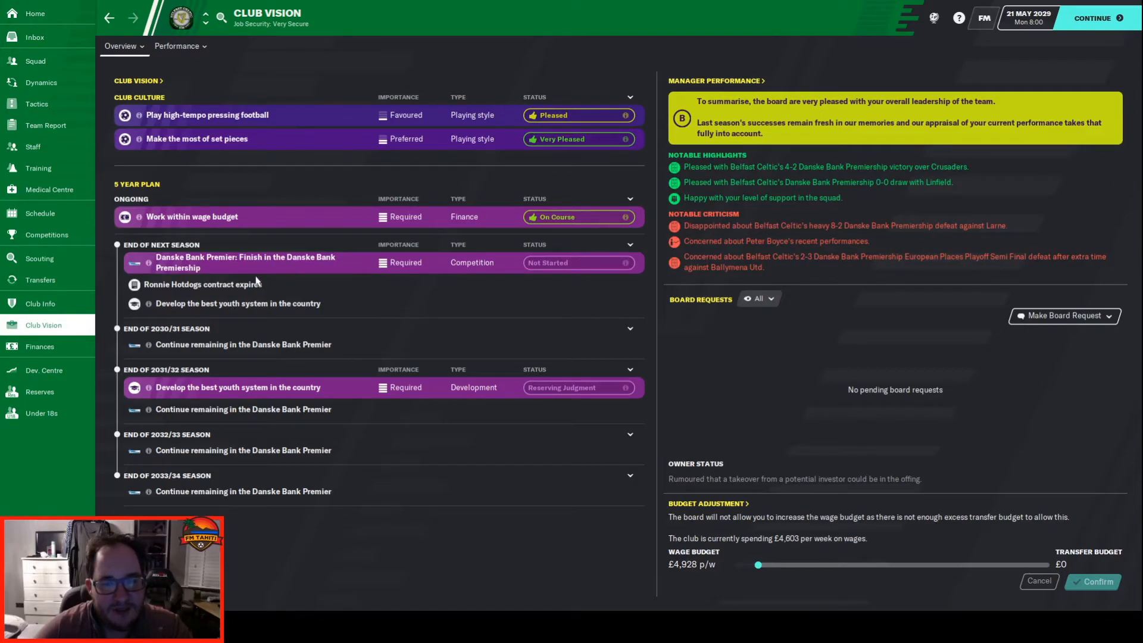
mouse_move(295, 290)
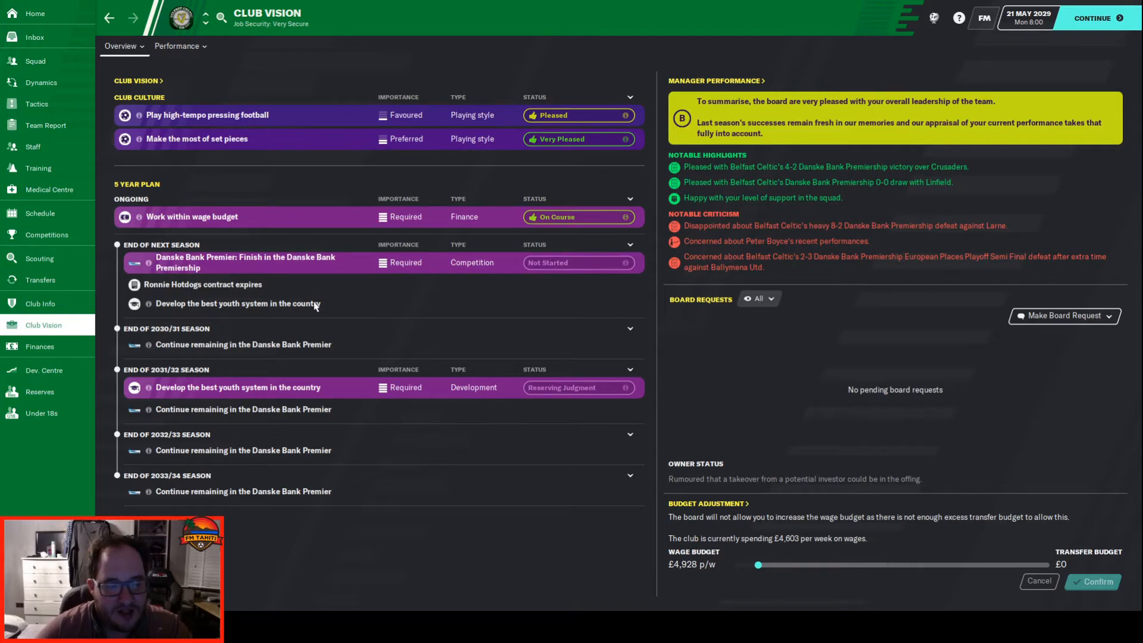
mouse_move(298, 397)
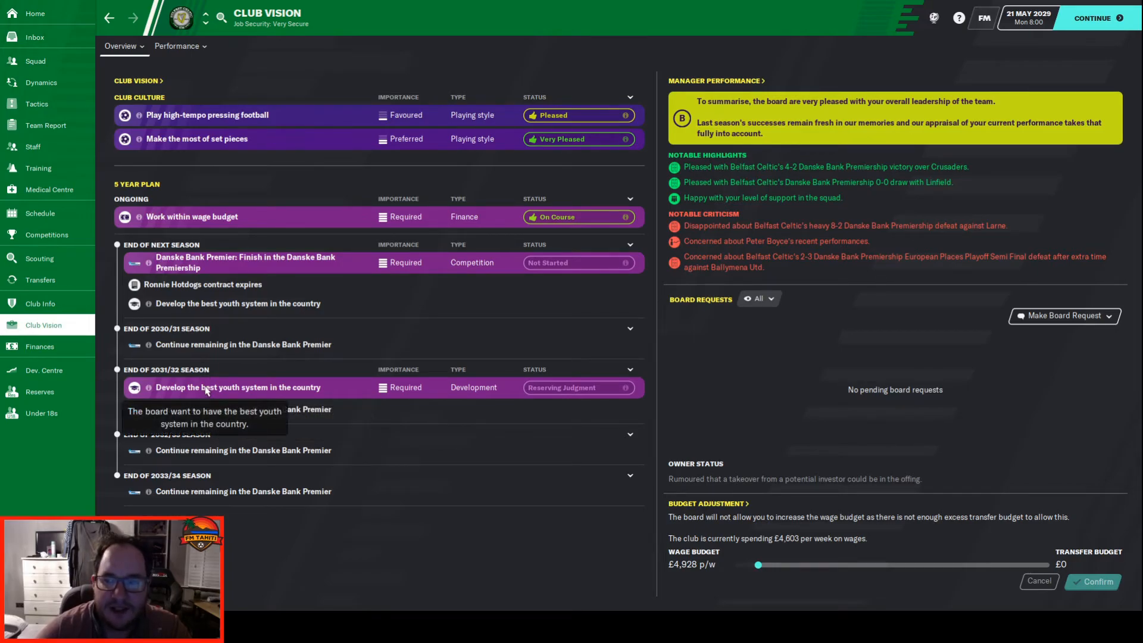
mouse_move(473, 365)
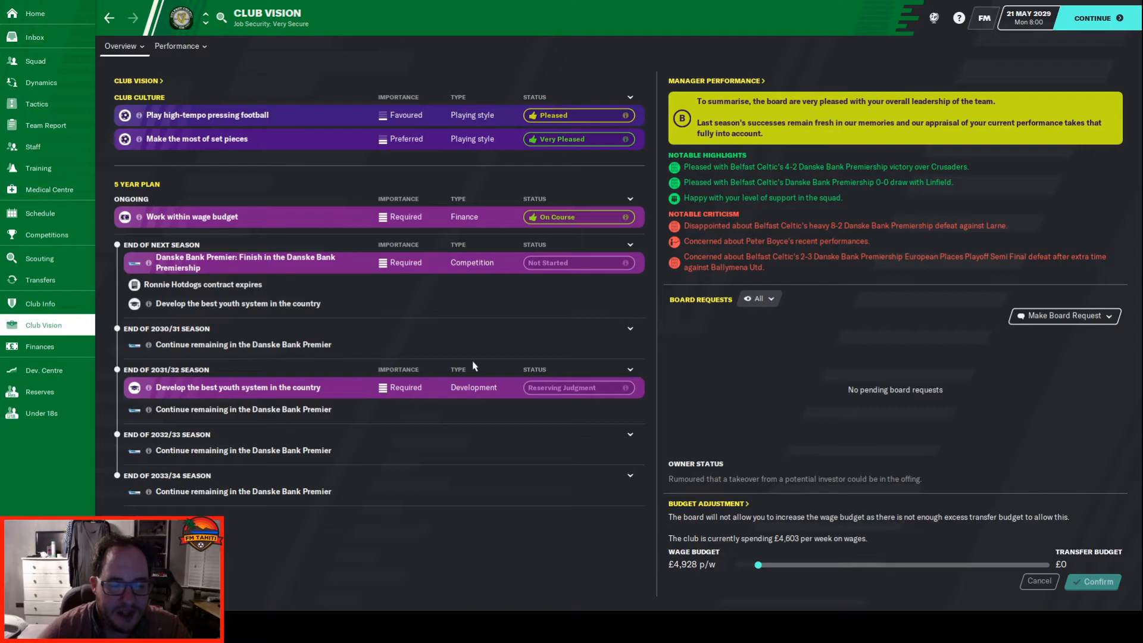
mouse_move(625, 386)
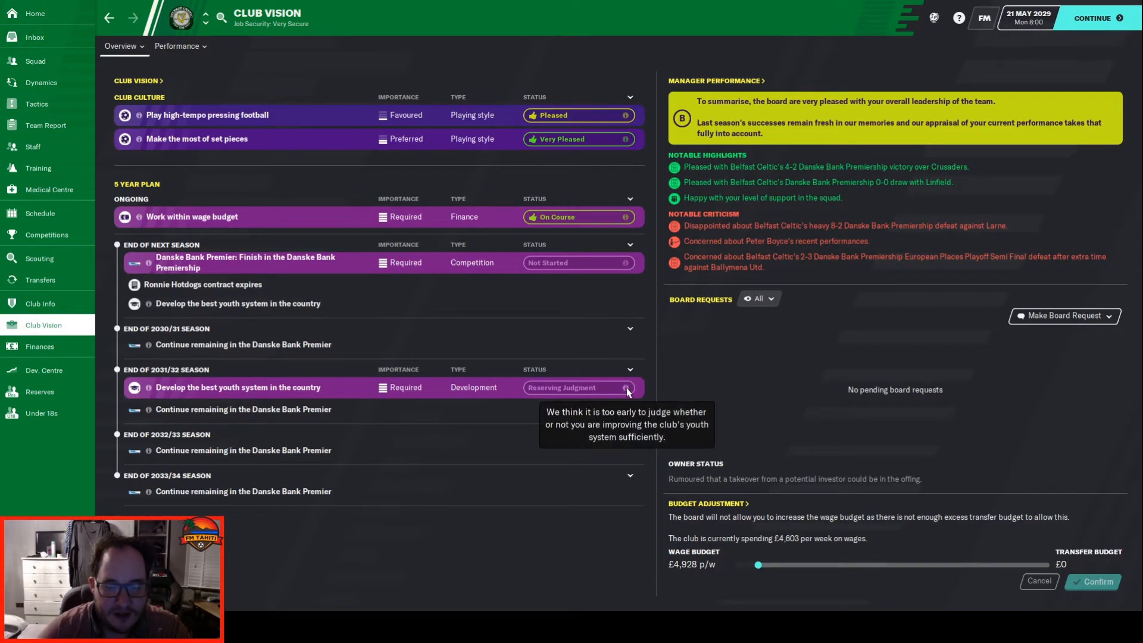
mouse_move(368, 392)
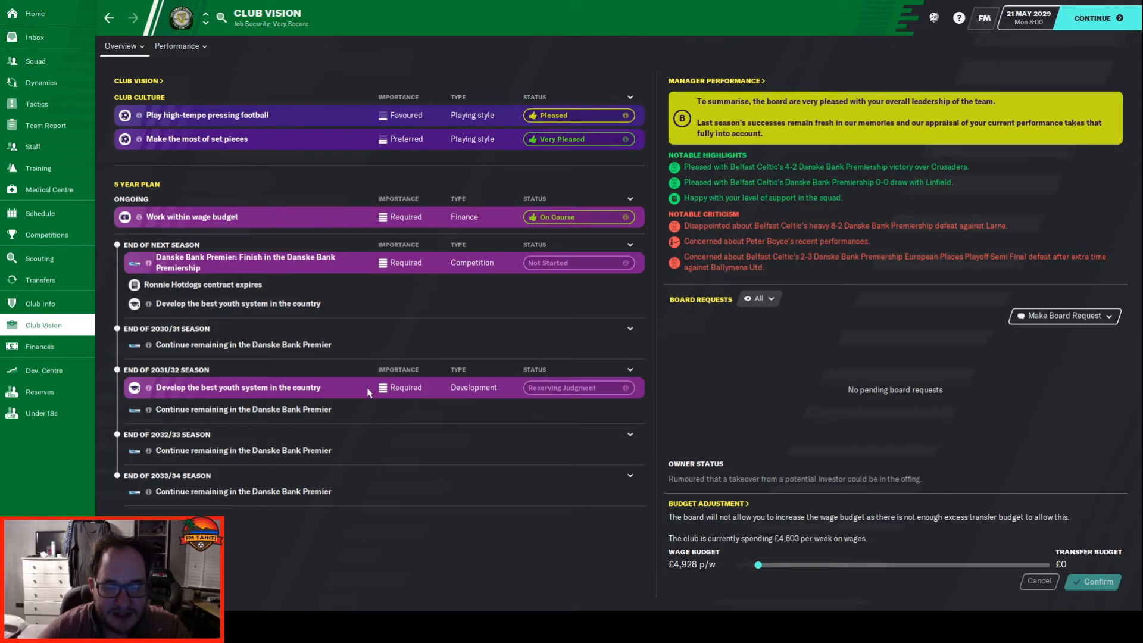
mouse_move(429, 388)
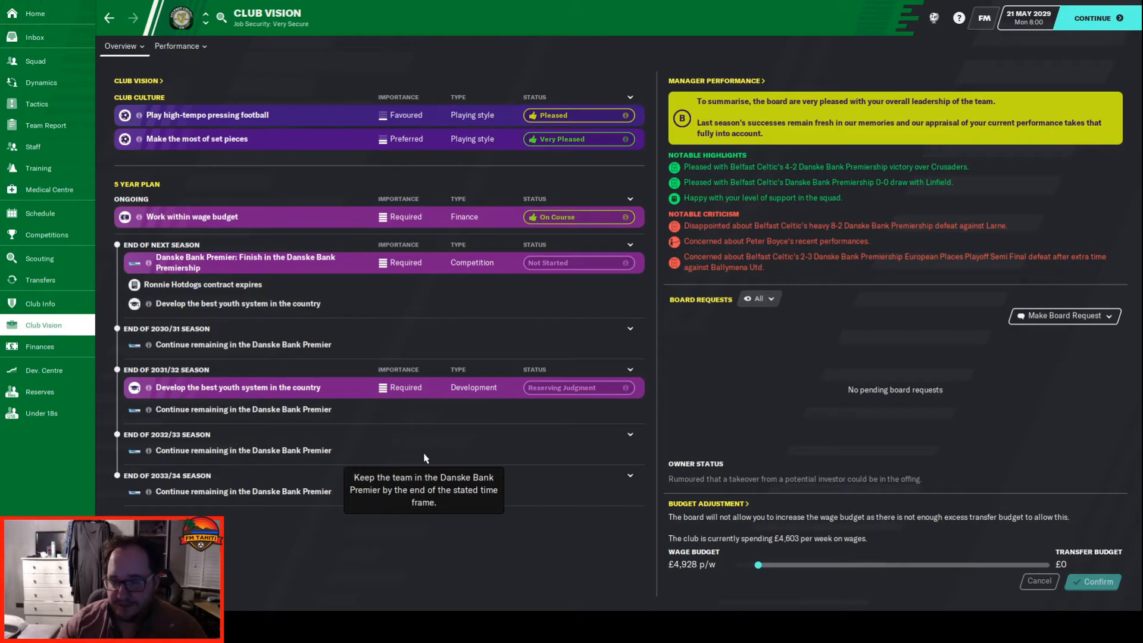
mouse_move(939, 507)
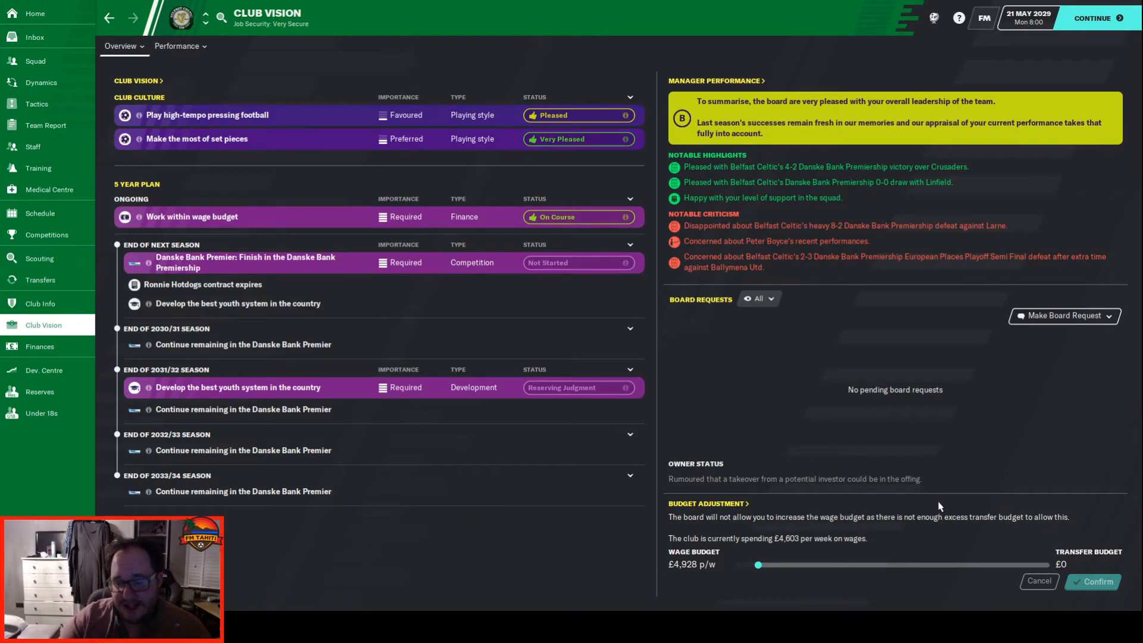
mouse_move(813, 488)
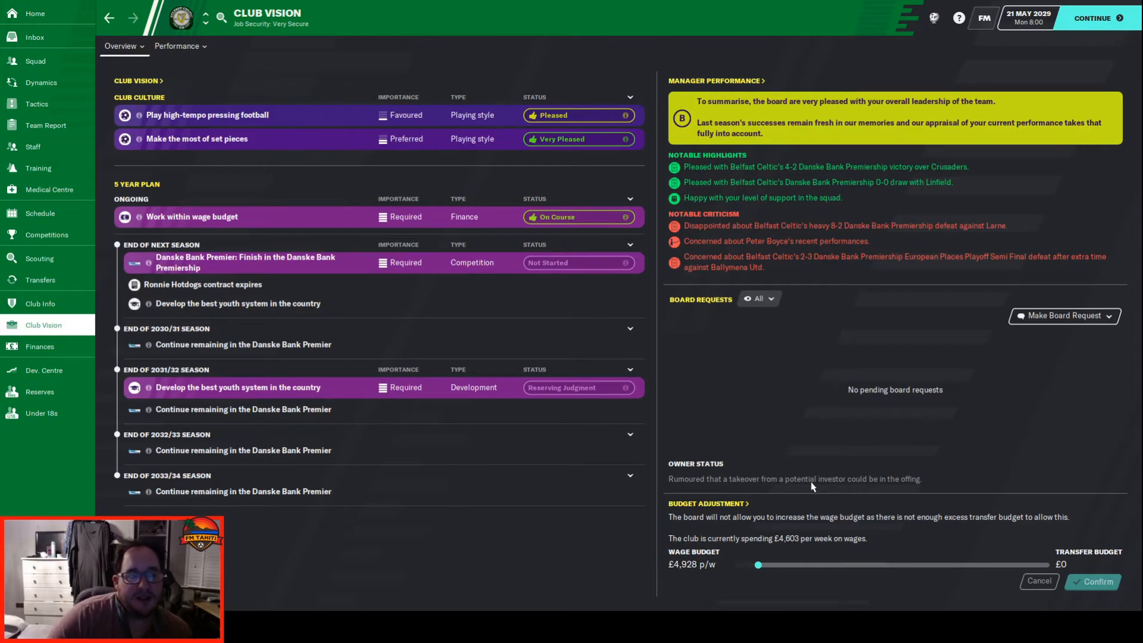
mouse_move(804, 435)
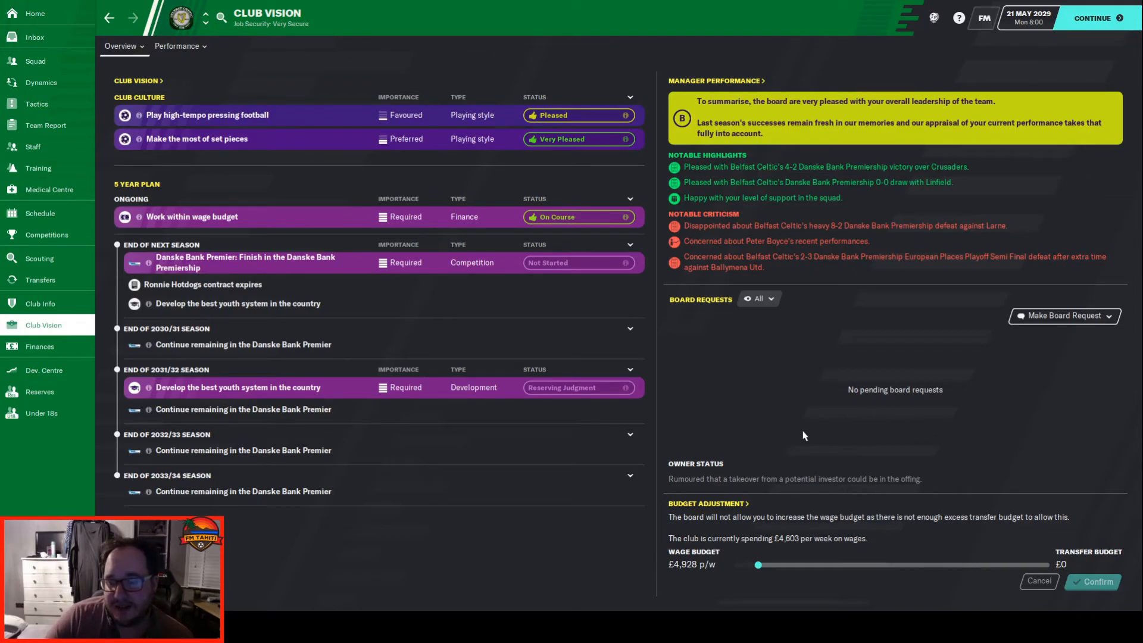
mouse_move(875, 460)
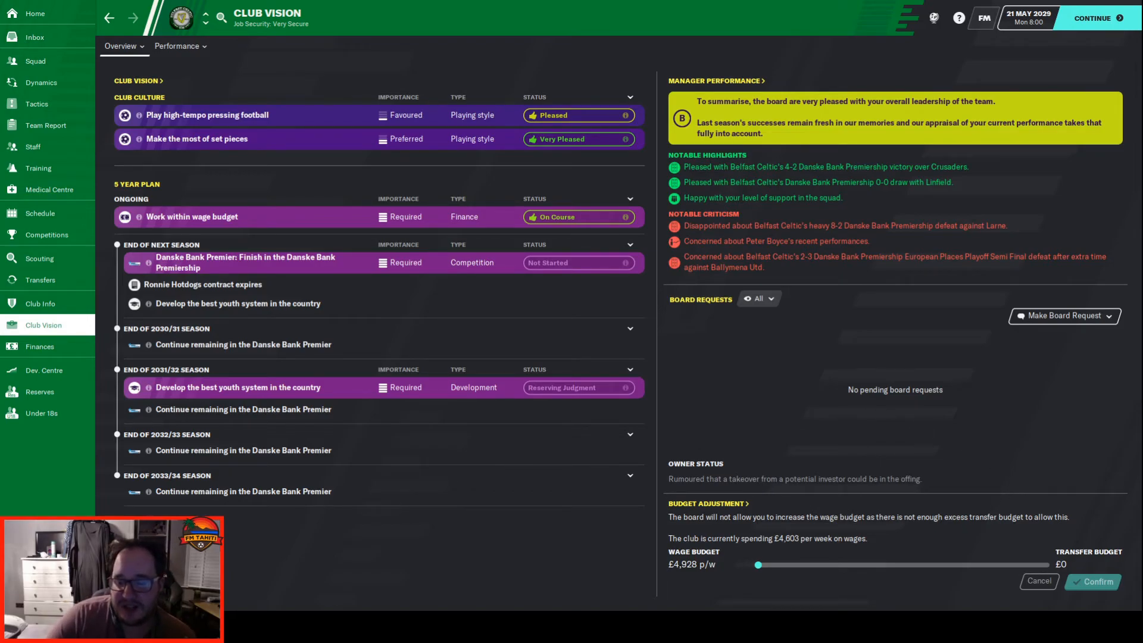
mouse_move(57, 391)
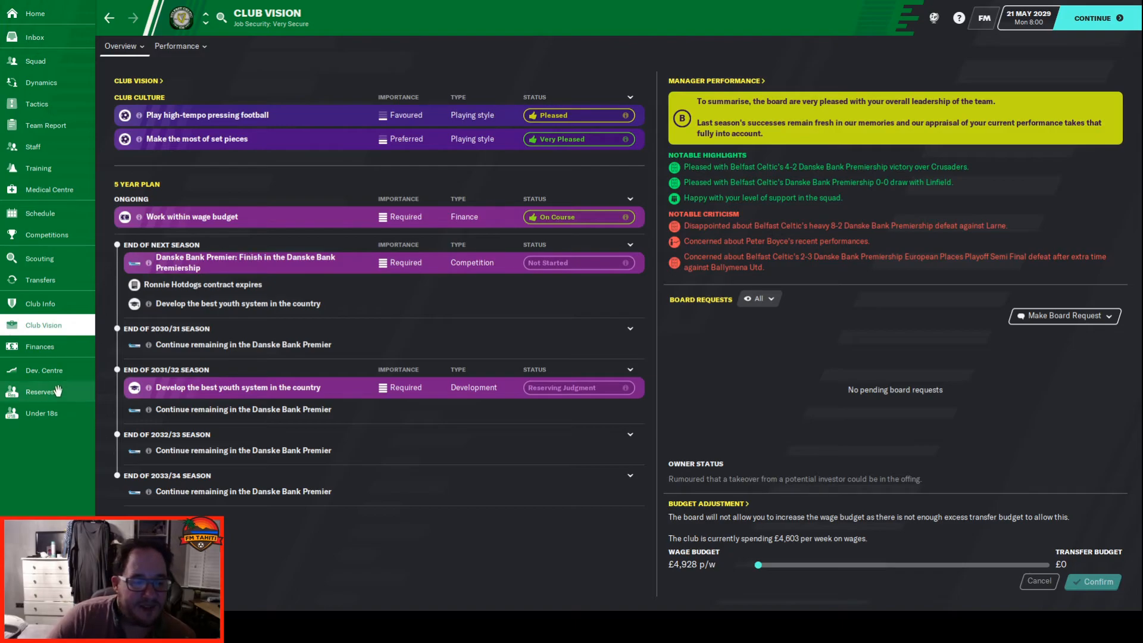
Step: Glance at the Belfast Celtic club profile, then return to the board's Club Vision page
click(41, 304)
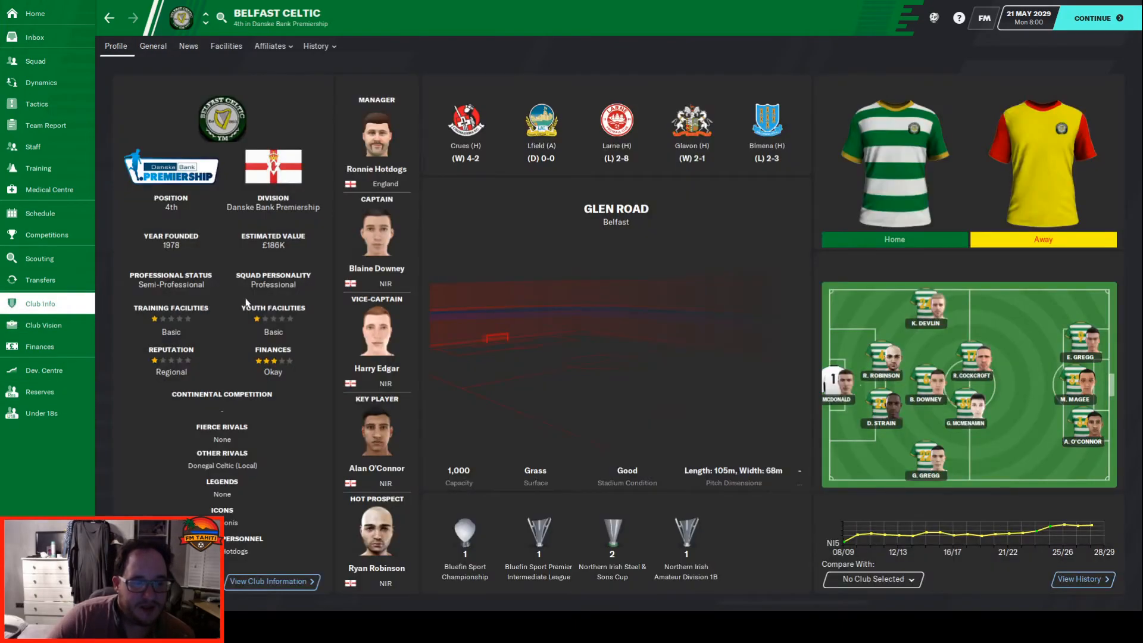
mouse_move(287, 250)
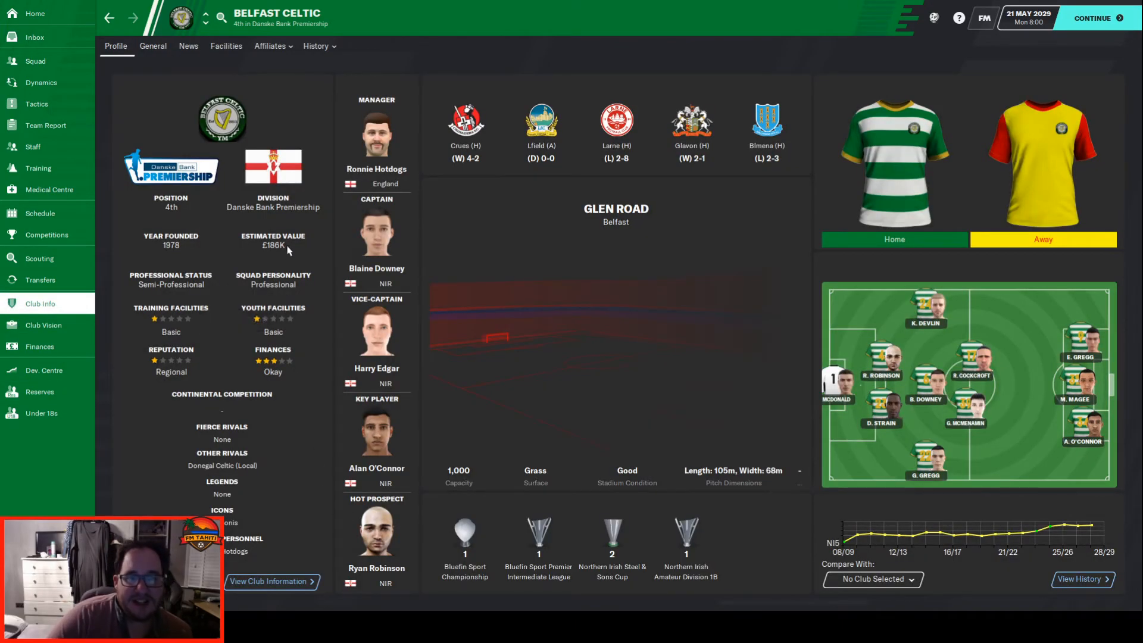
mouse_move(286, 245)
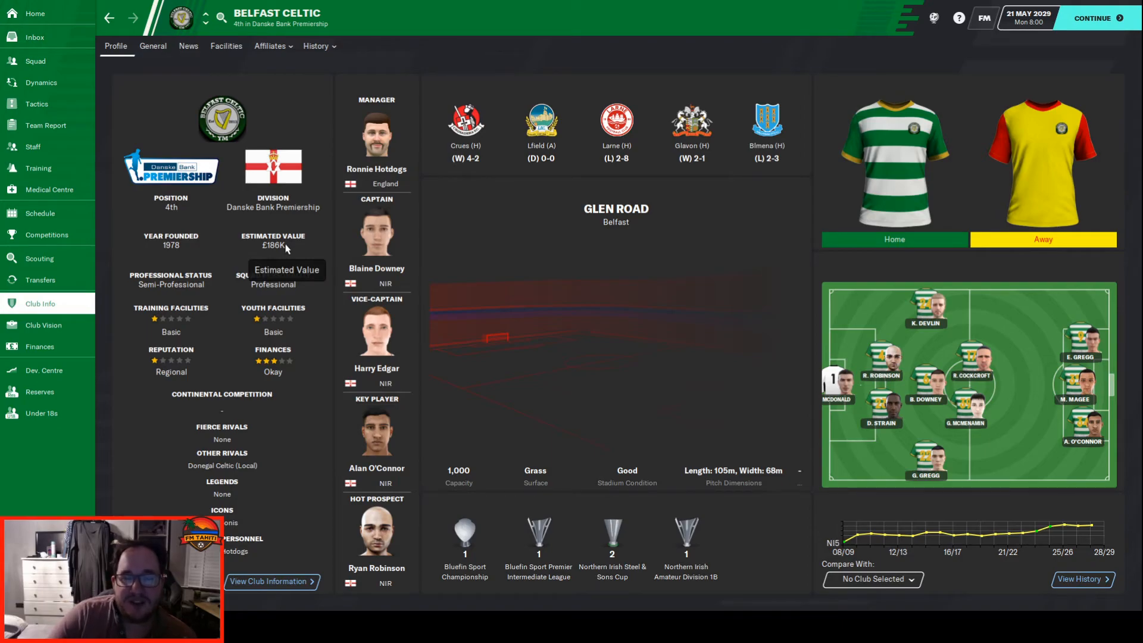
click(43, 323)
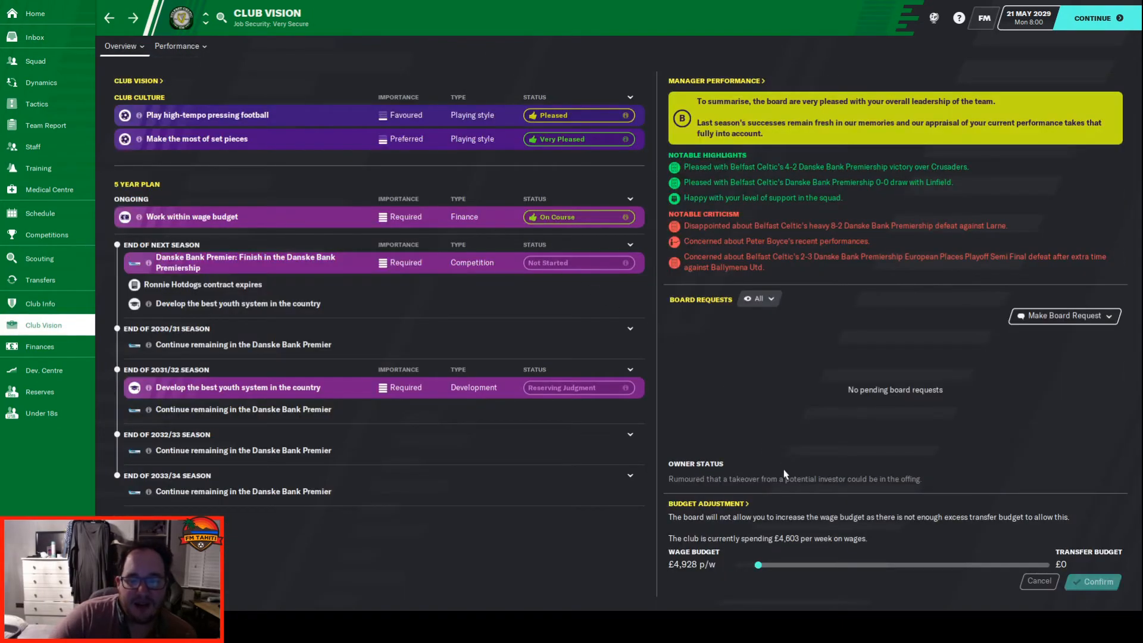
mouse_move(663, 498)
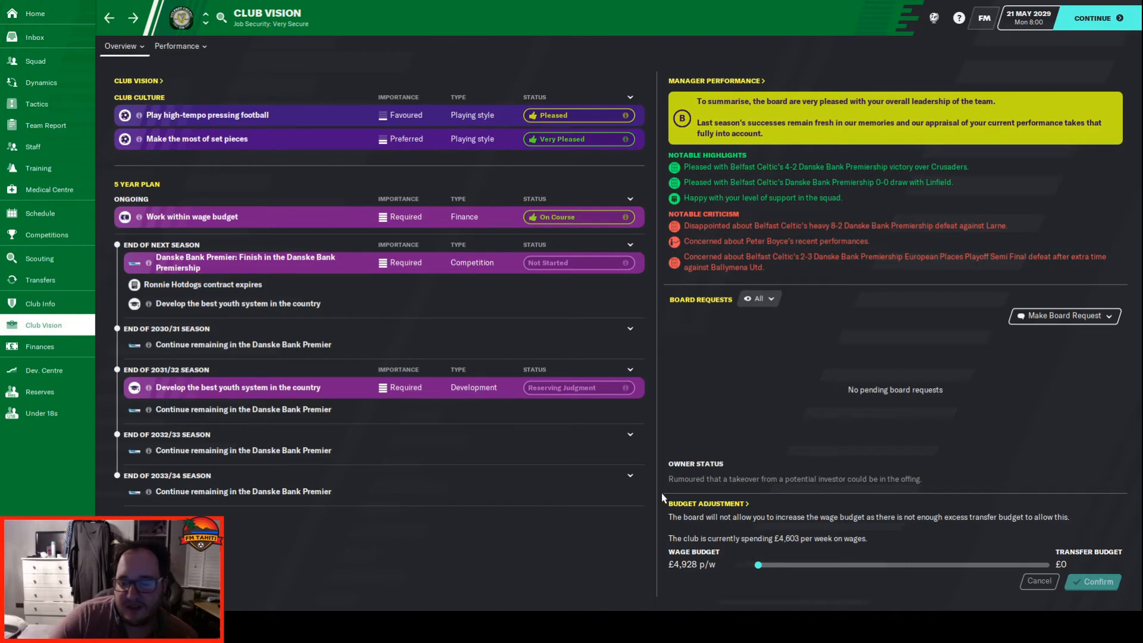
mouse_move(469, 386)
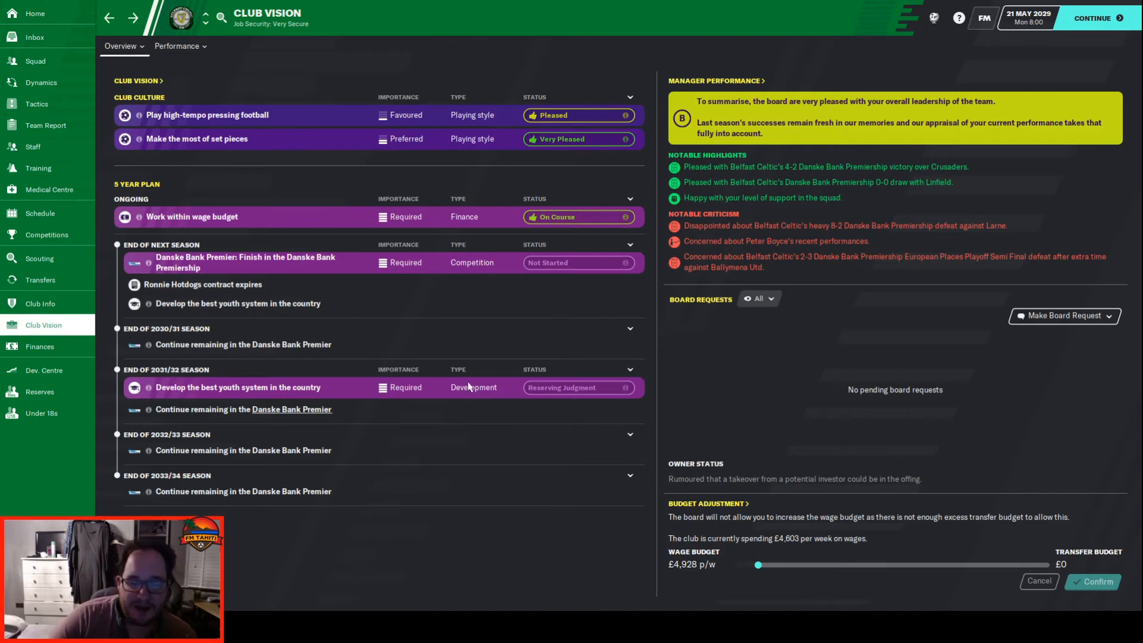
mouse_move(487, 391)
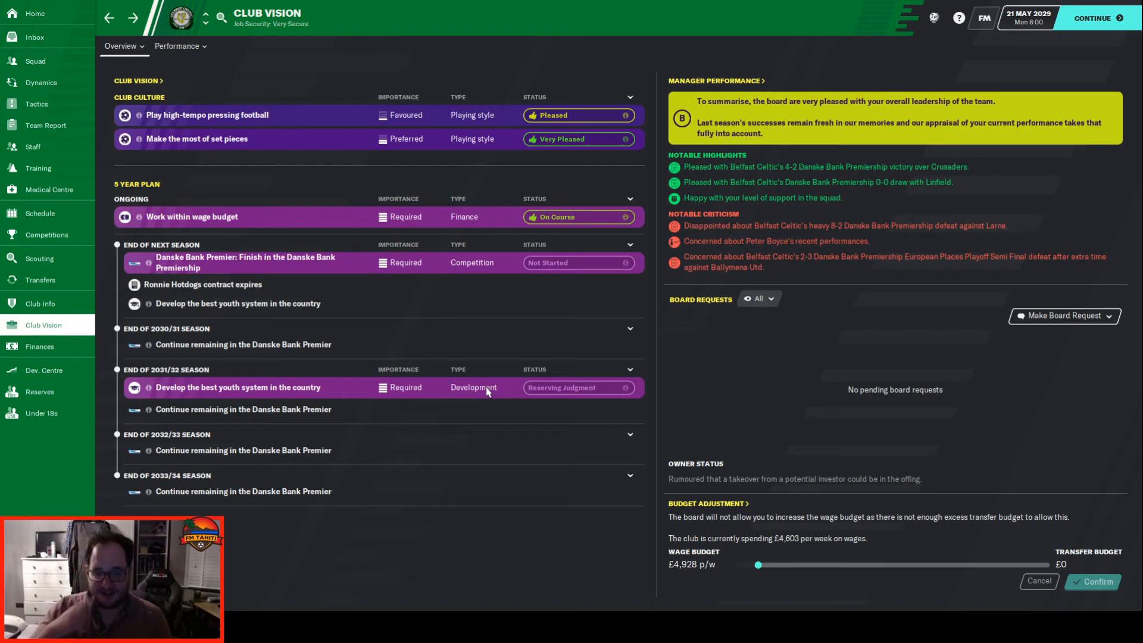
mouse_move(593, 388)
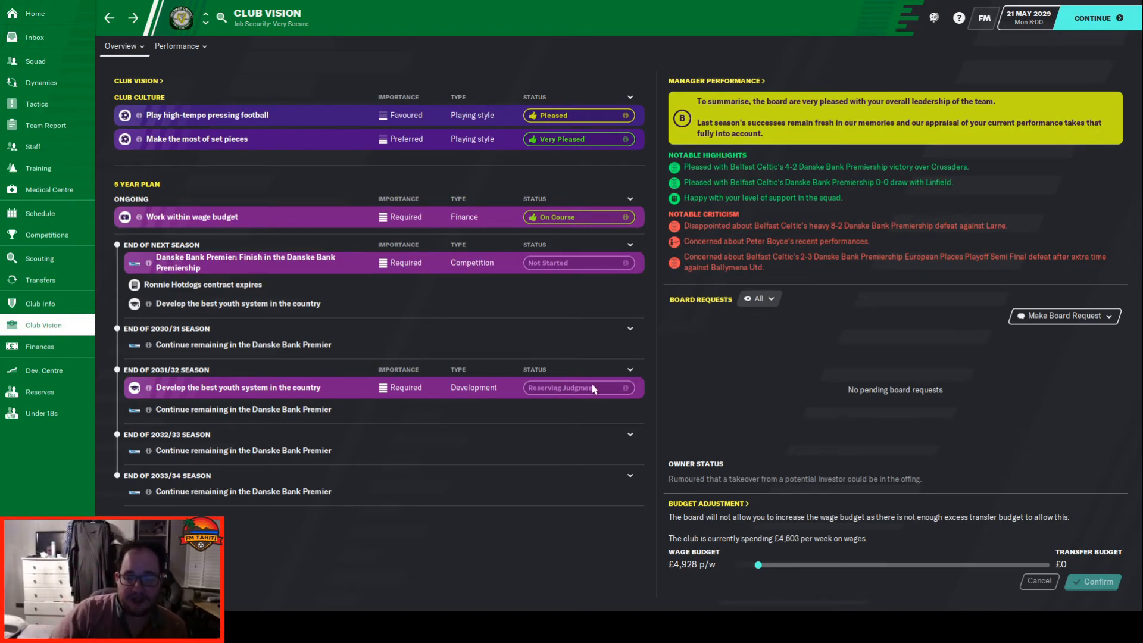
mouse_move(624, 390)
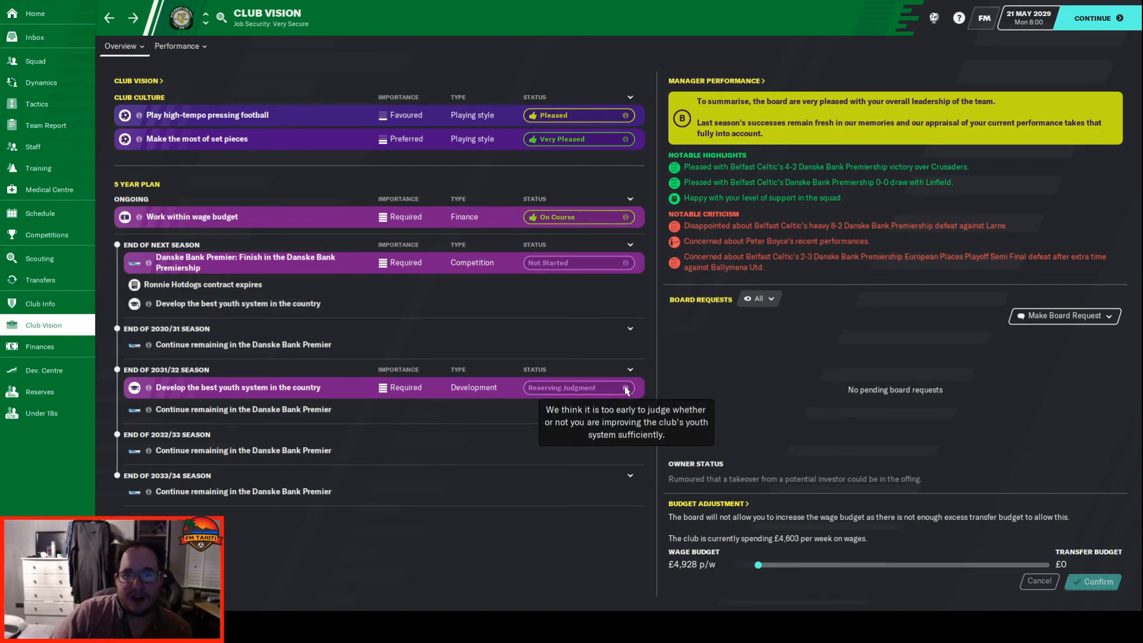
mouse_move(604, 140)
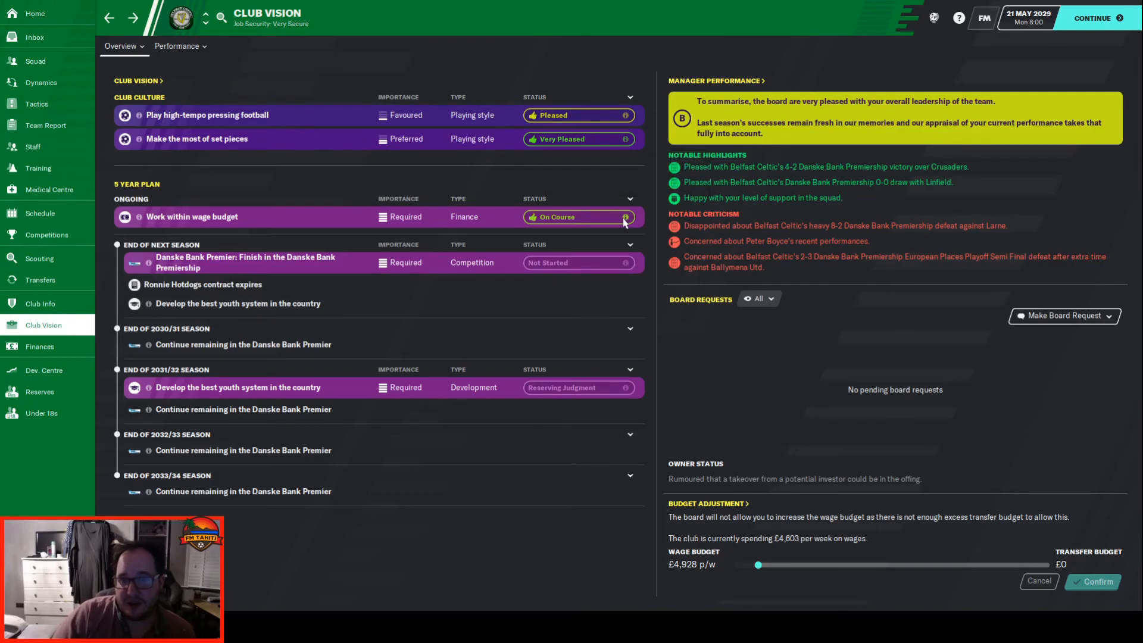
mouse_move(623, 114)
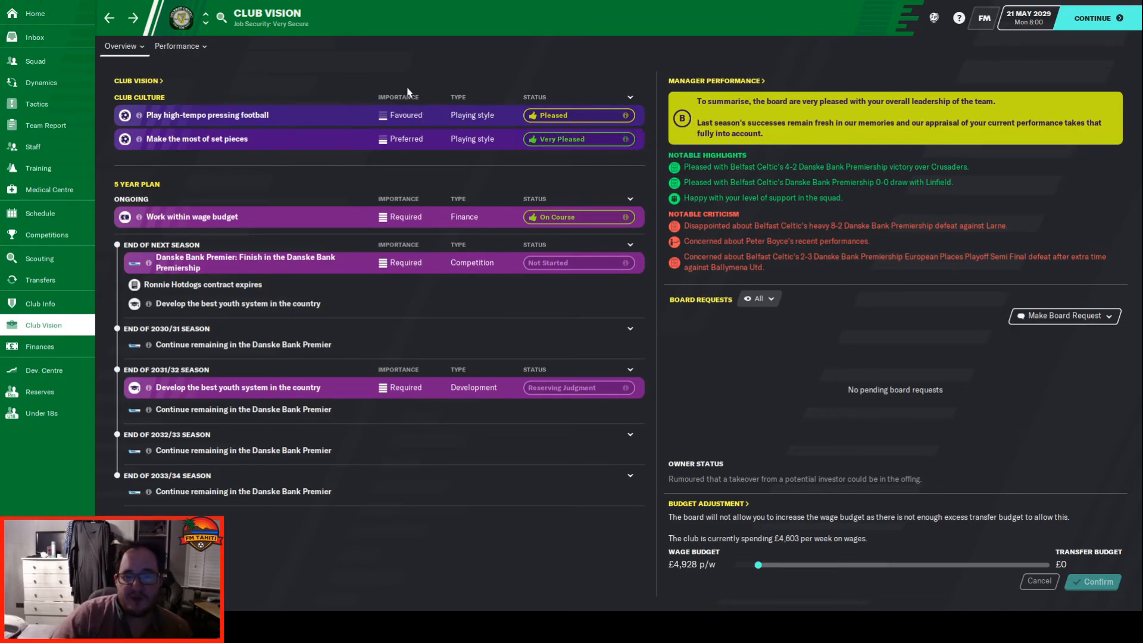
mouse_move(250, 318)
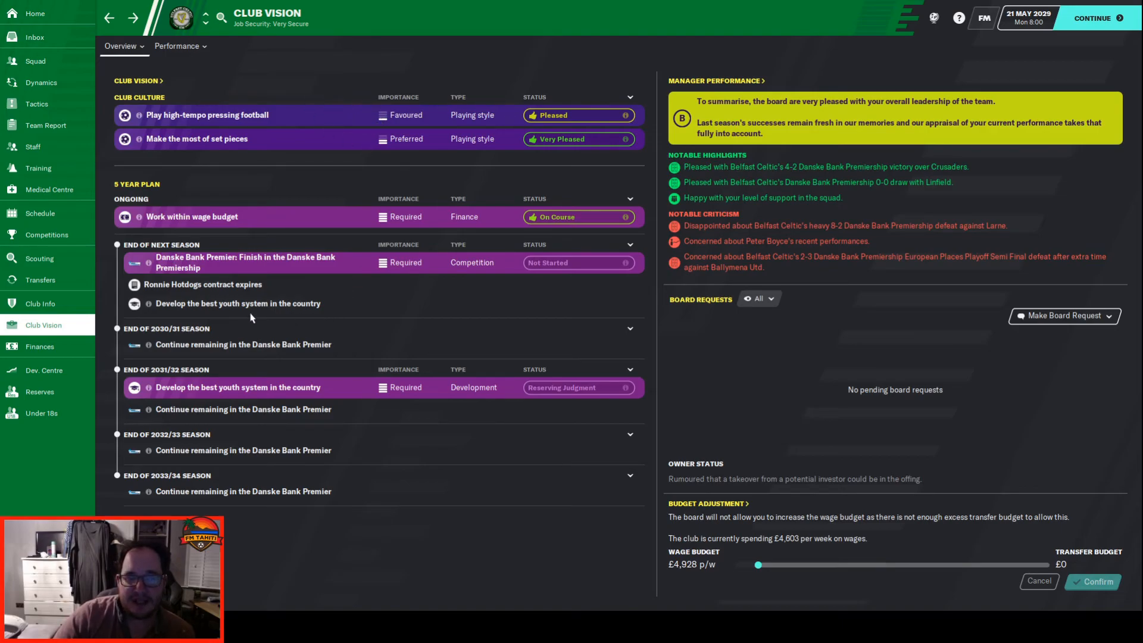
Step: Return to the manager's home overview showing the final league table with Belfast Celtic fourth
click(34, 14)
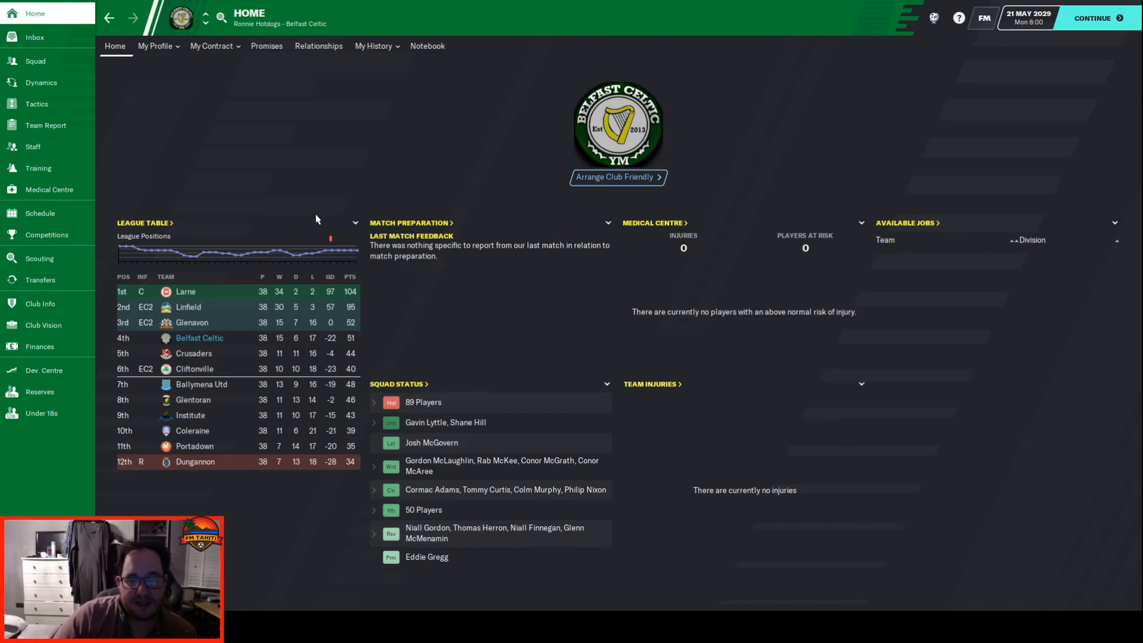
mouse_move(39, 213)
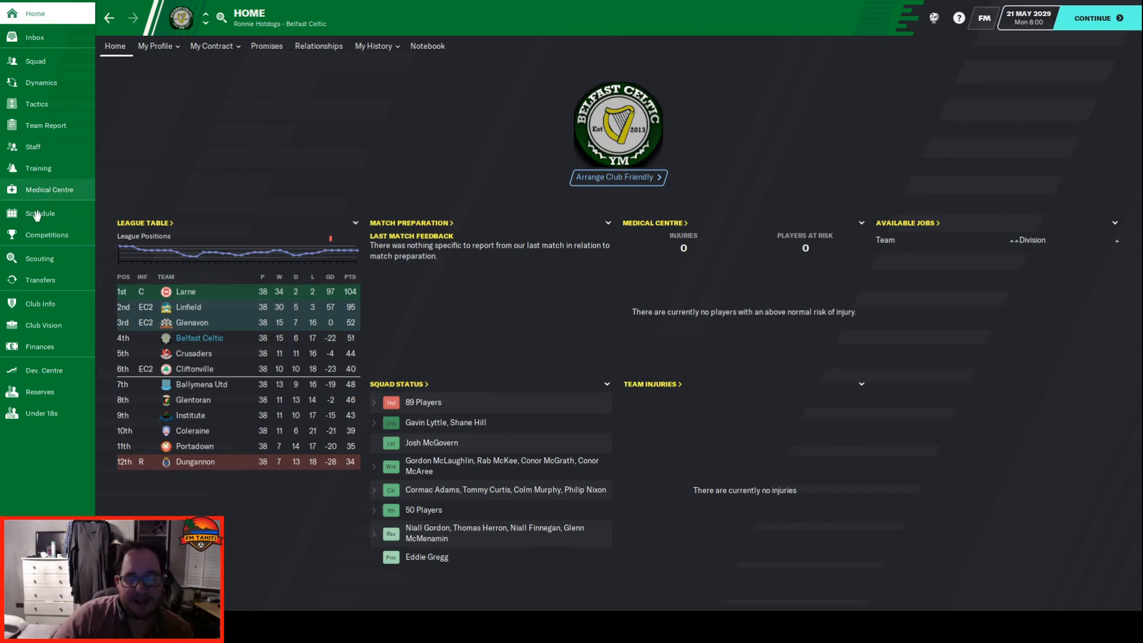
mouse_move(501, 178)
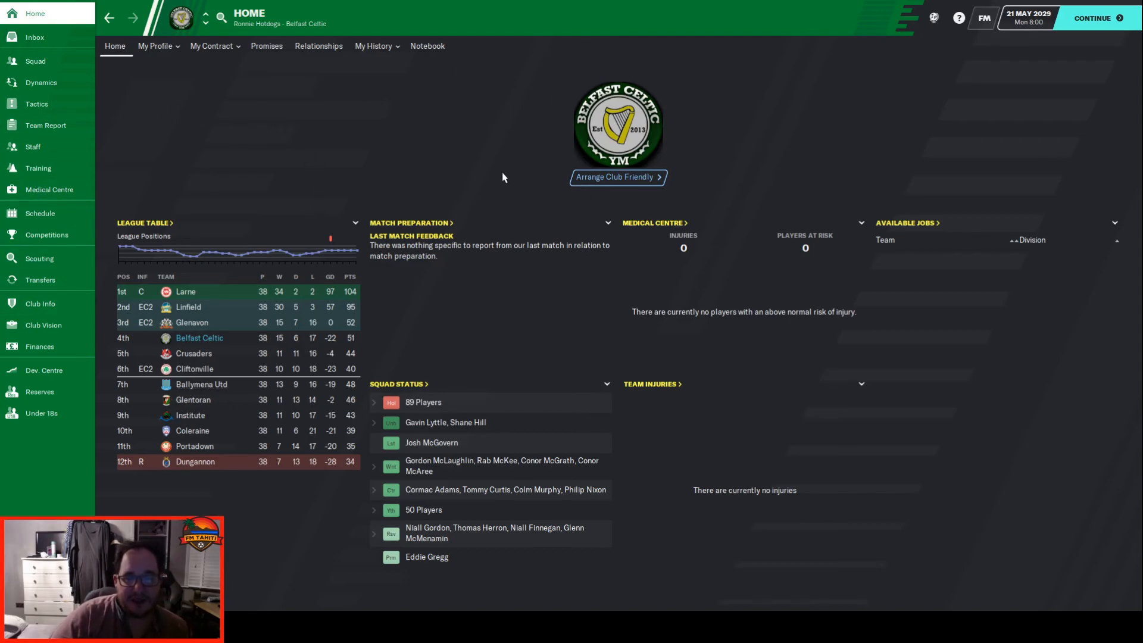
mouse_move(444, 95)
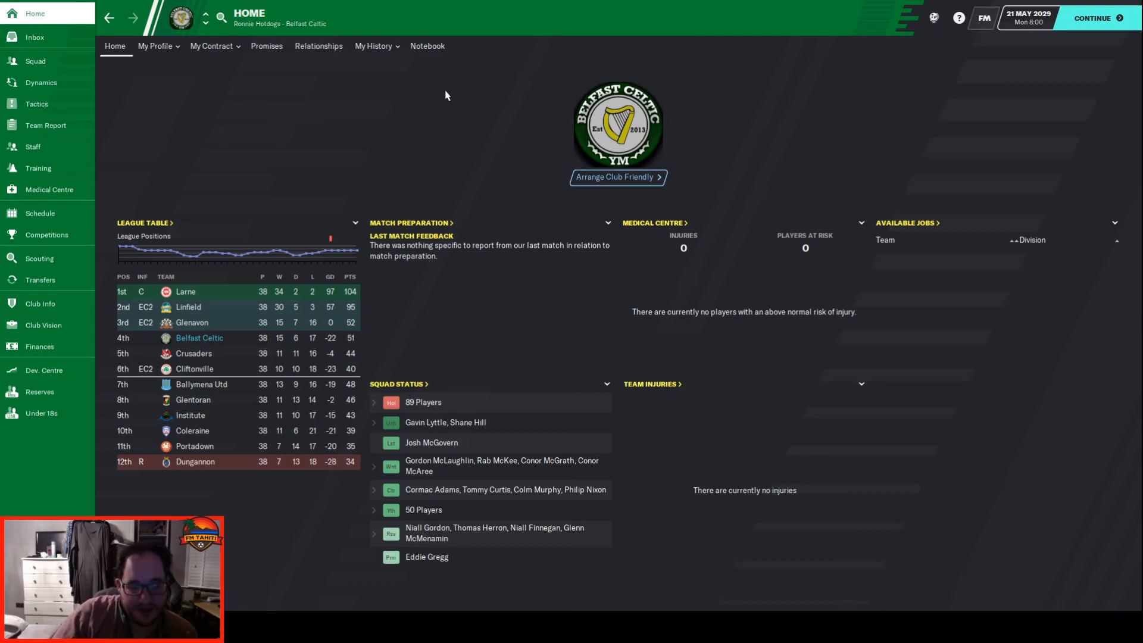
mouse_move(536, 409)
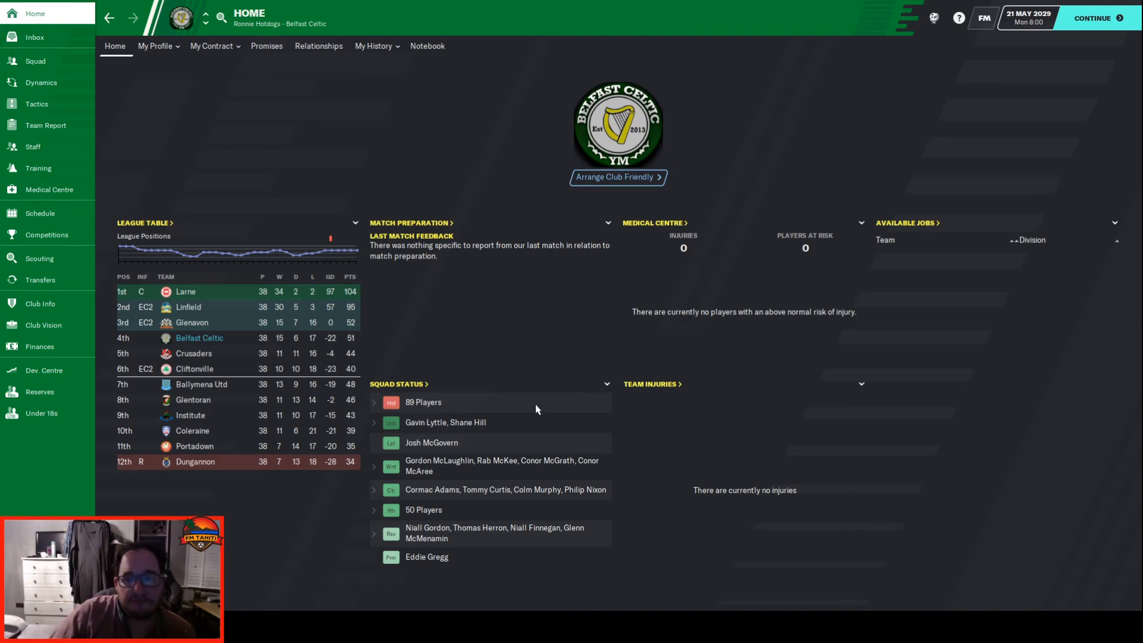
mouse_move(343, 254)
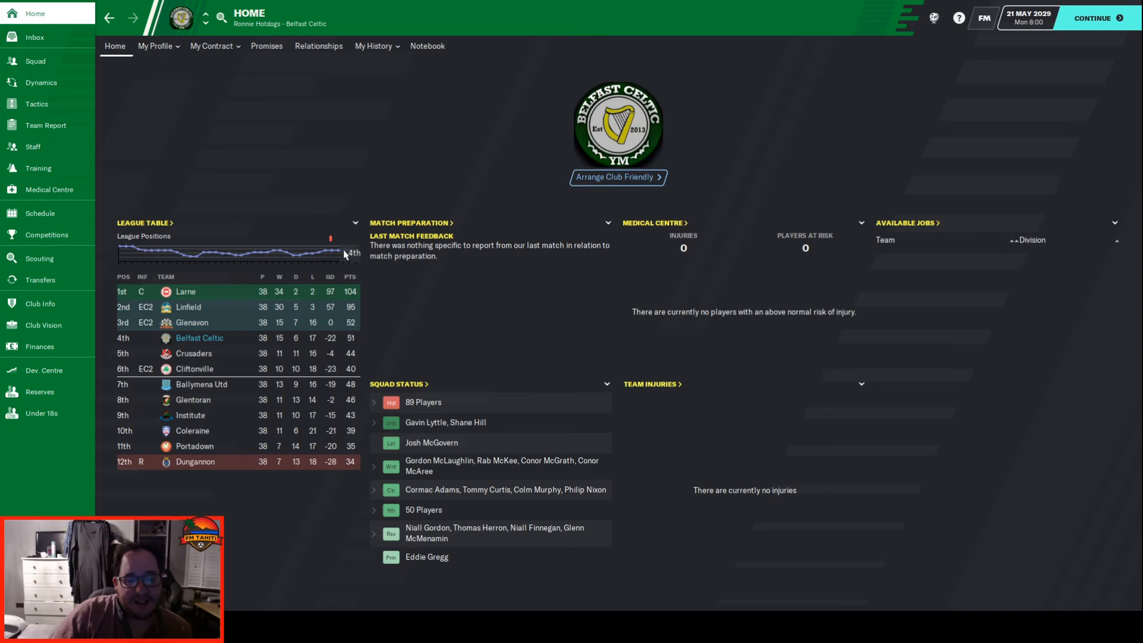
mouse_move(204, 261)
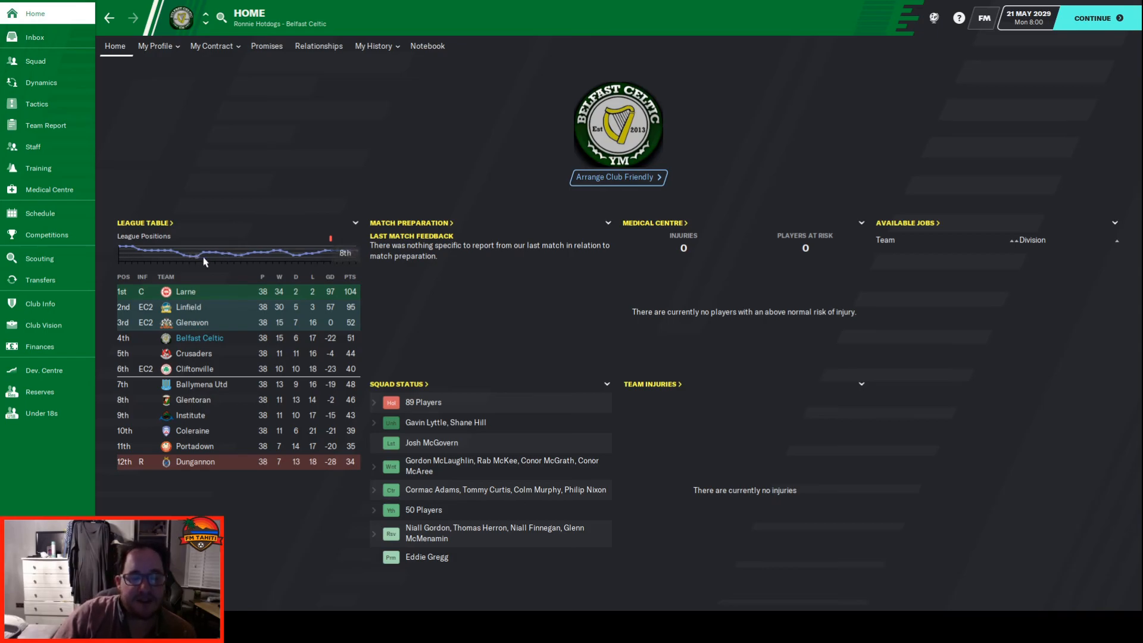
mouse_move(999, 368)
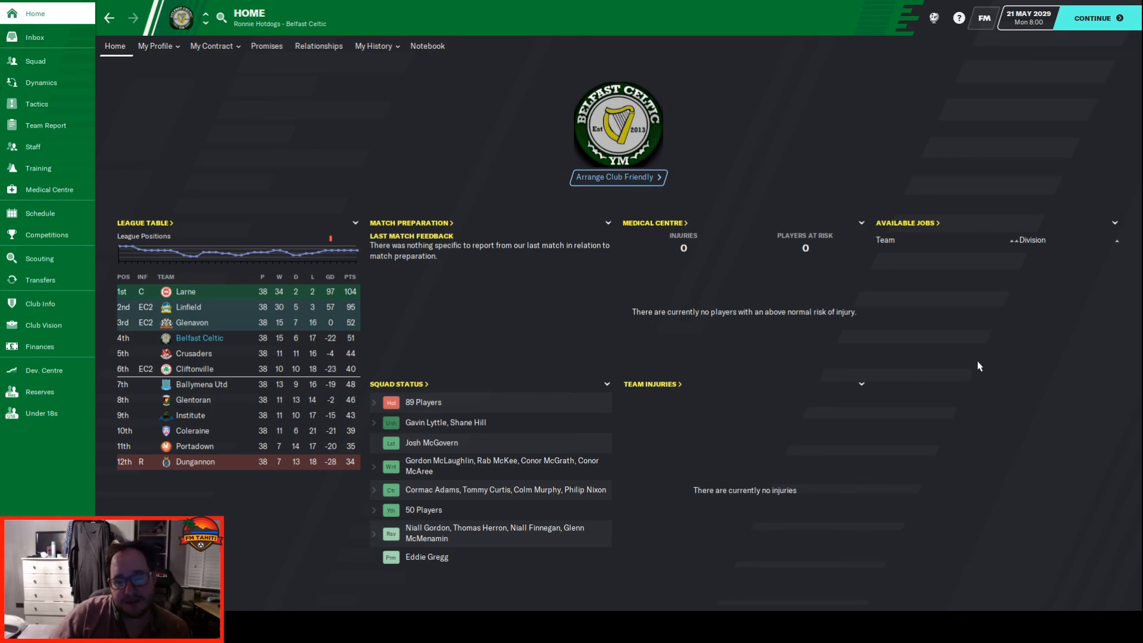
mouse_move(879, 258)
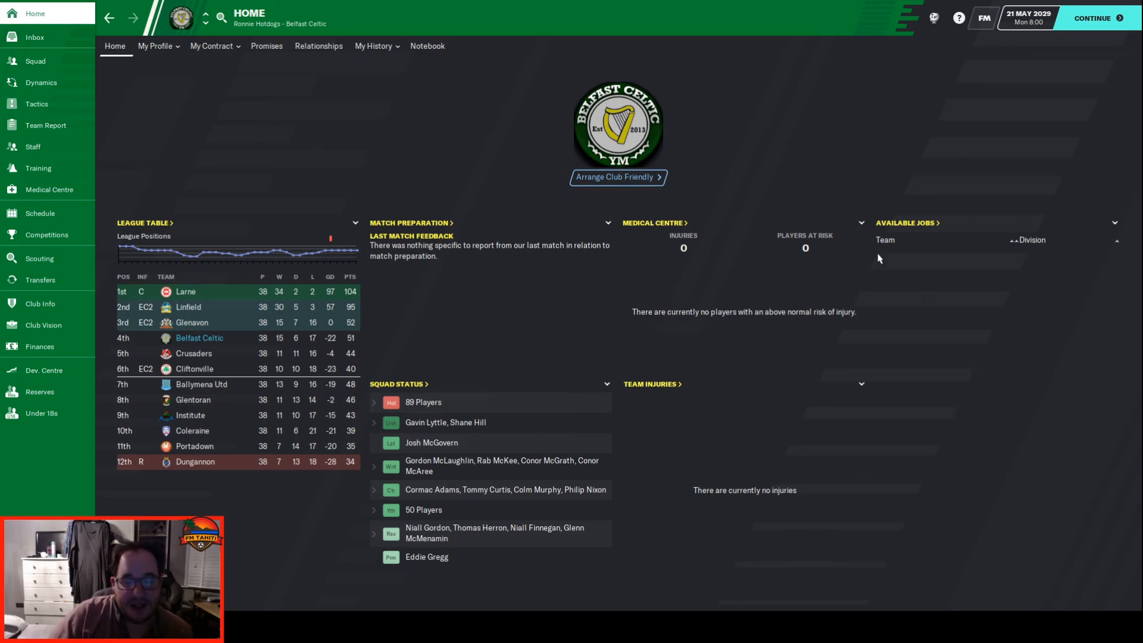
mouse_move(858, 277)
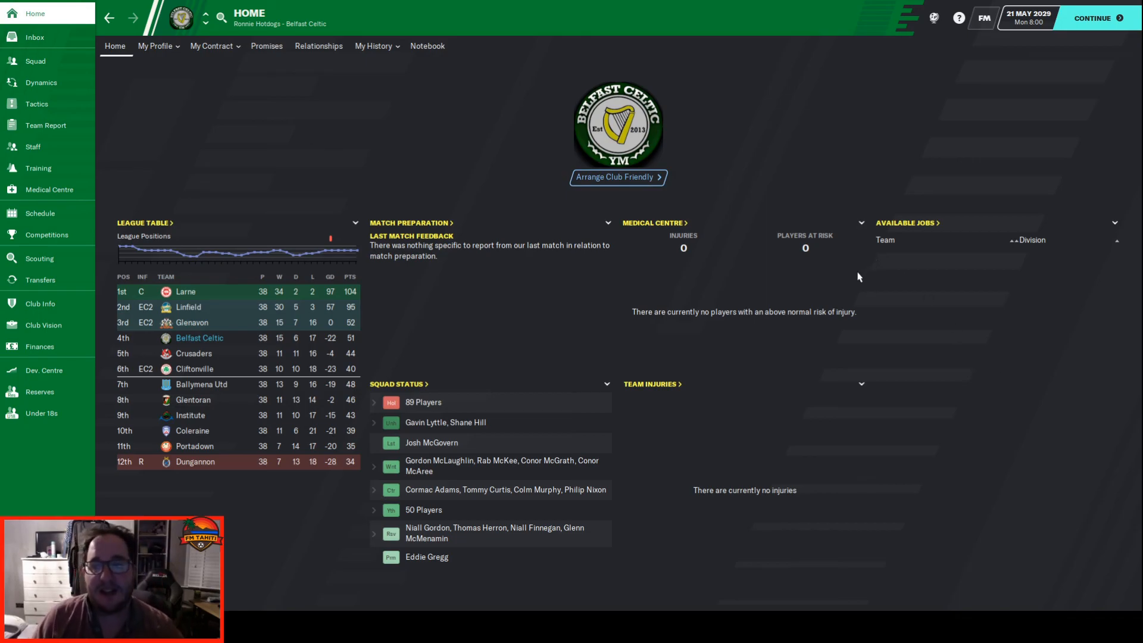